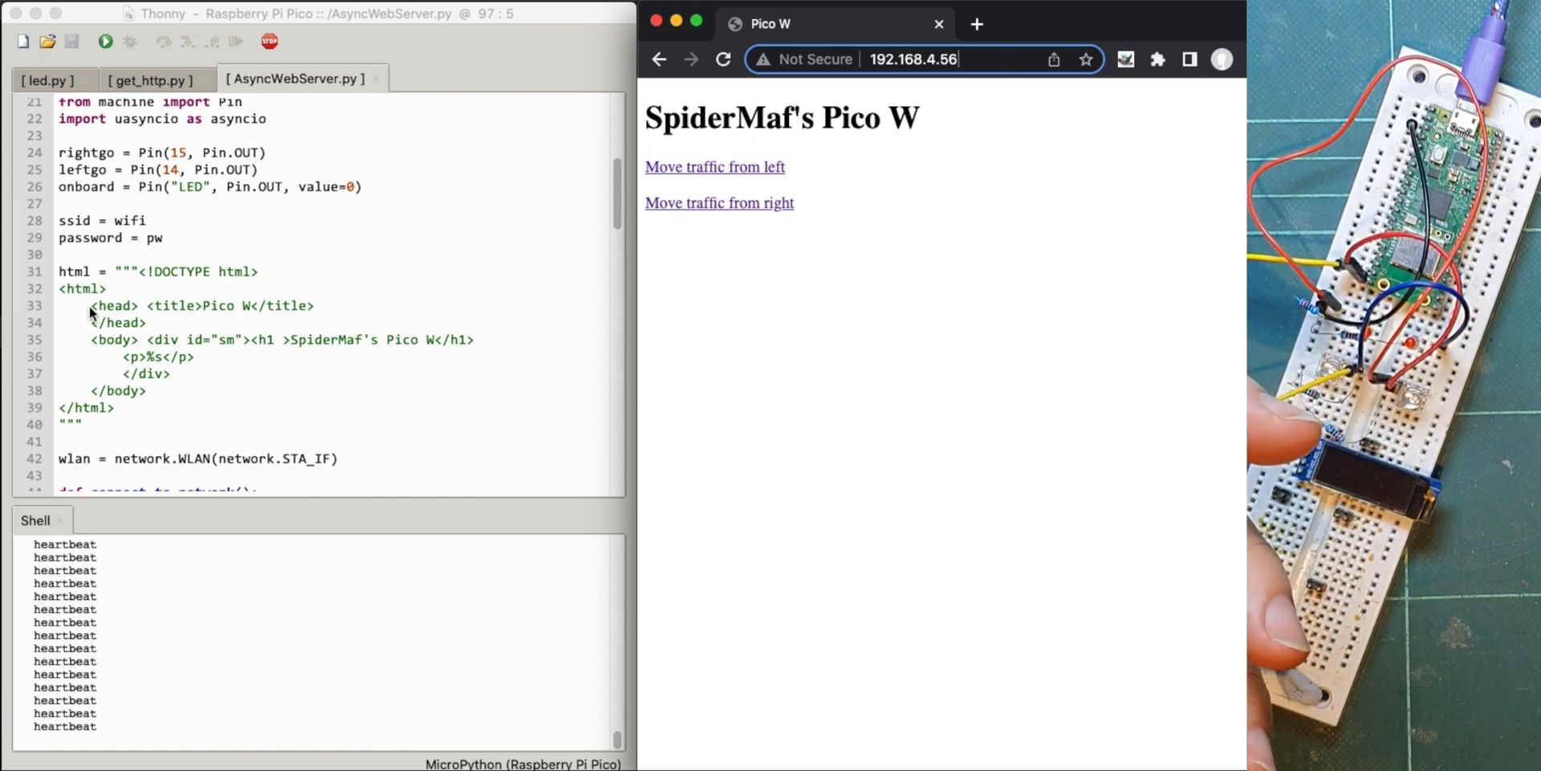
# - Type the css rules body {background-color:black;} and h1 {color:coral;} below the html string
pyautogui.scroll(-3)
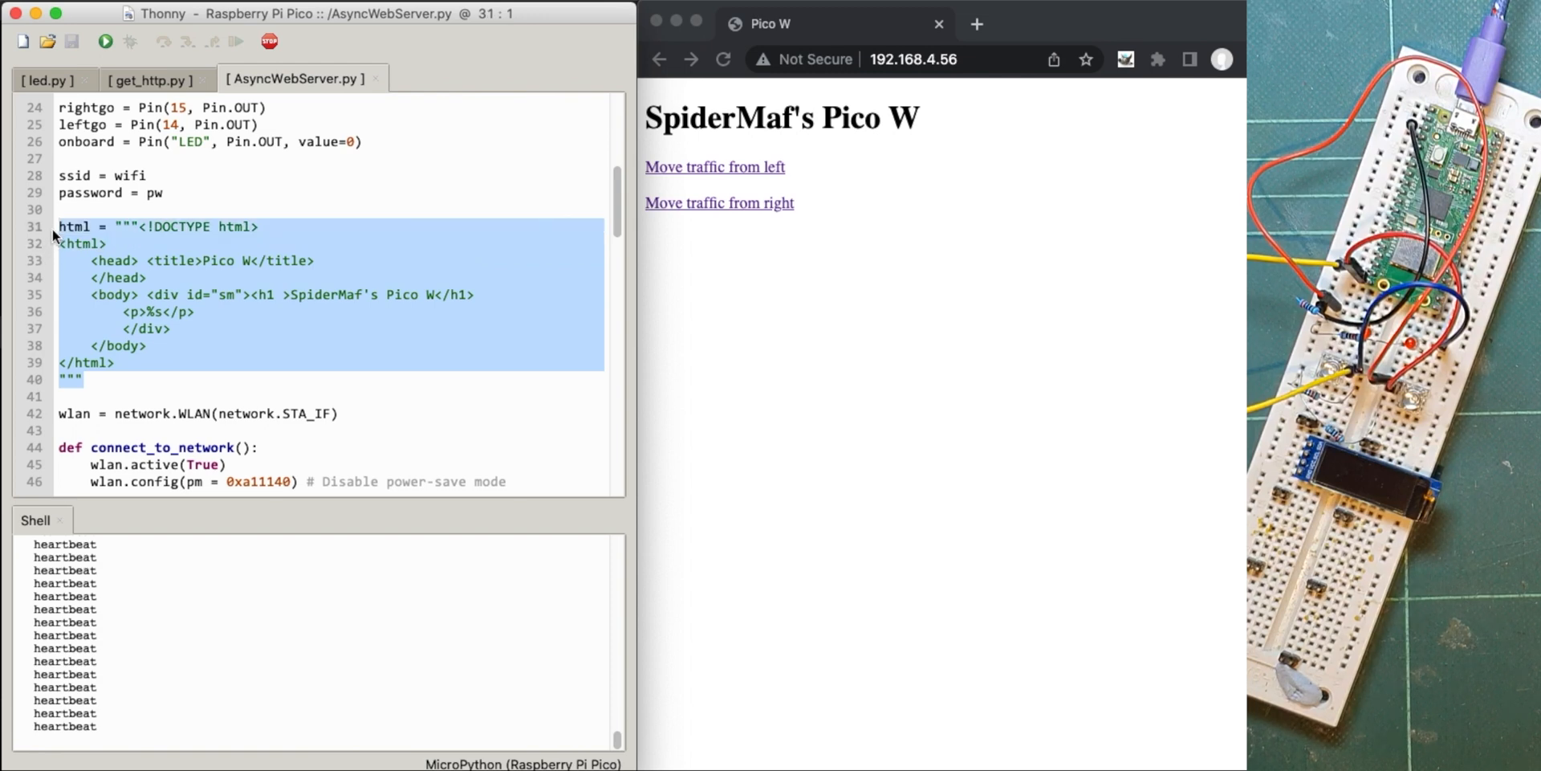
pyautogui.scroll(-3)
pyautogui.write('css = """')
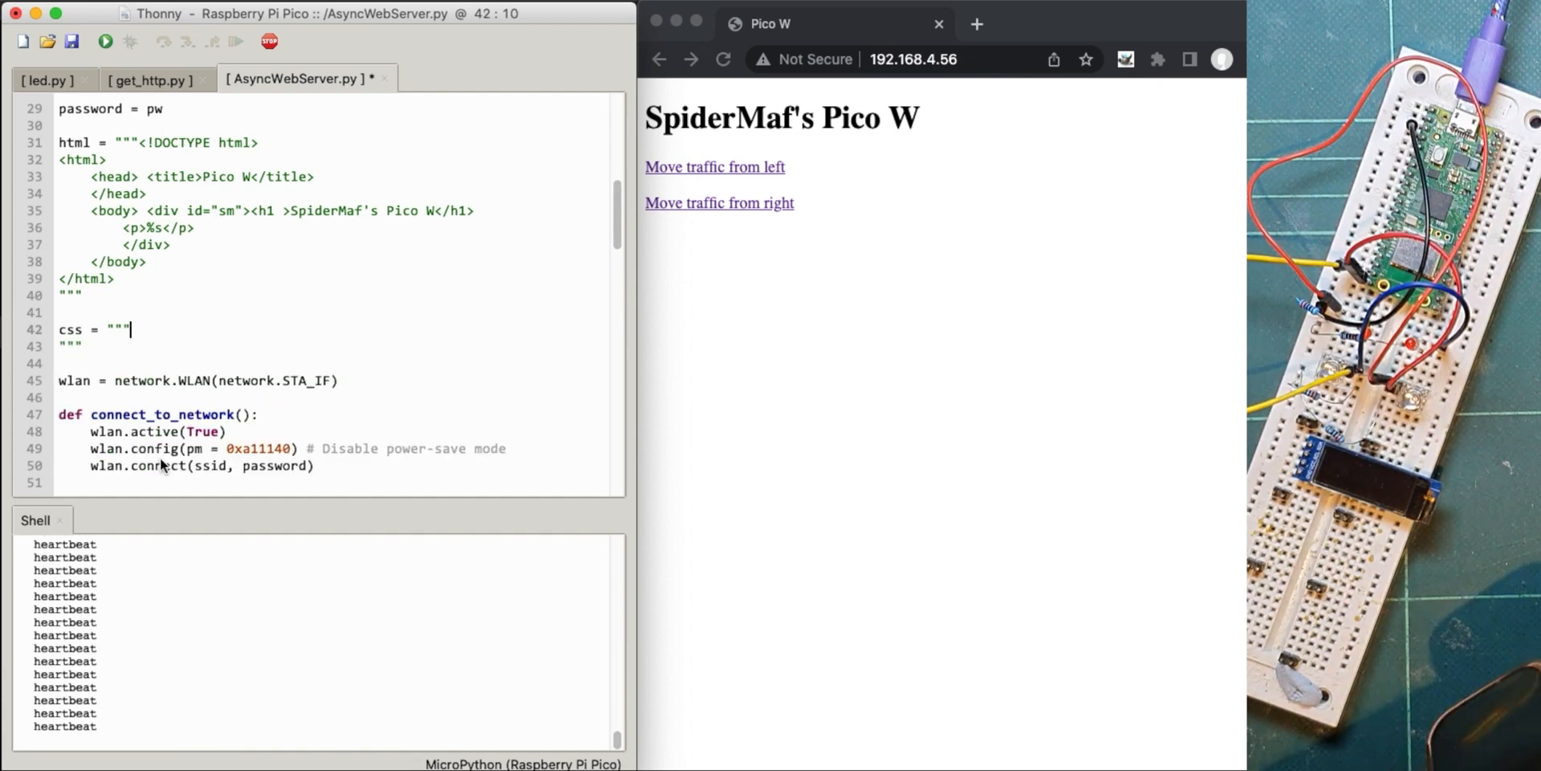
pyautogui.write('body')
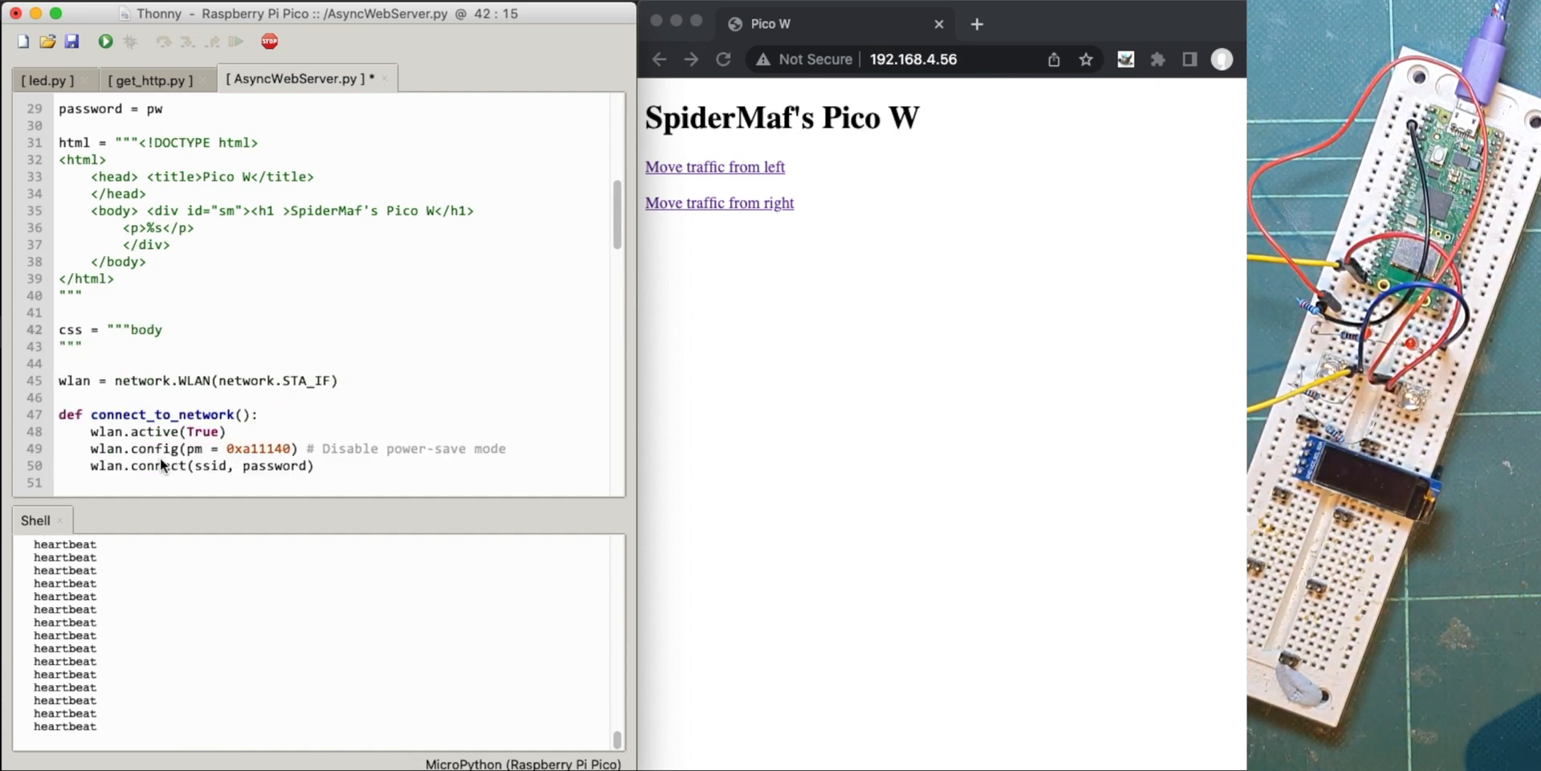
pyautogui.write('{}')
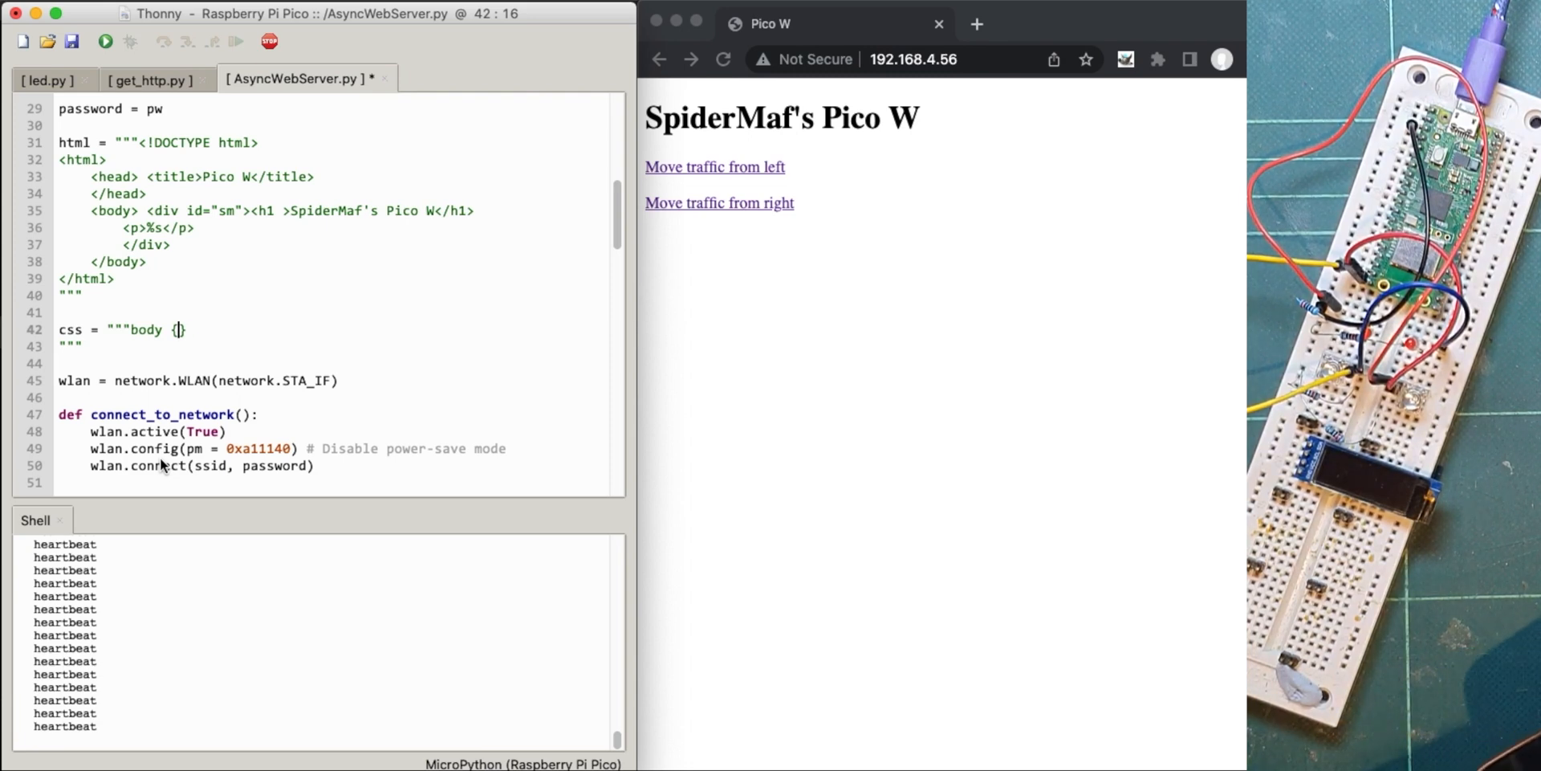
pyautogui.write('background')
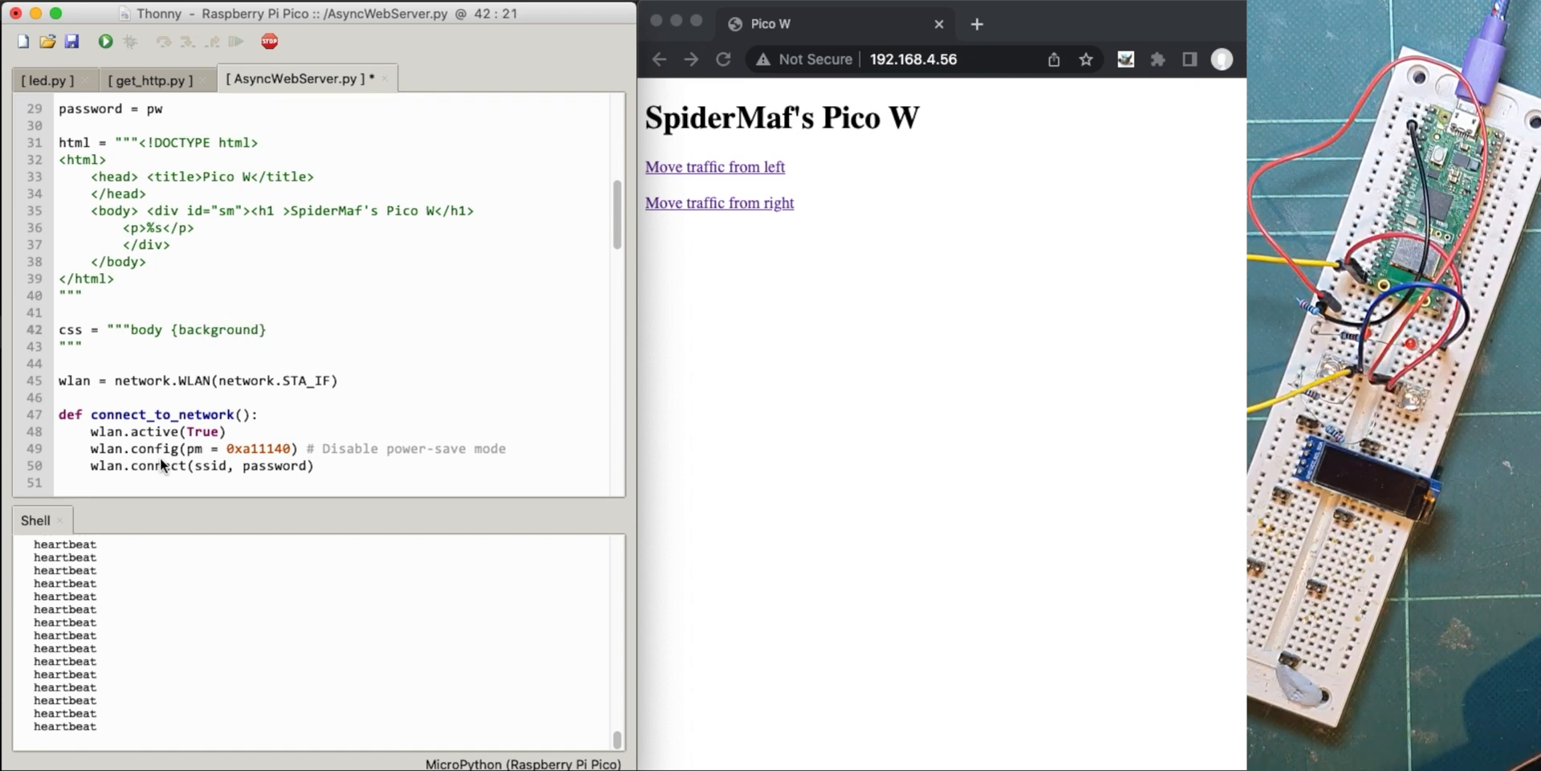
pyautogui.write('-color:')
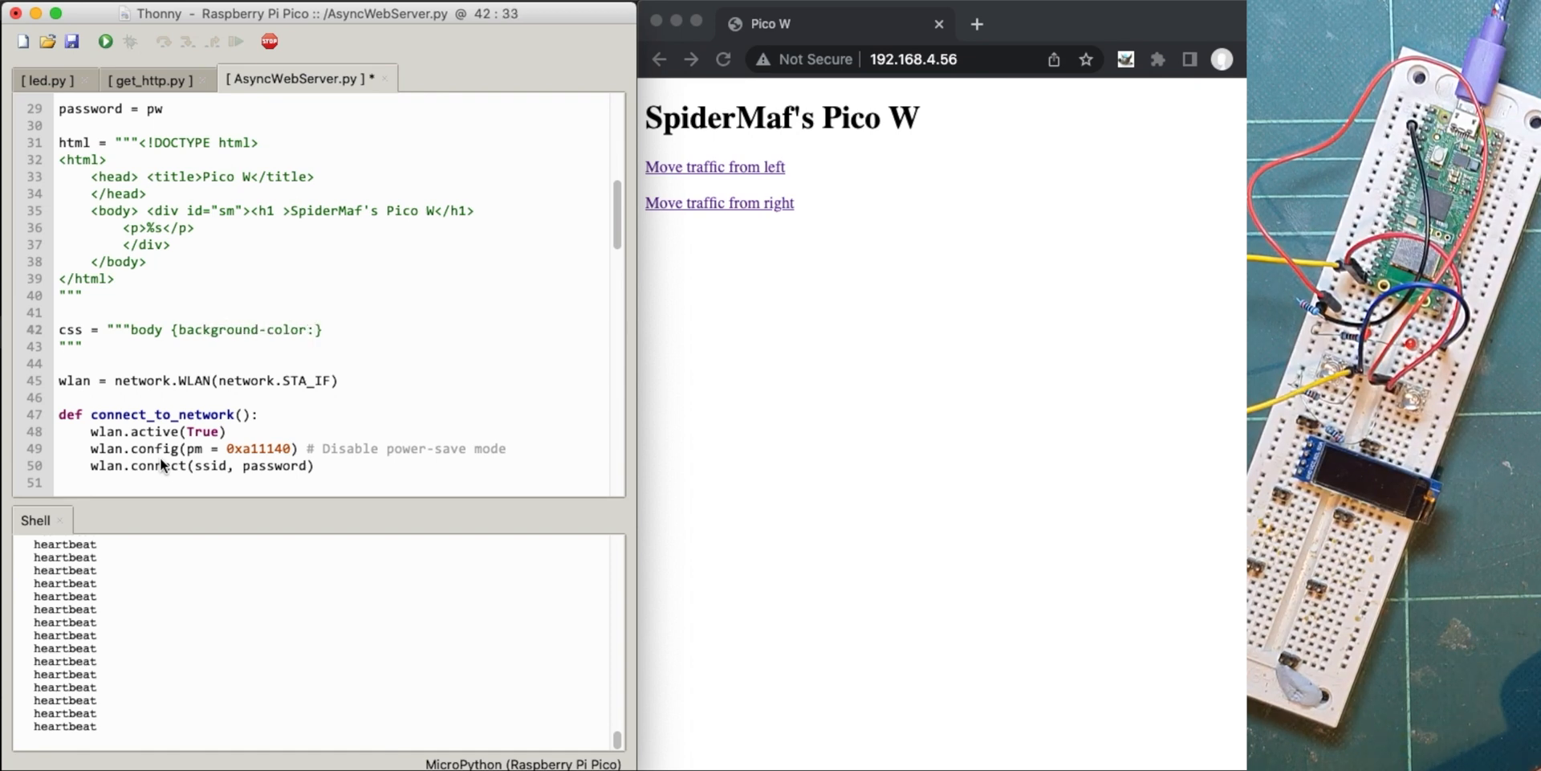
pyautogui.click(312, 329)
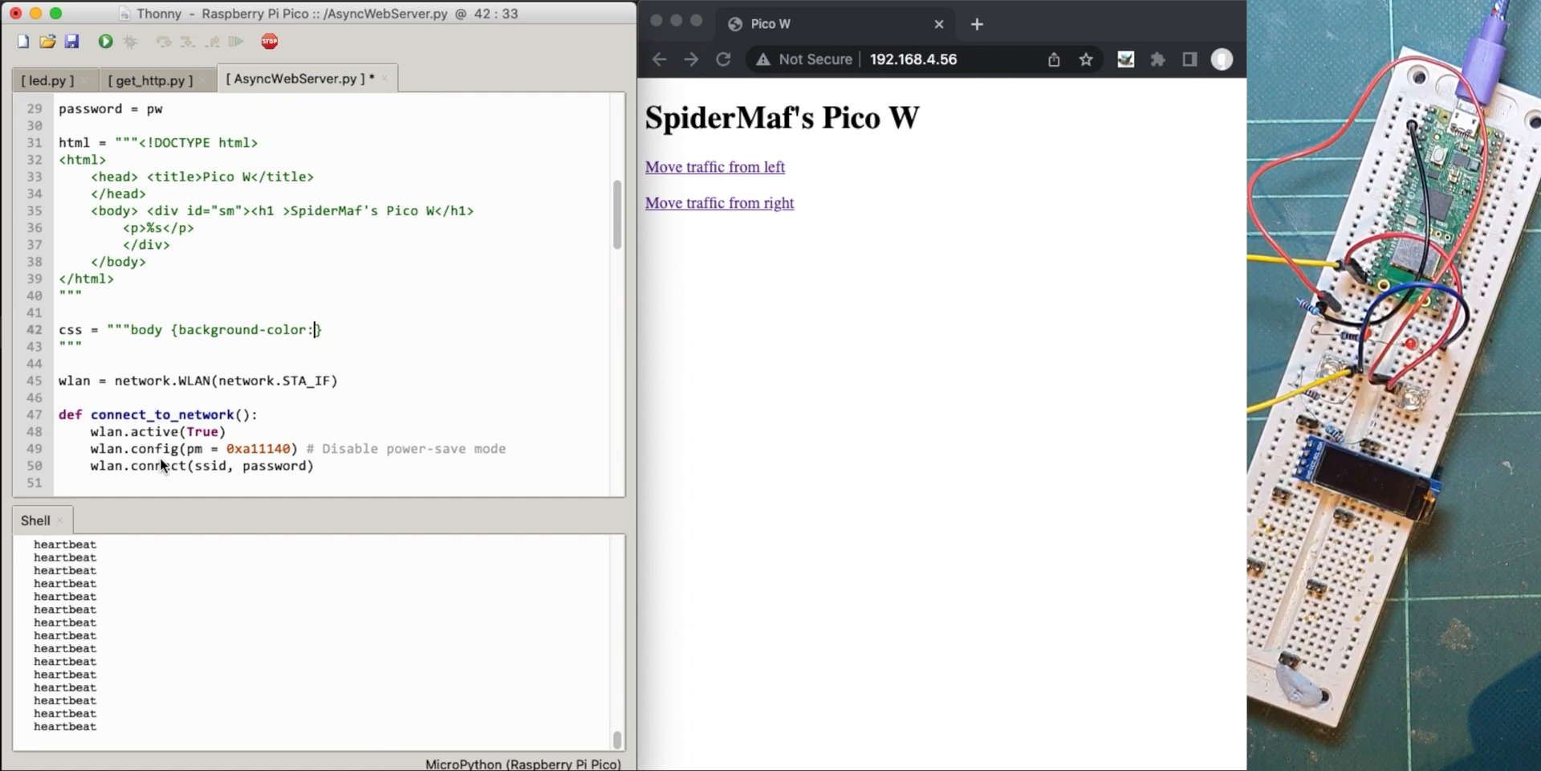
pyautogui.write('black;')
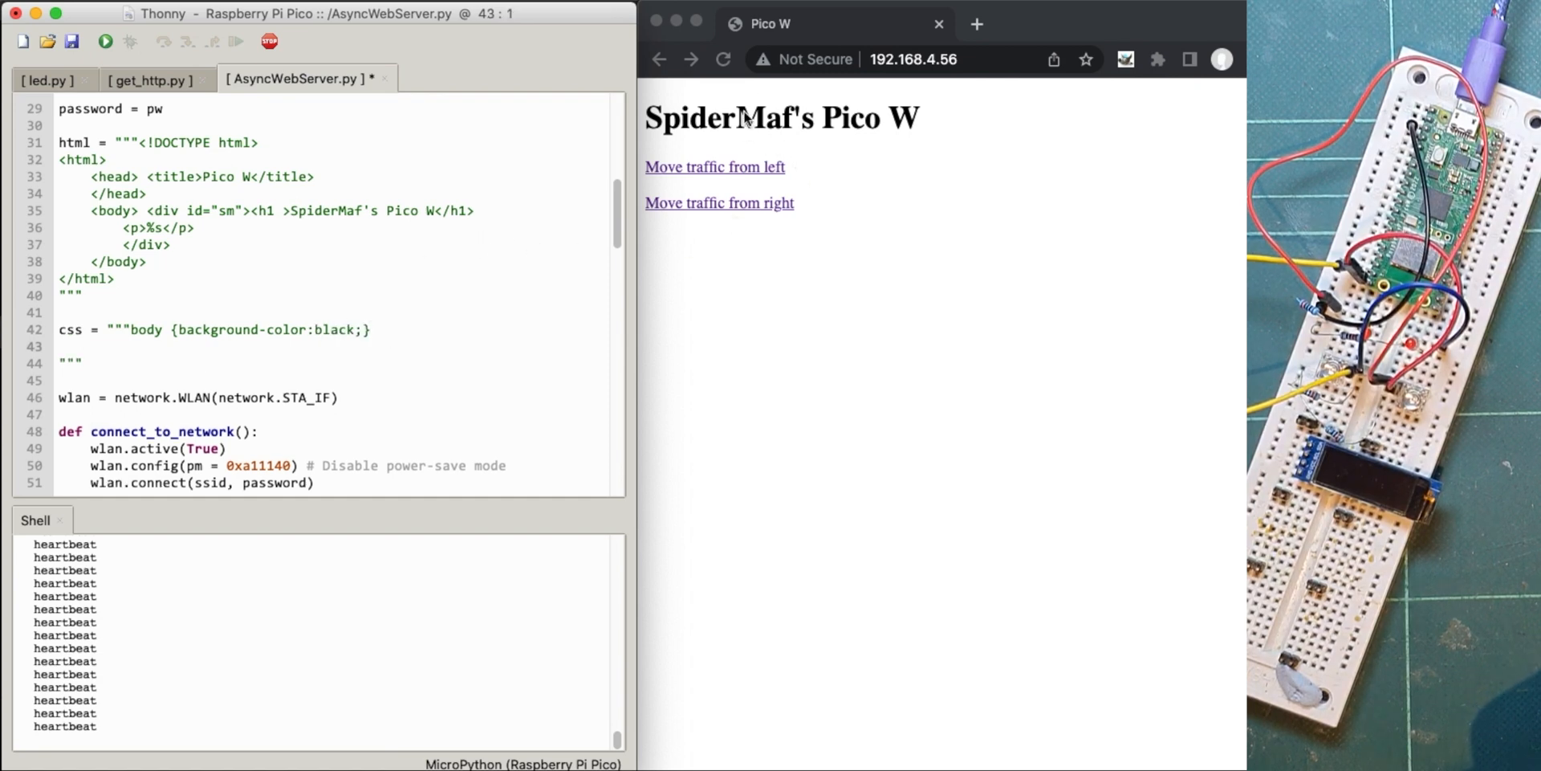
pyautogui.moveTo(705, 194)
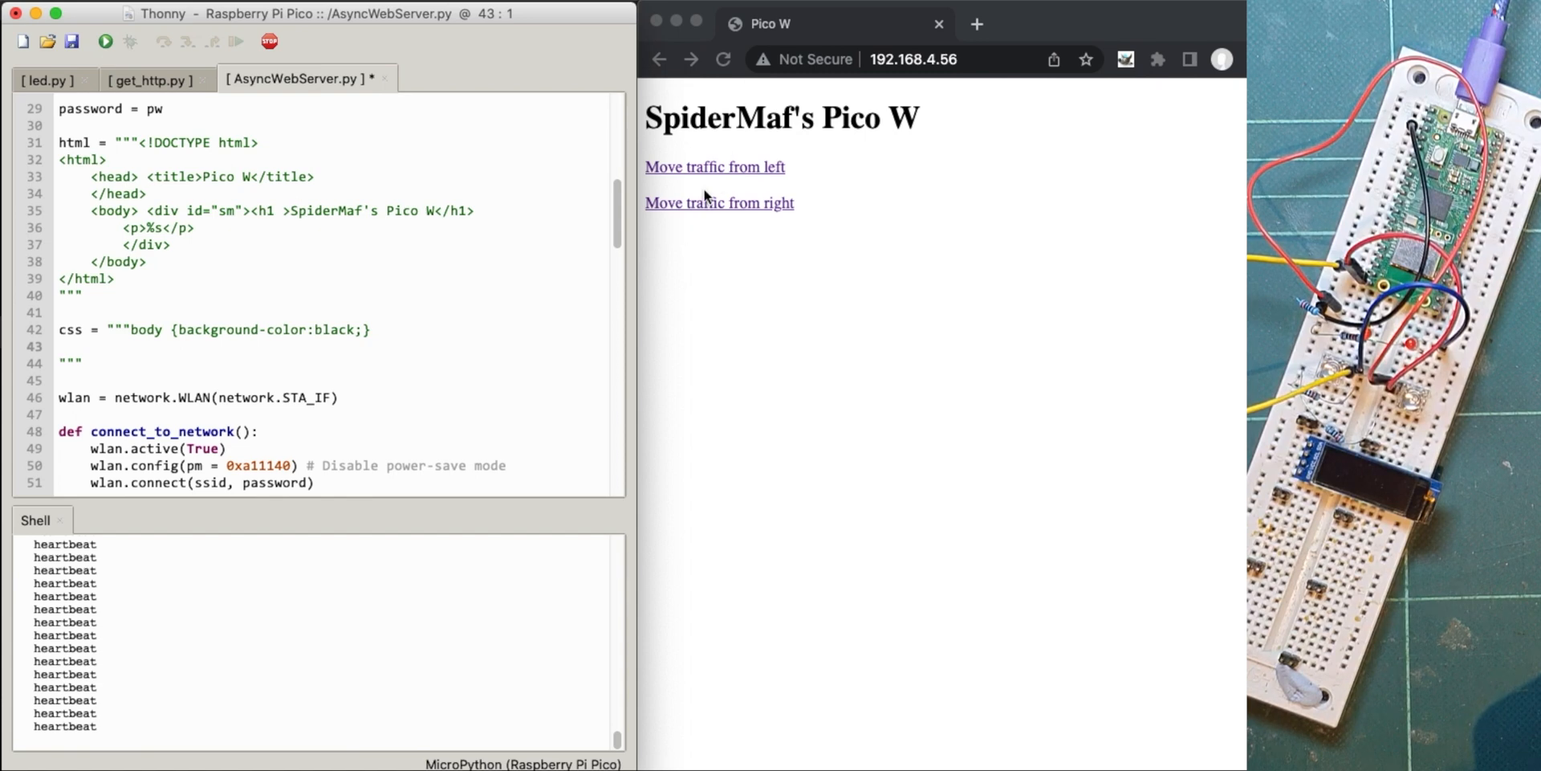
pyautogui.moveTo(153, 215)
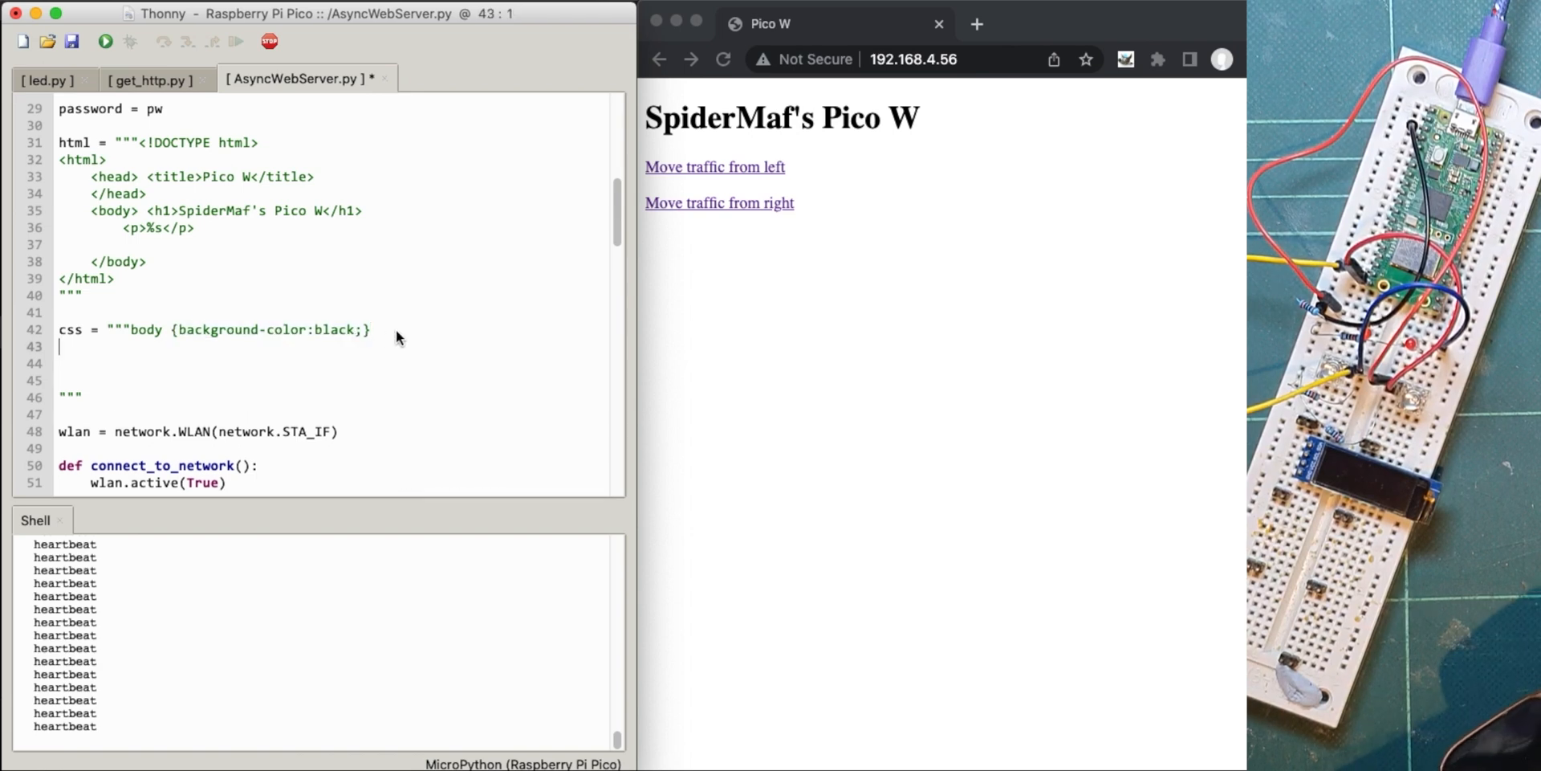
pyautogui.write('h1')
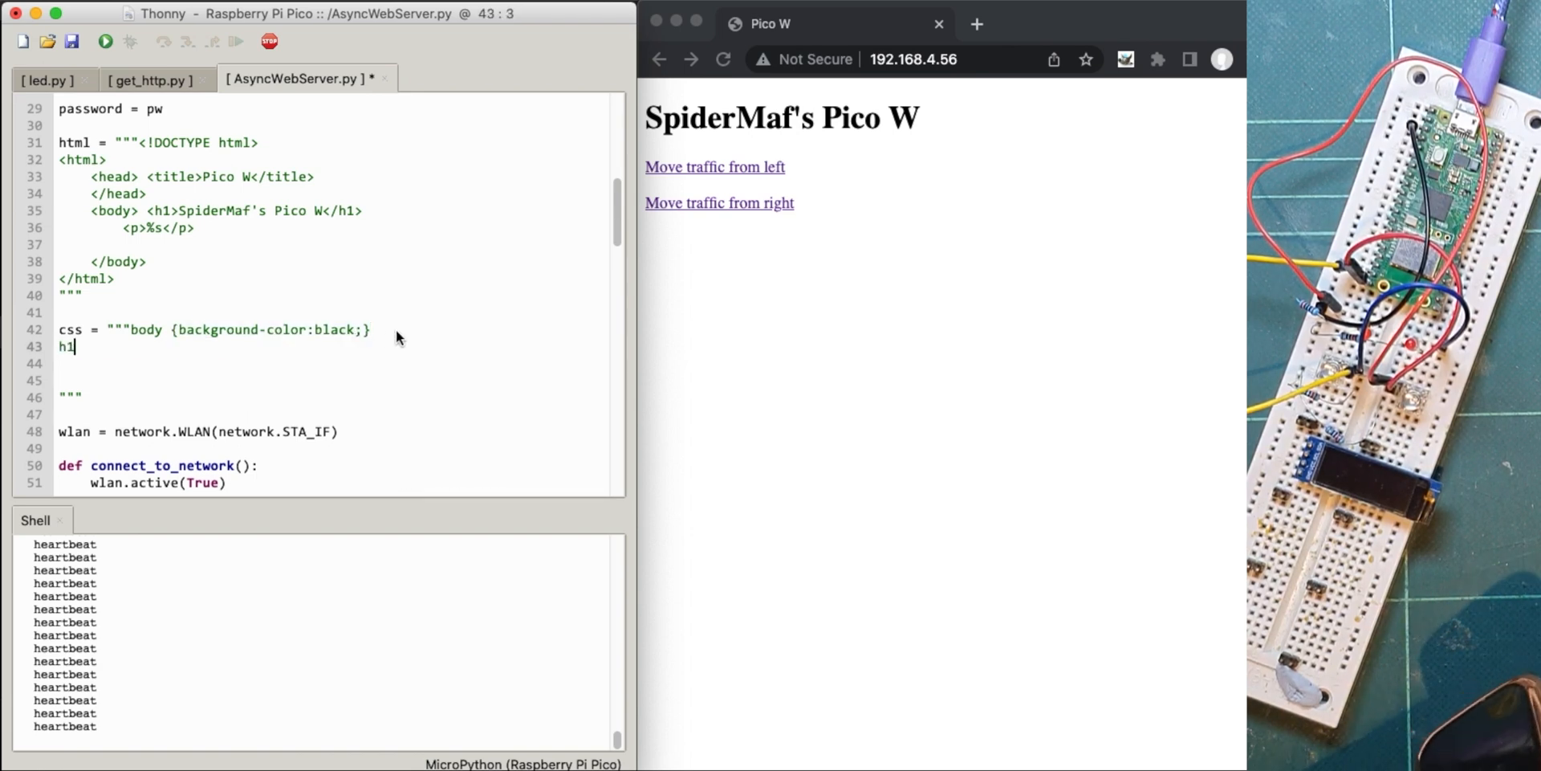
pyautogui.write('{background-color:black;}')
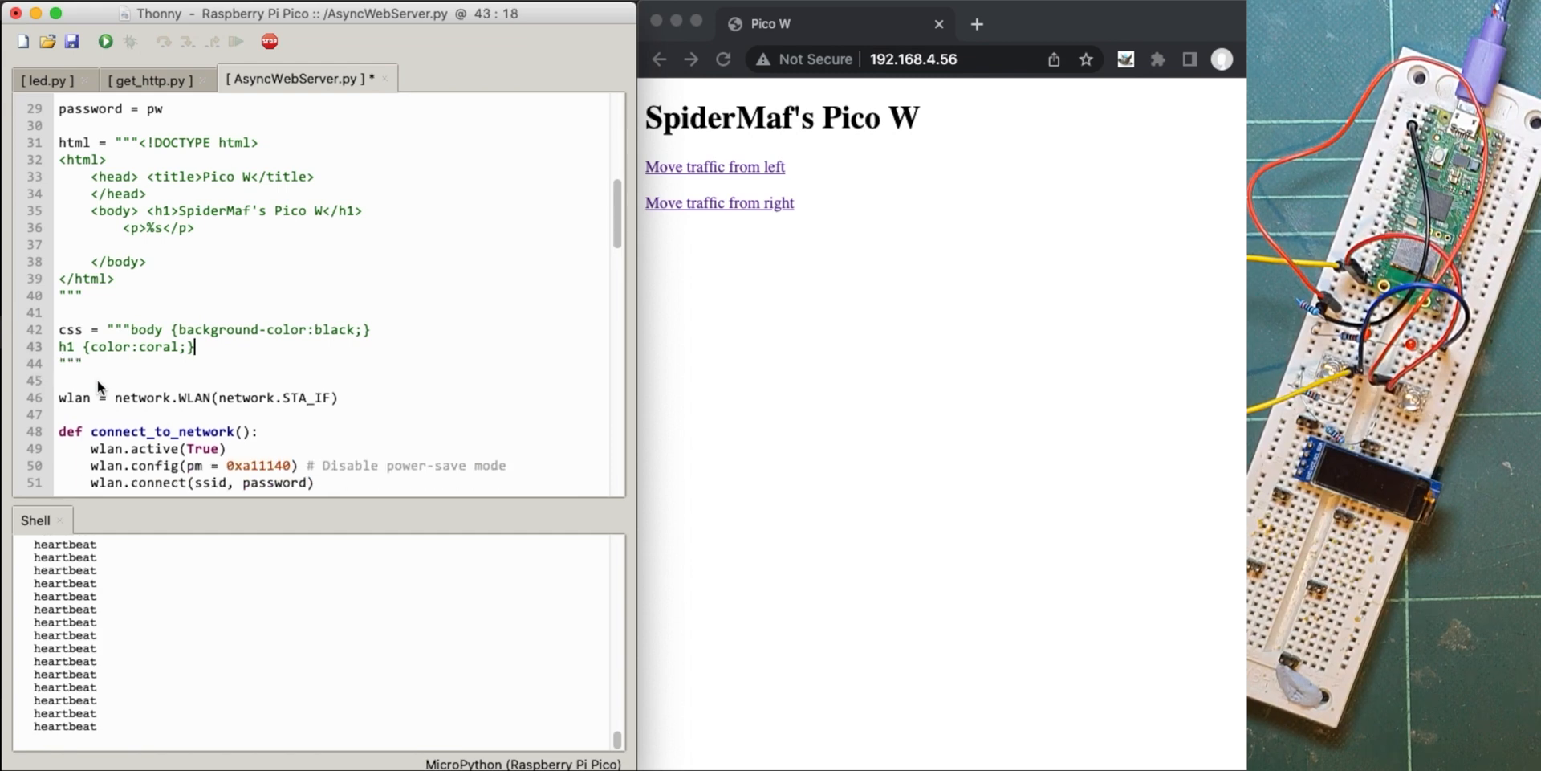
pyautogui.moveTo(135, 328)
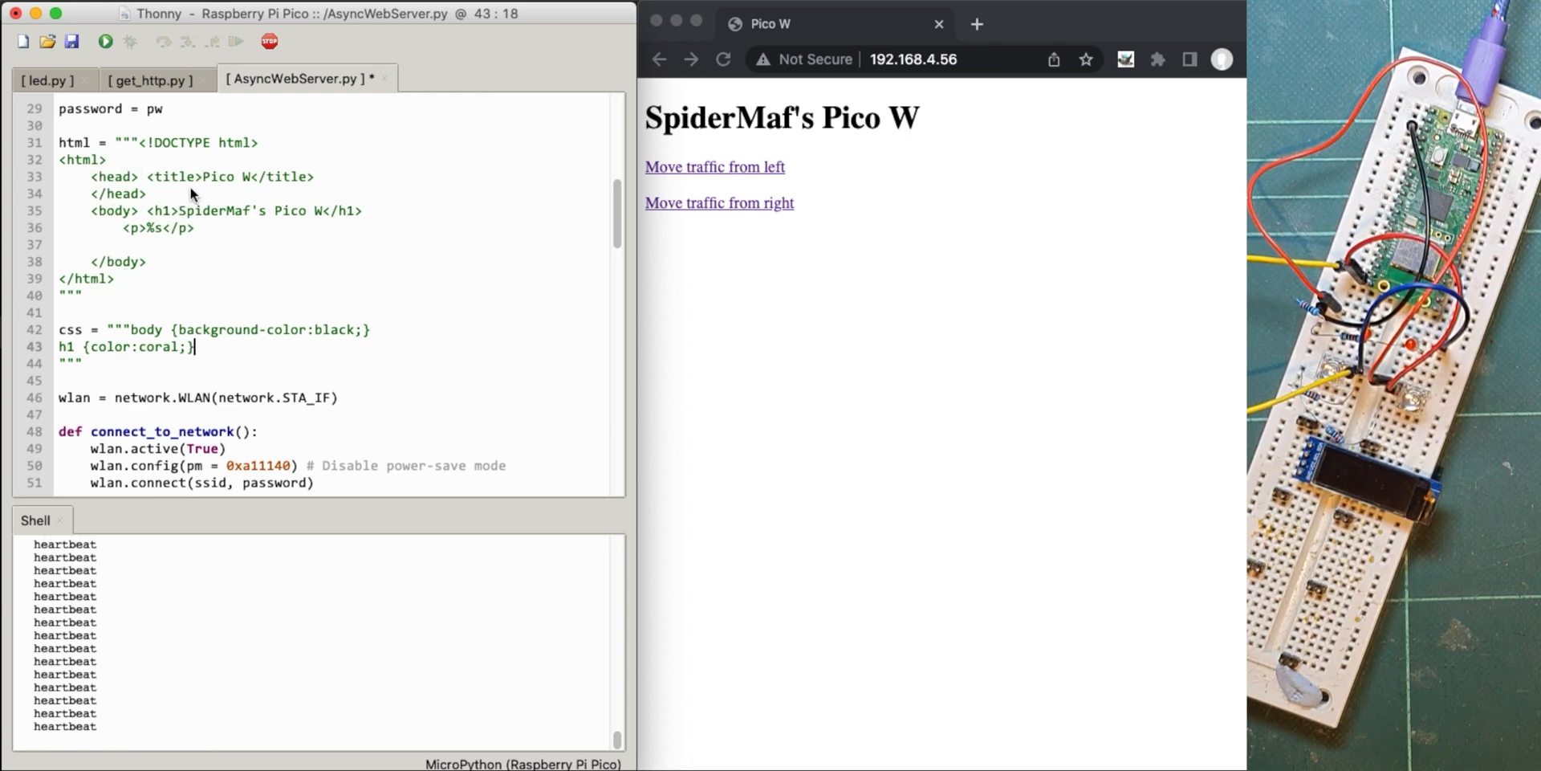
# - Add a <link rel="stylesheet"> to style.css in the head, then select the css block
pyautogui.click(148, 193)
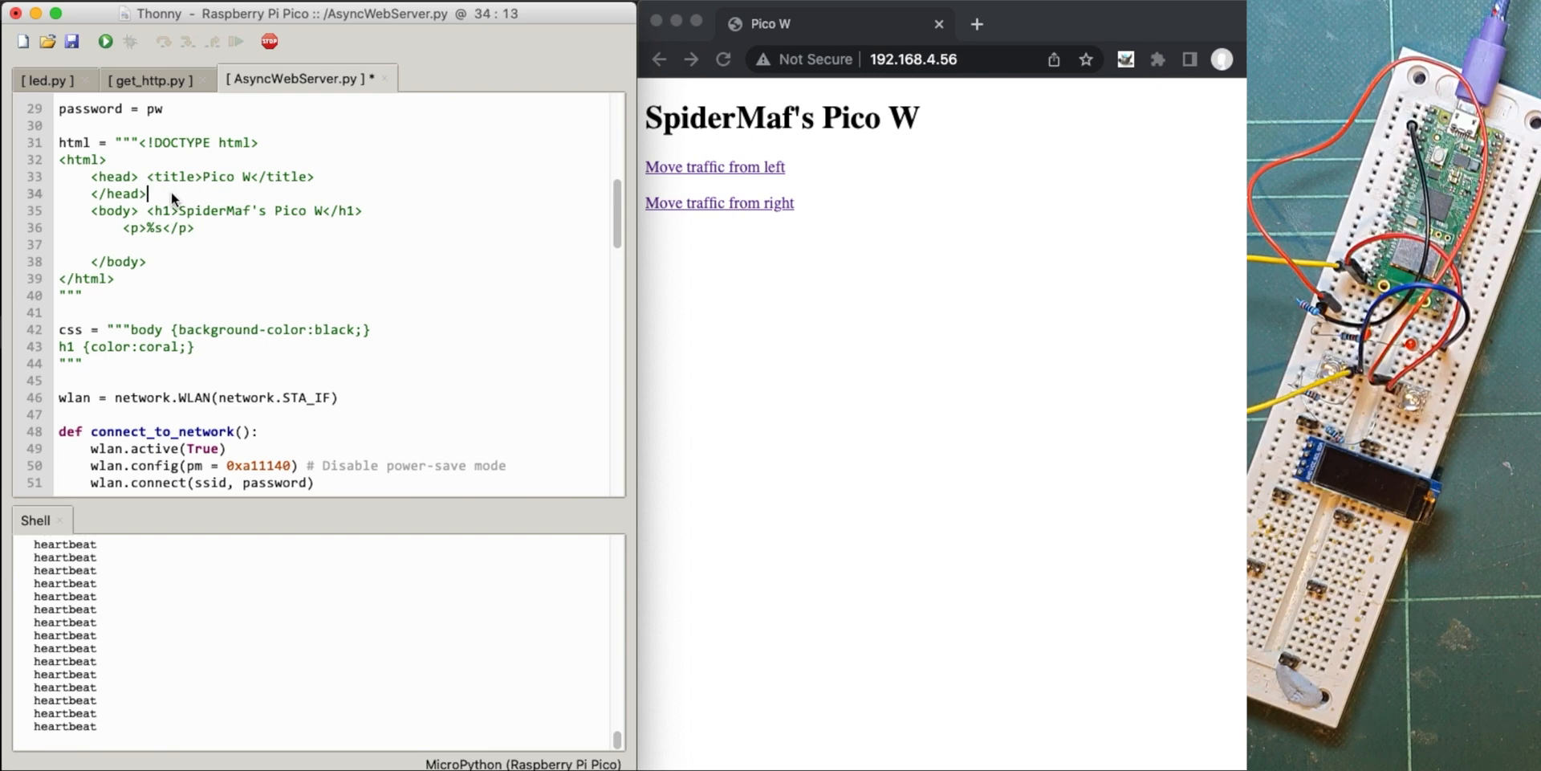
pyautogui.moveTo(281, 204)
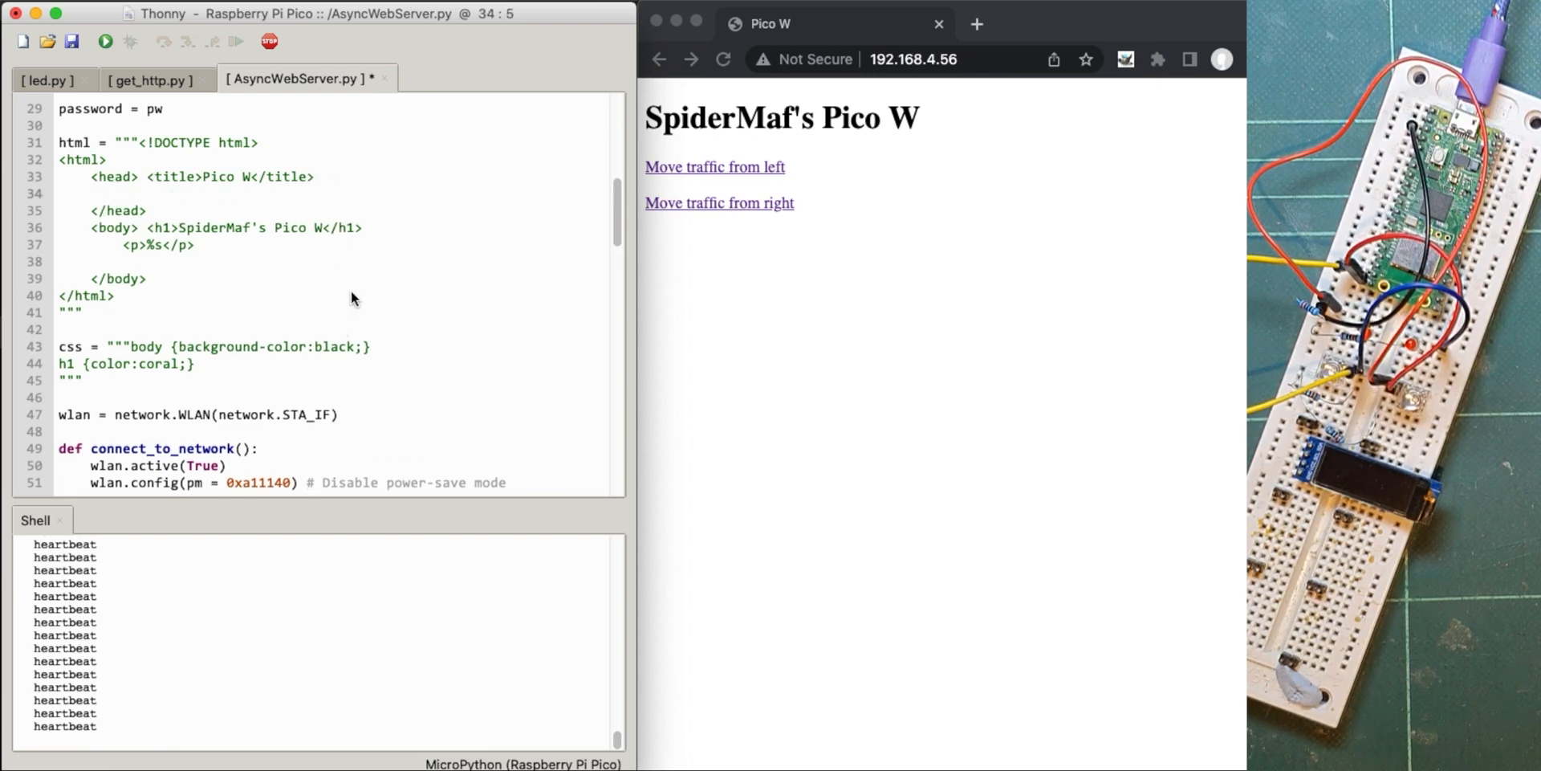
pyautogui.write('<link rel="stylesheet" href="mystyle.css">')
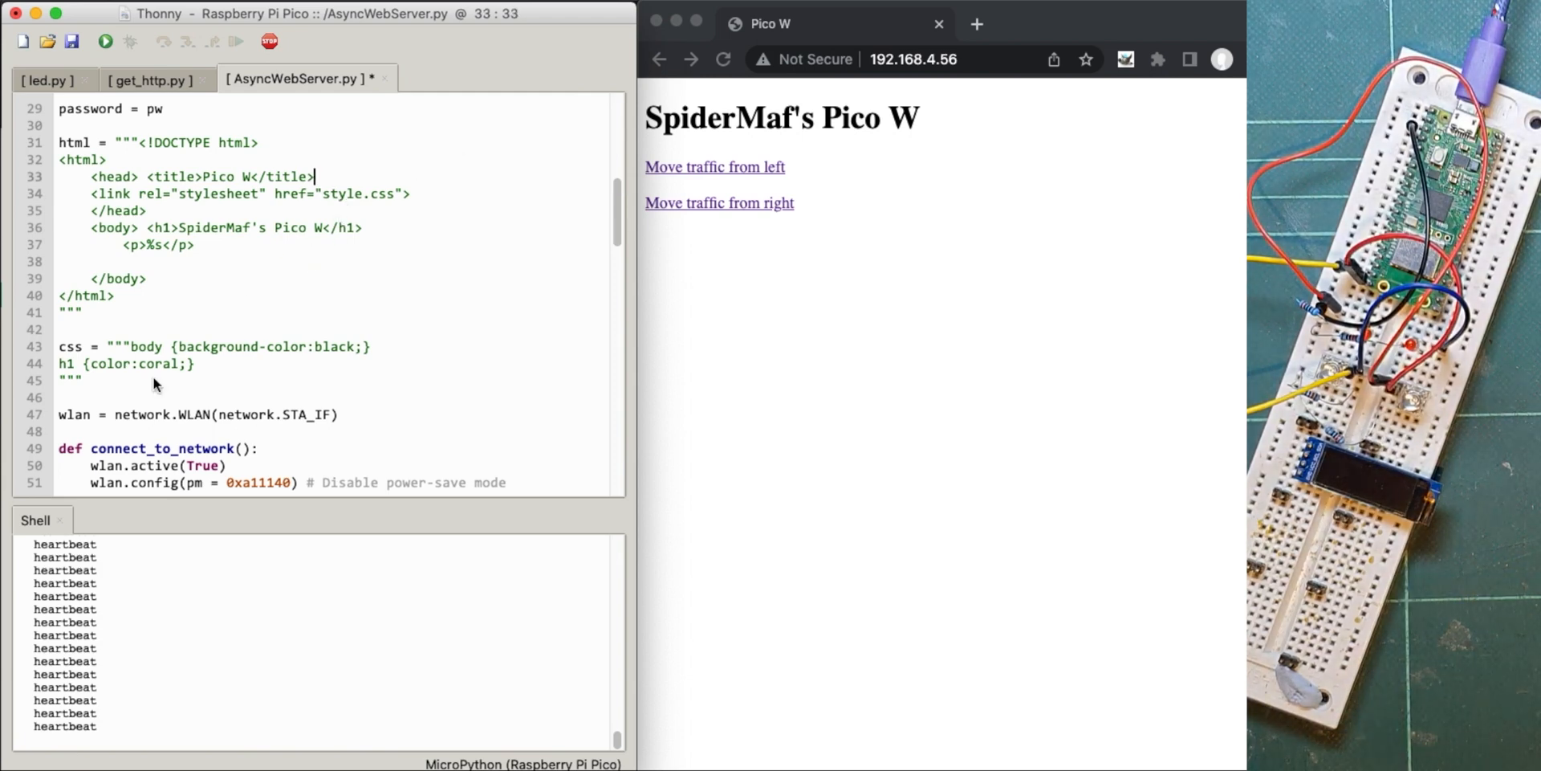
pyautogui.moveTo(59, 346); pyautogui.dragTo(84, 380)
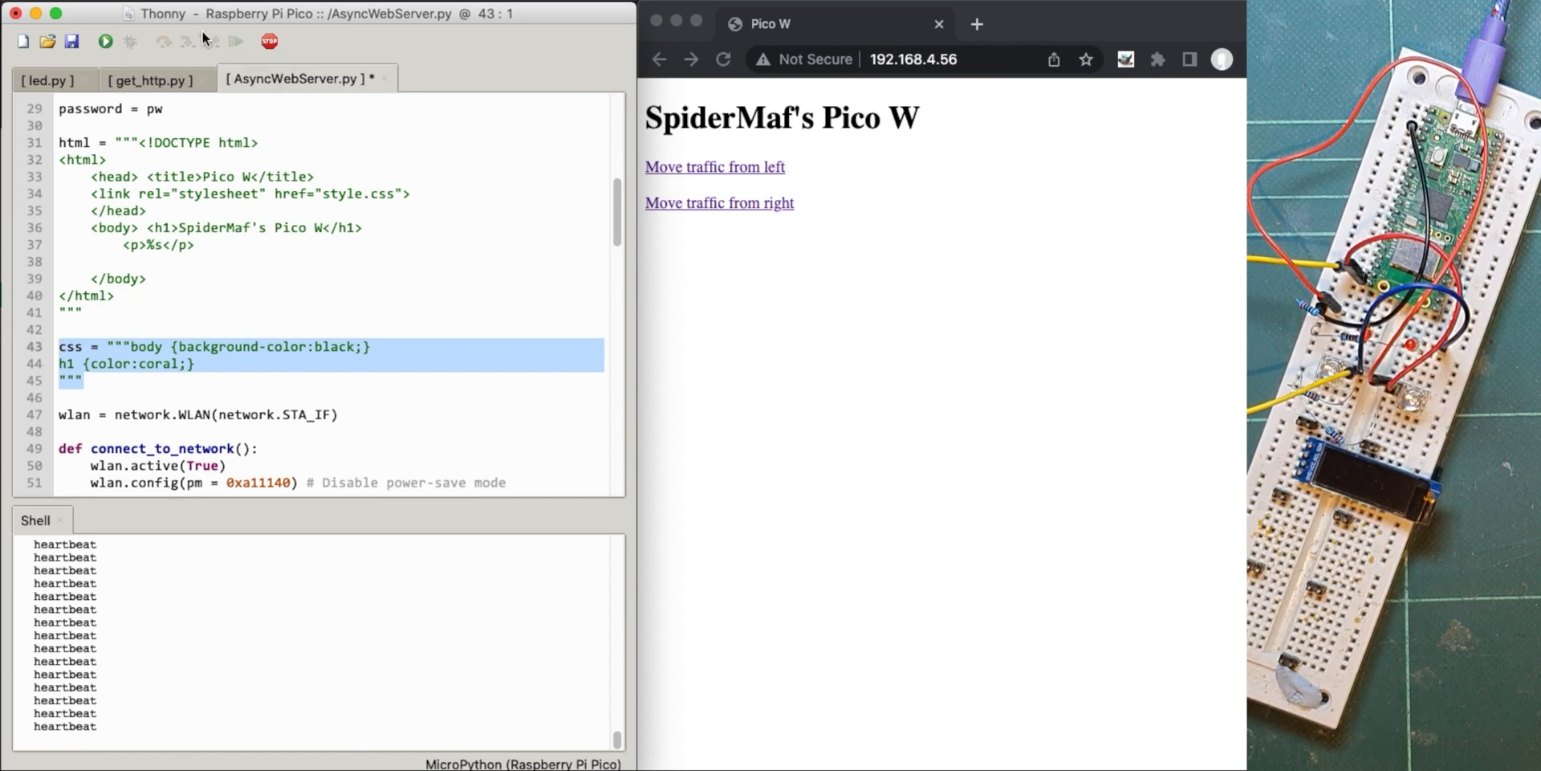
pyautogui.moveTo(105, 41)
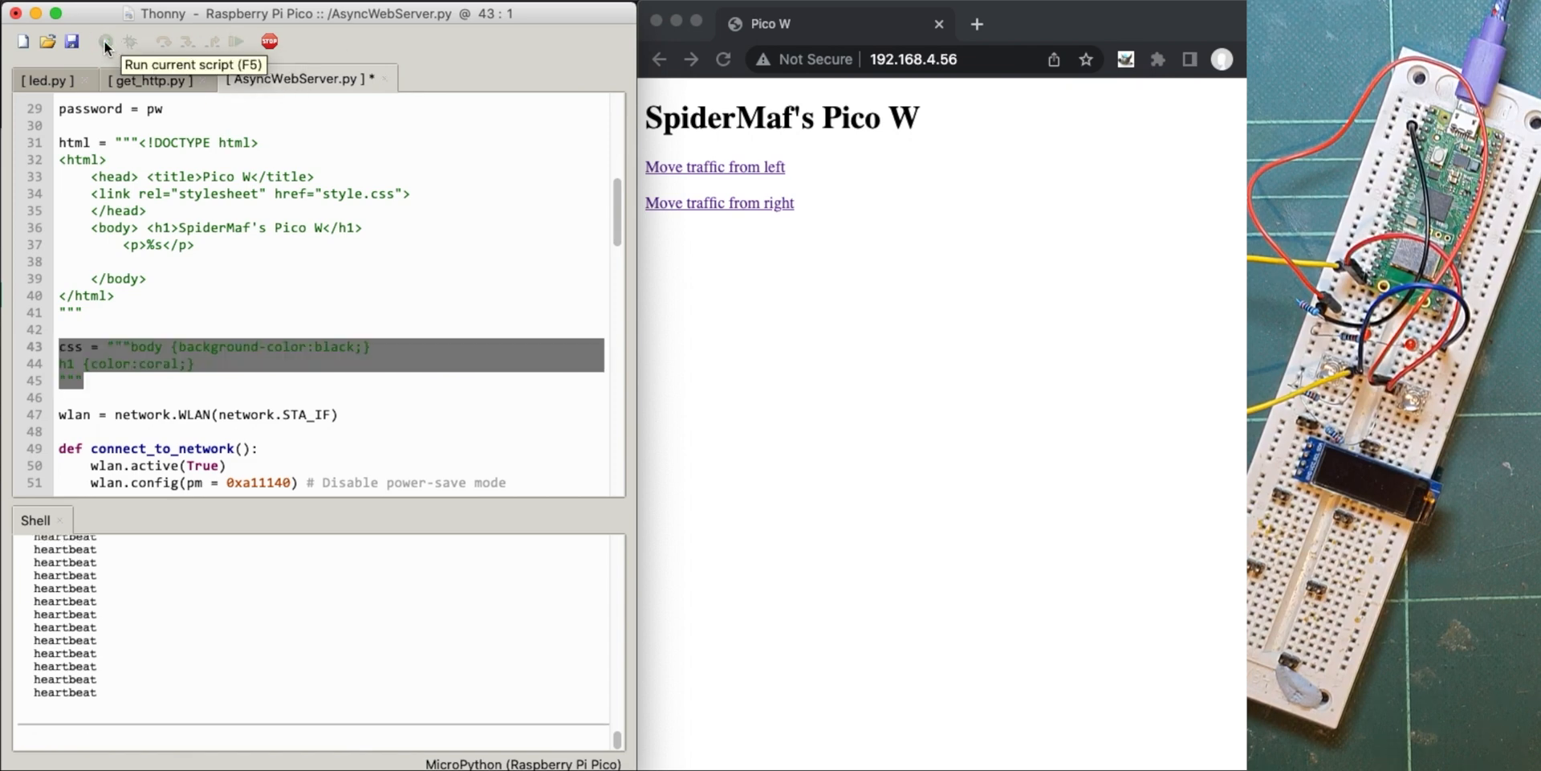
# - Rerun the server script on the Pico W and bring the browser forward to reload
pyautogui.click(104, 41)
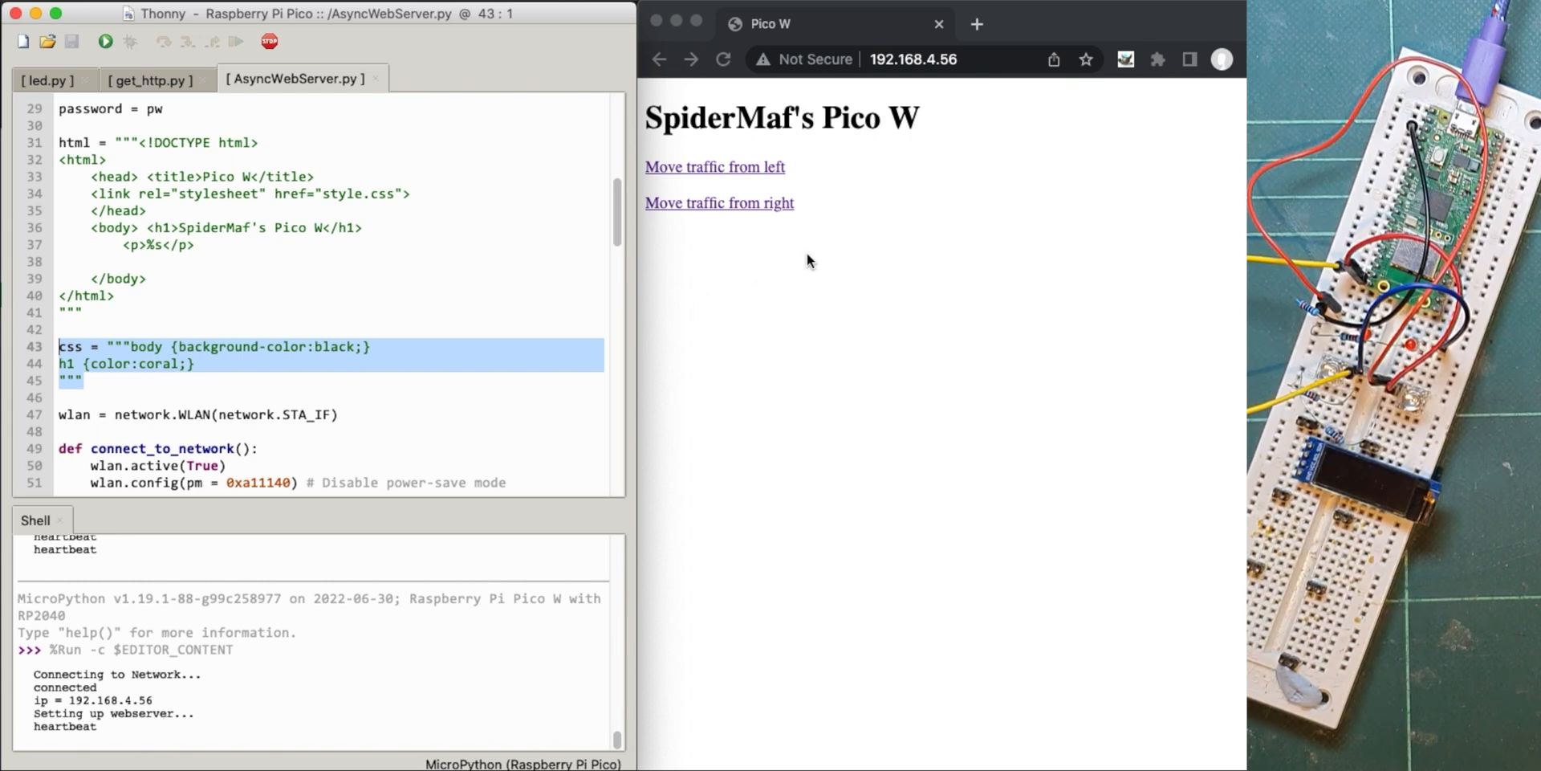
pyautogui.click(724, 59)
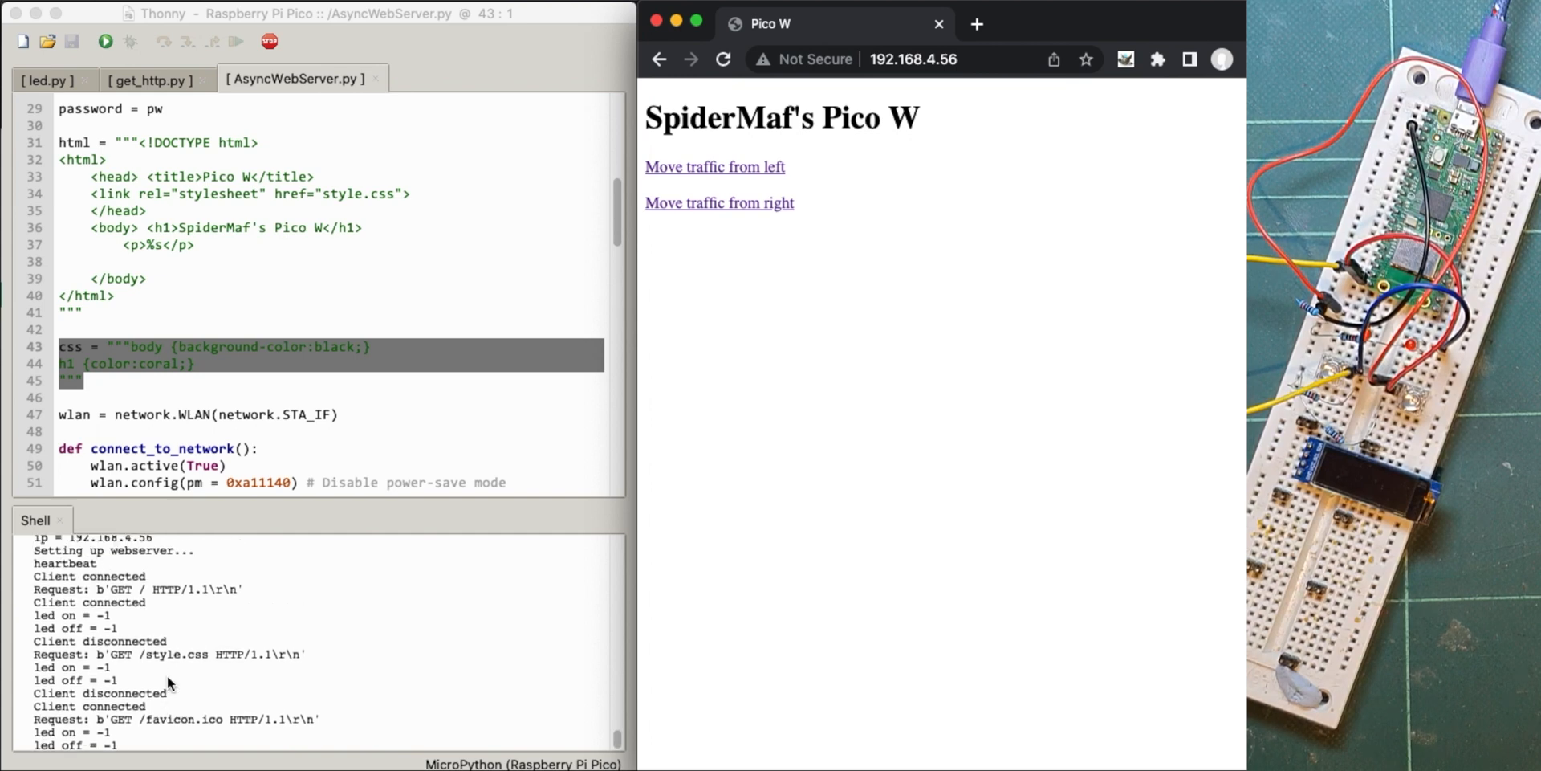
pyautogui.moveTo(166, 661)
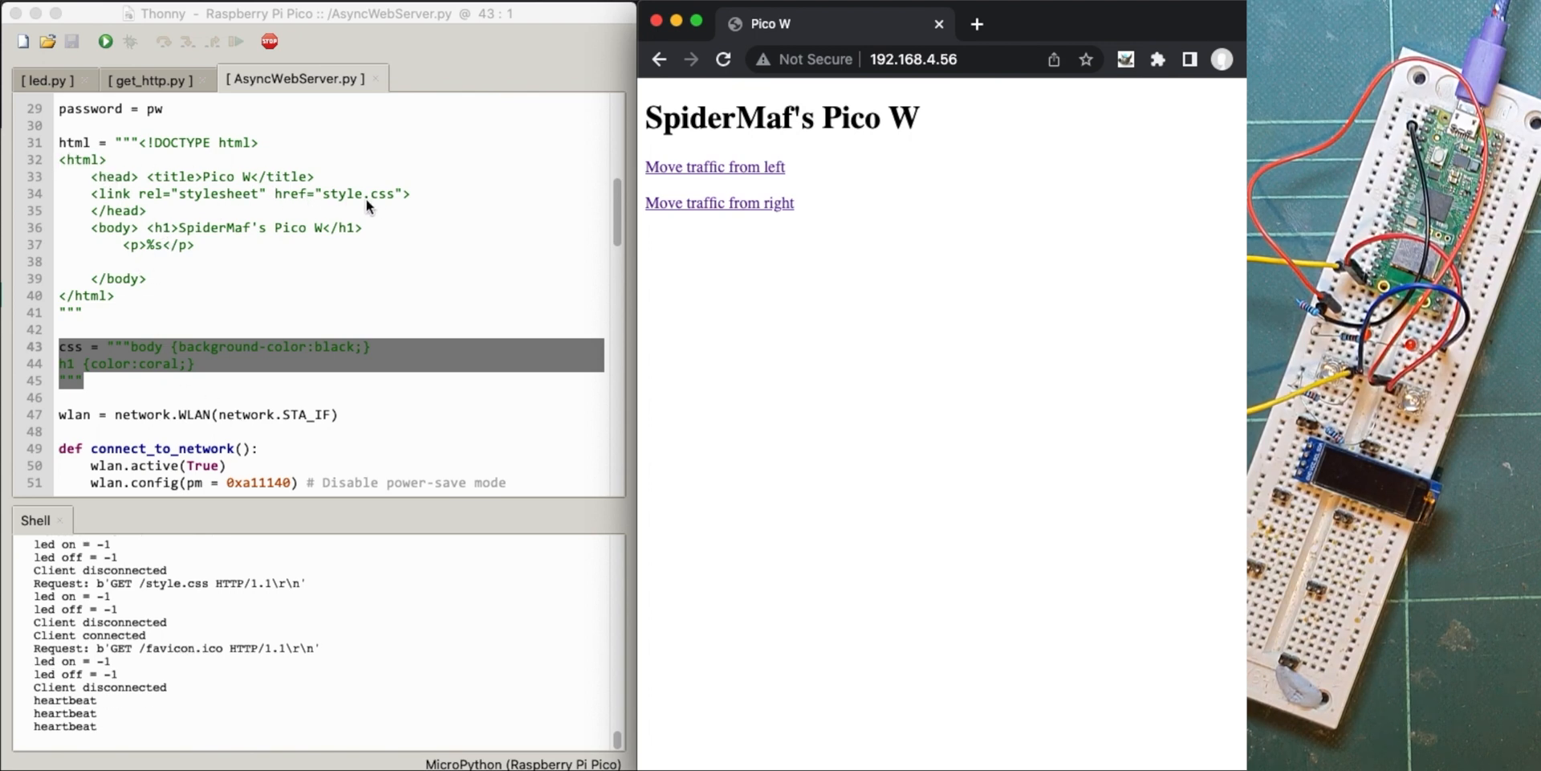
pyautogui.moveTo(382, 207)
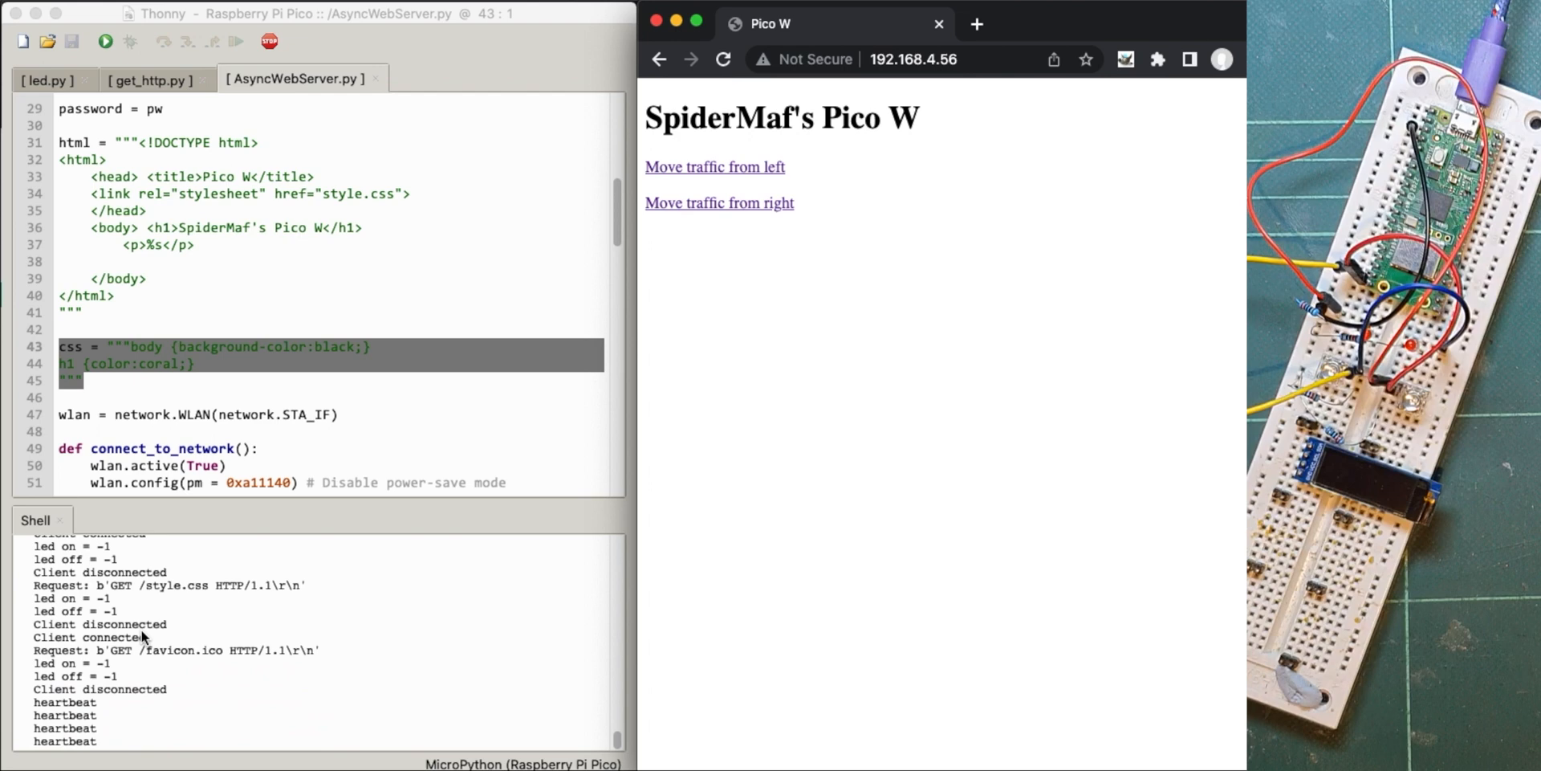
pyautogui.moveTo(175, 570)
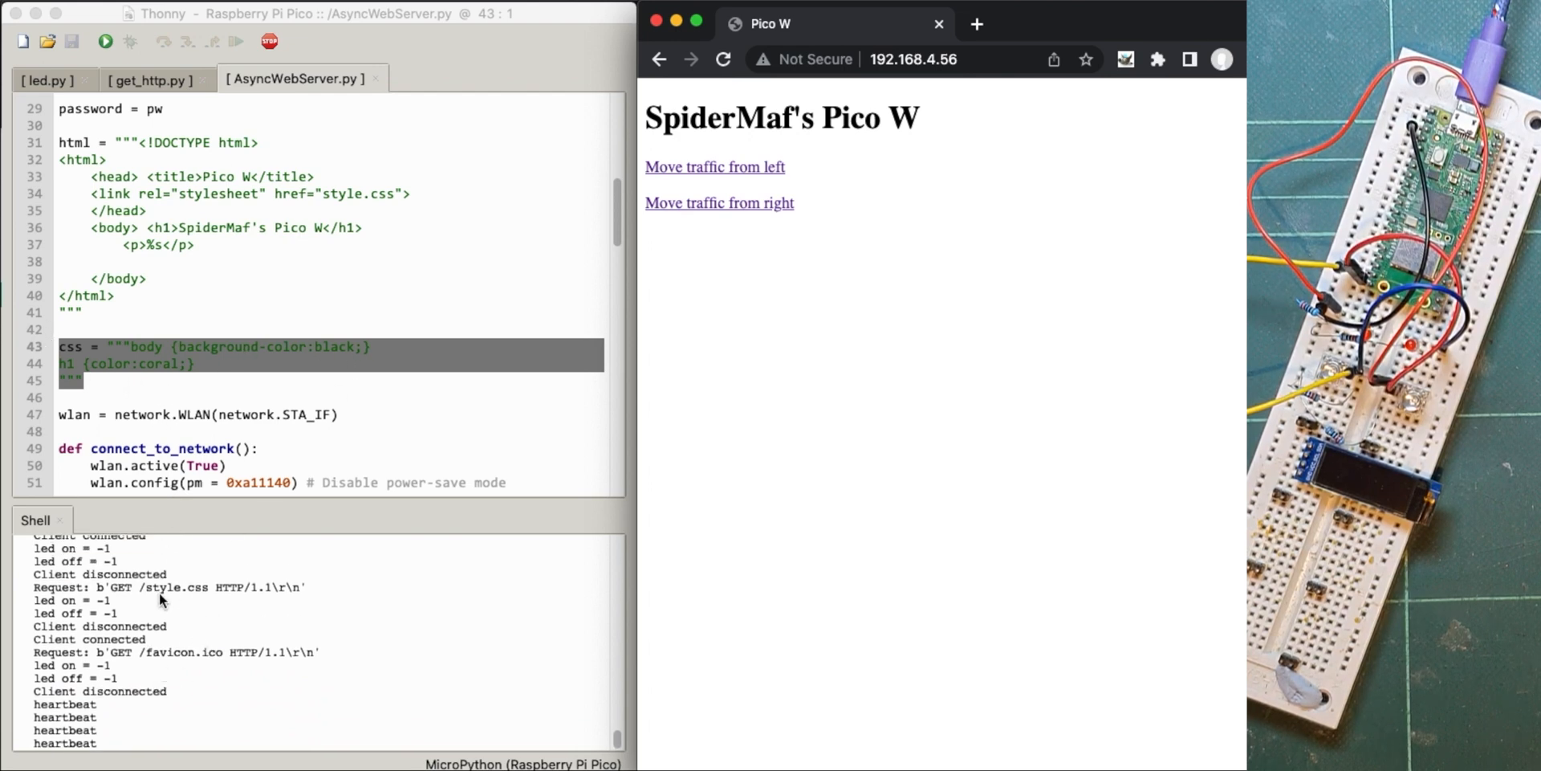
pyautogui.moveTo(197, 546)
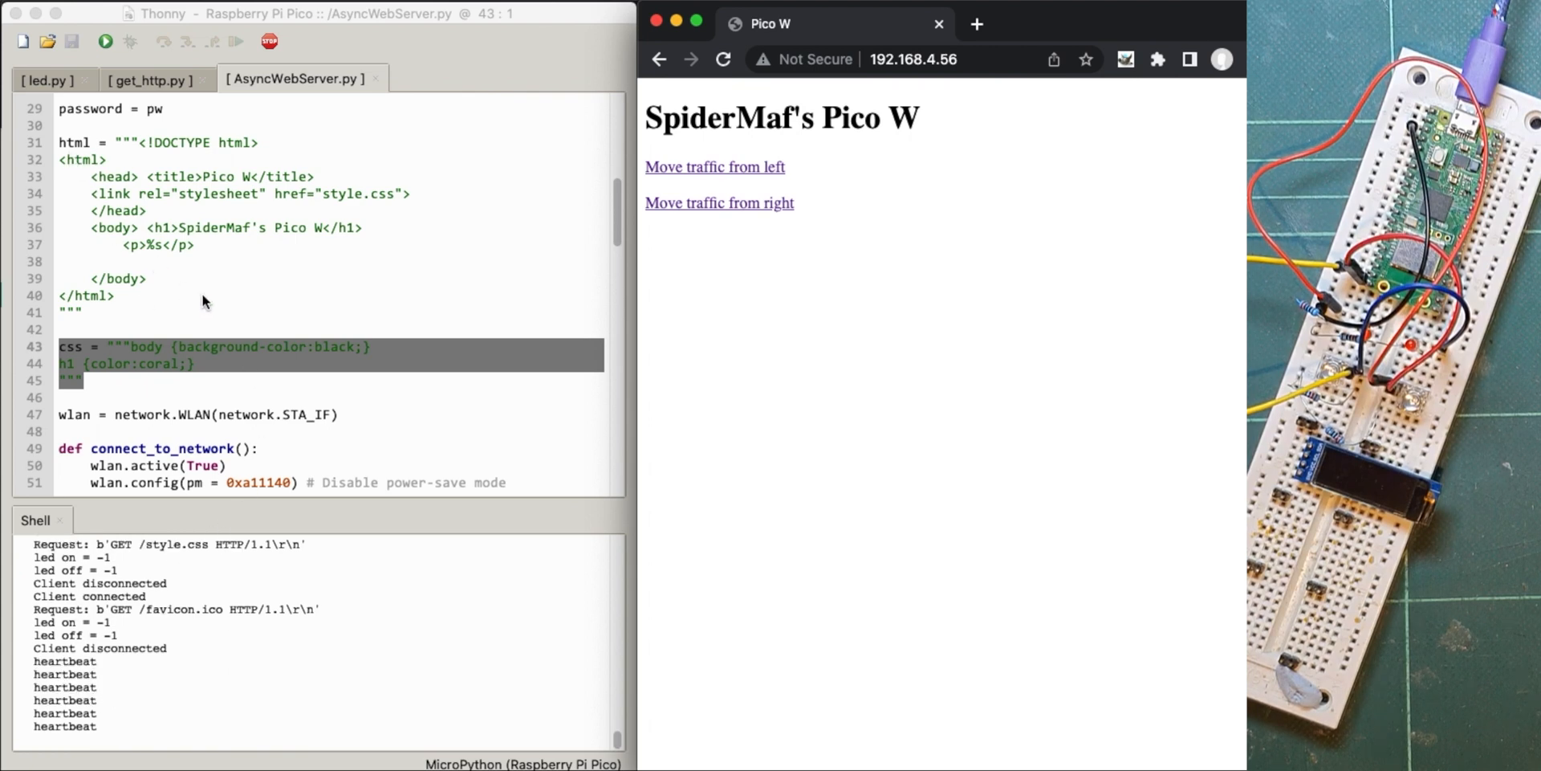
pyautogui.moveTo(125, 376)
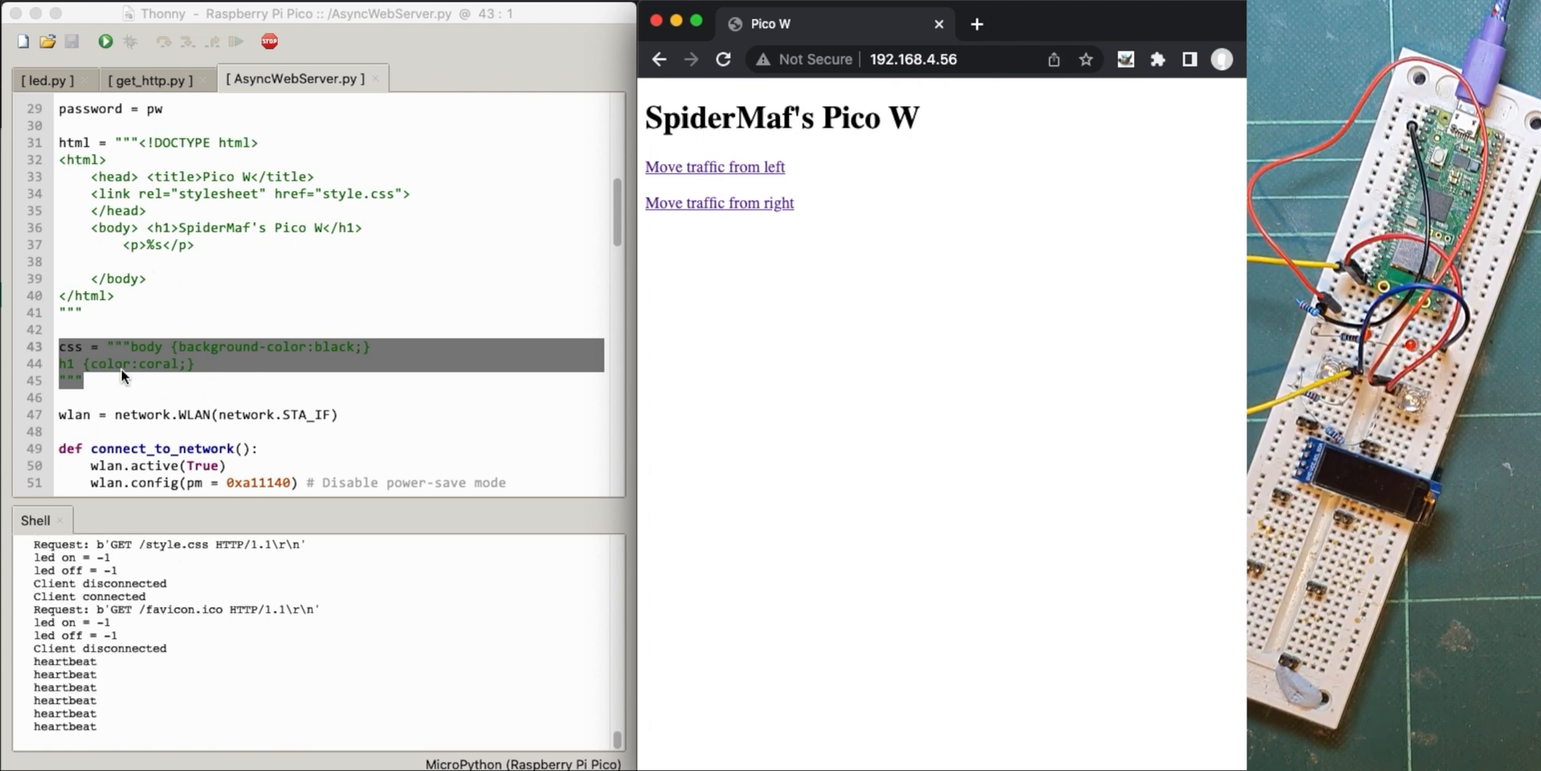
# - Add an if css == 6 block printing "CSS requested" below the response line
pyautogui.scroll(-3)
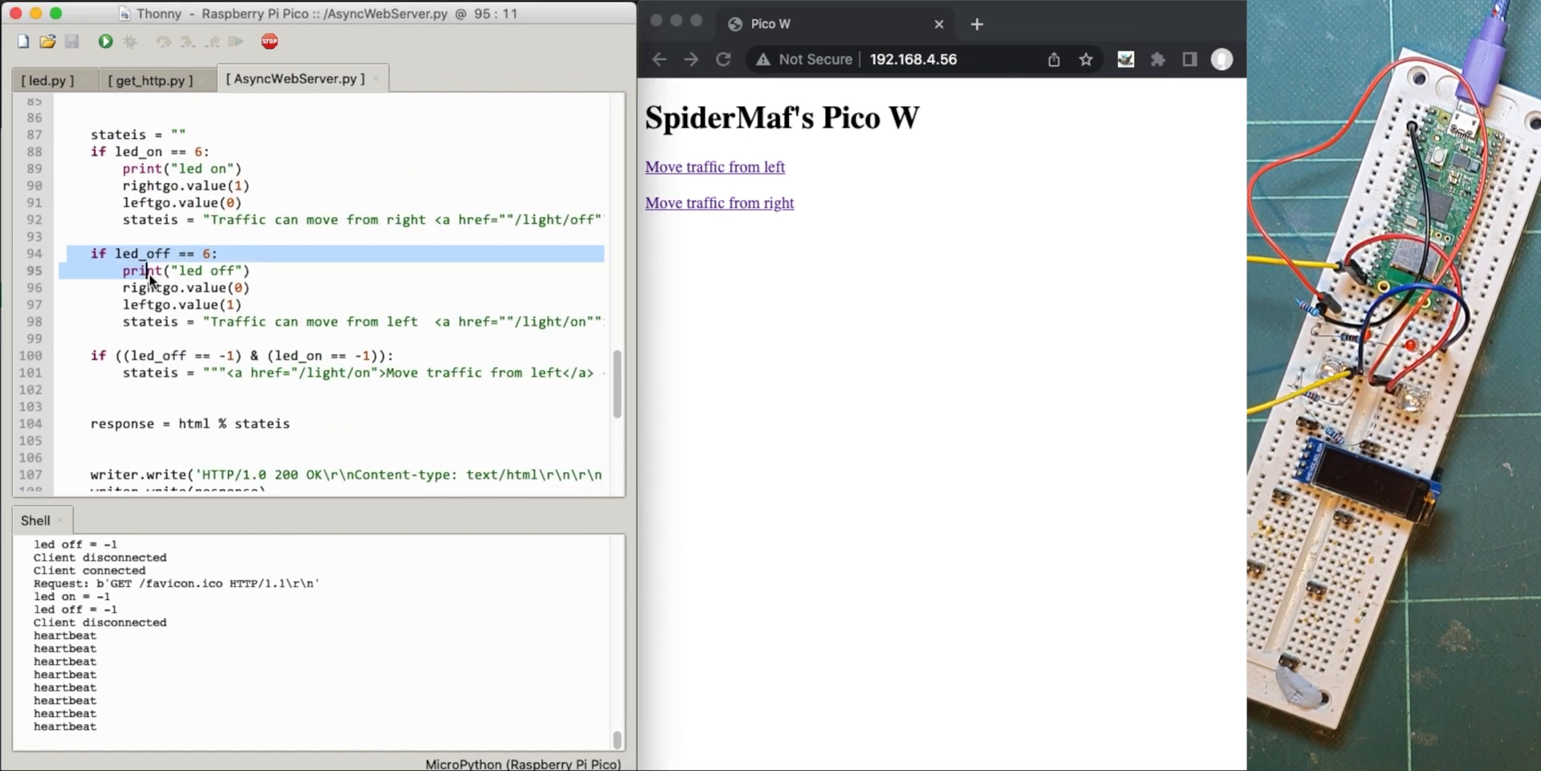
pyautogui.moveTo(148, 270); pyautogui.dragTo(93, 338)
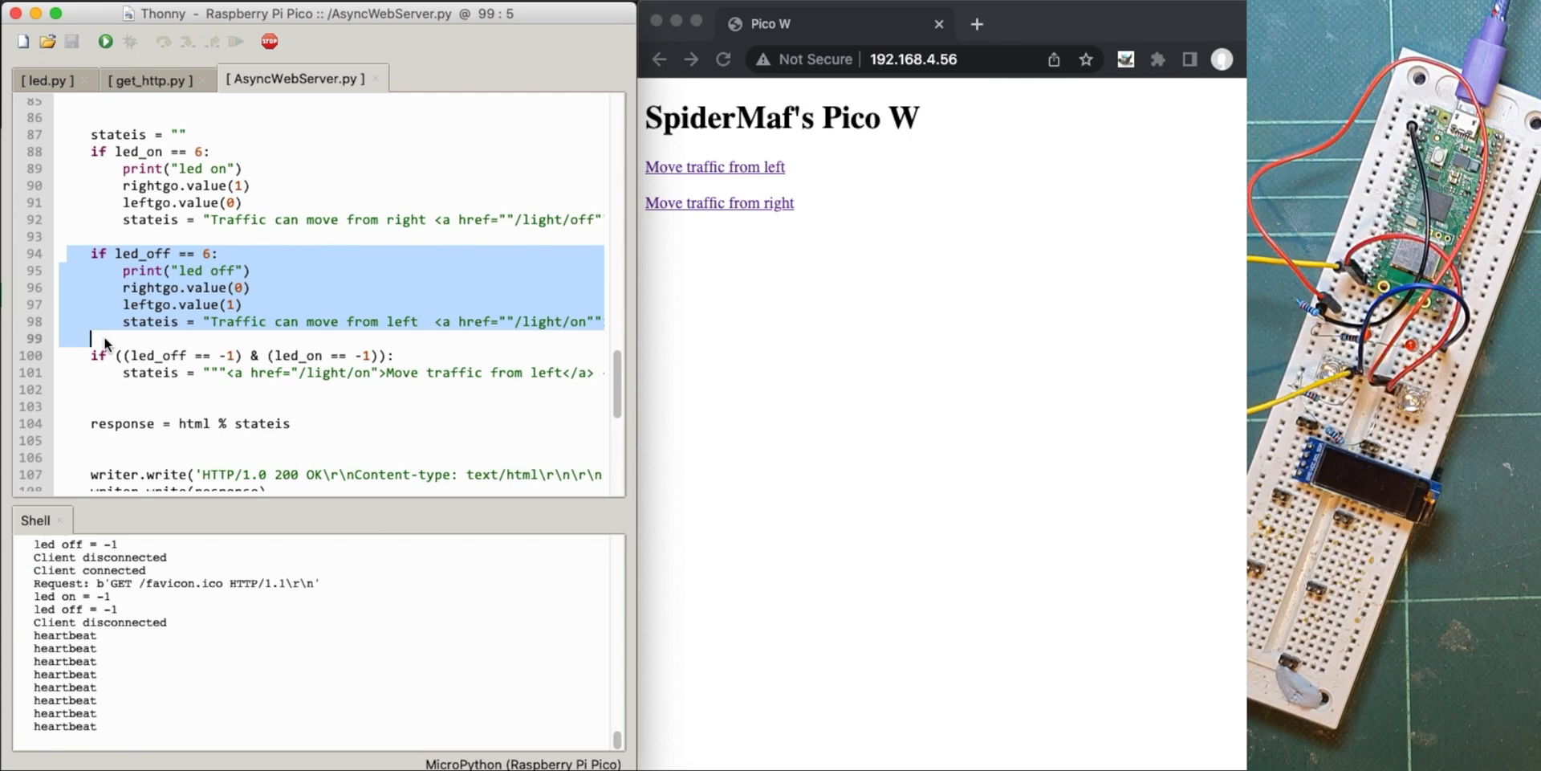
pyautogui.scroll(-3)
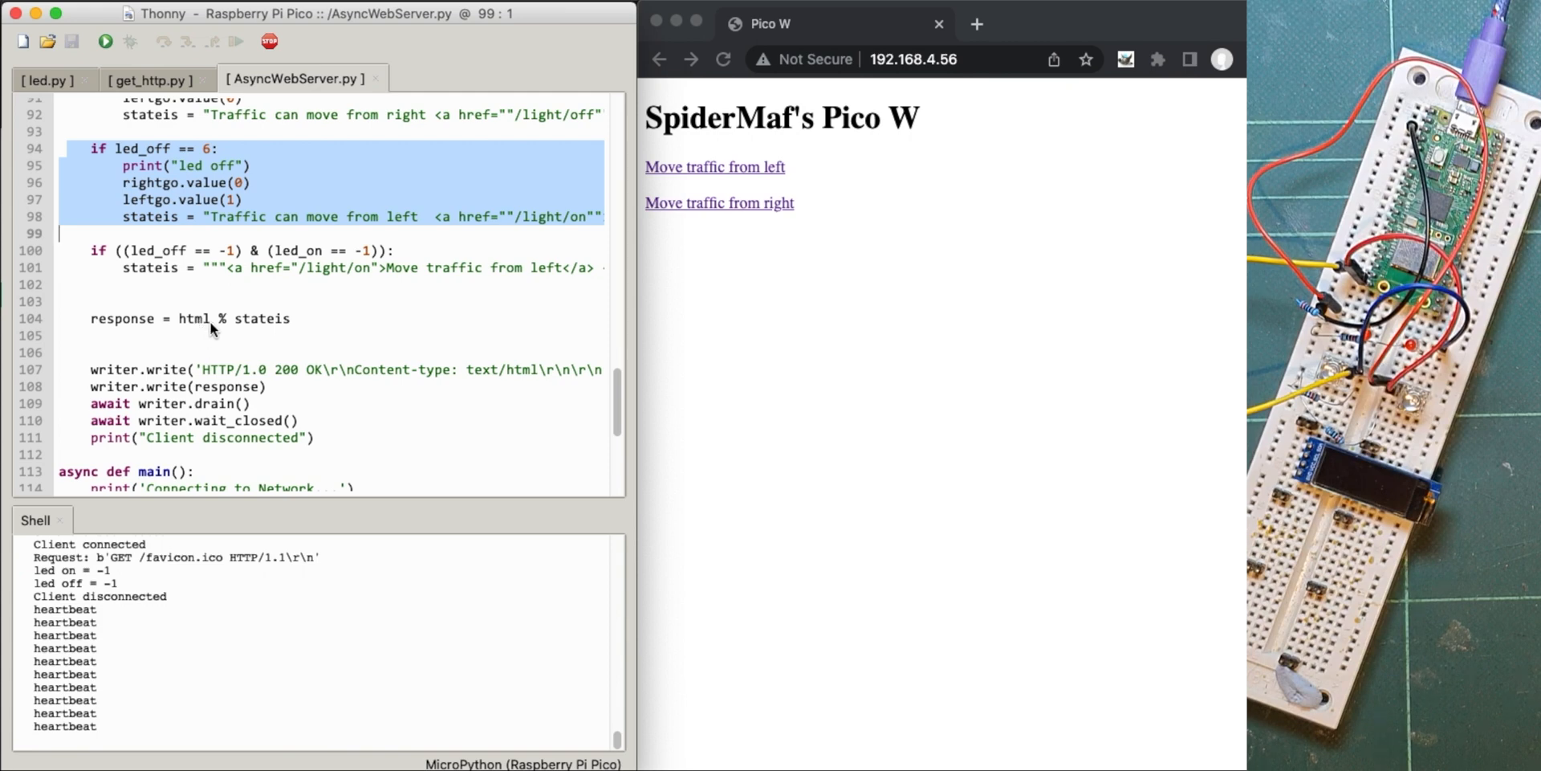
pyautogui.moveTo(262, 334)
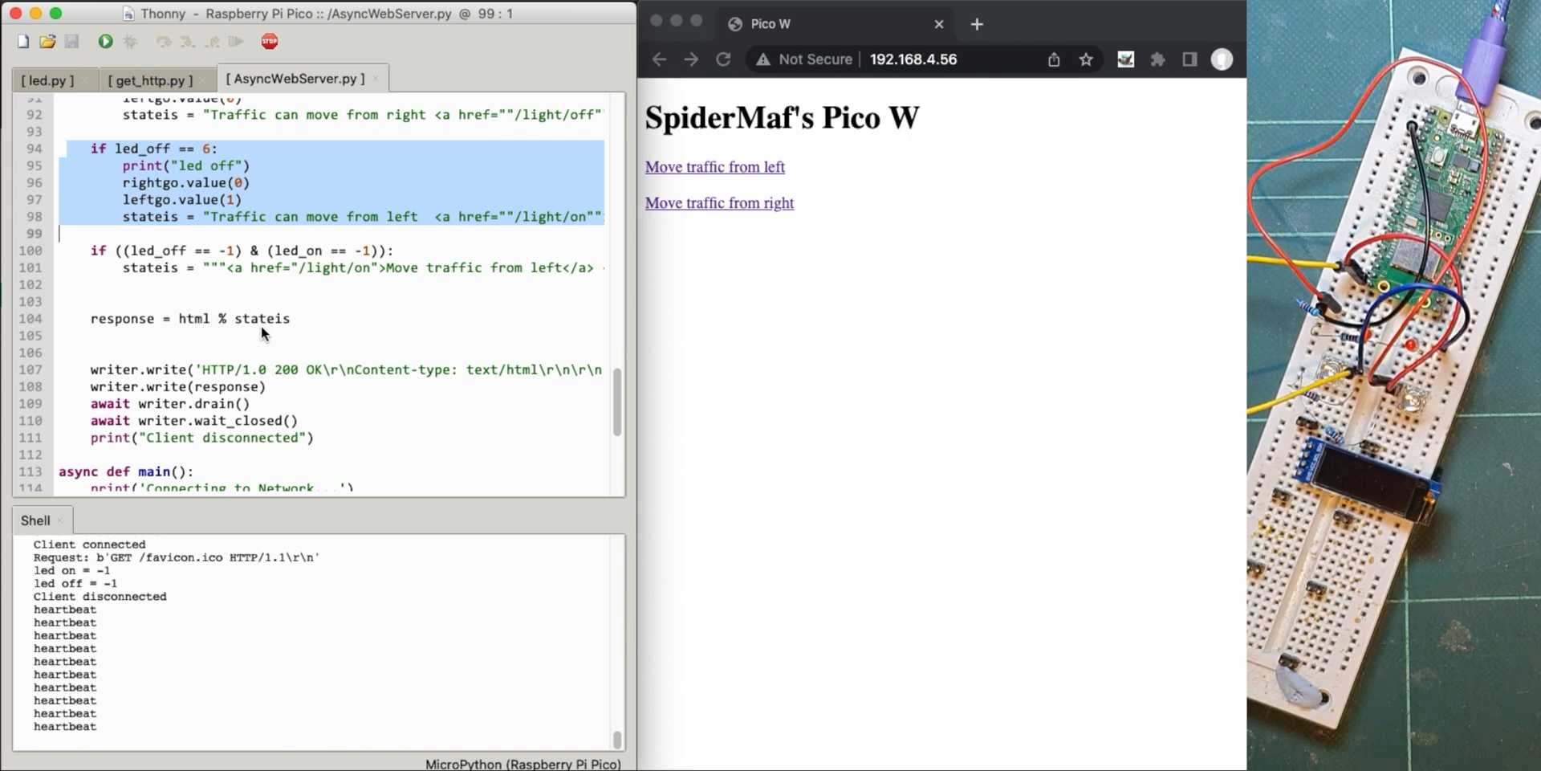
pyautogui.click(295, 318)
pyautogui.write('if css == 6:')
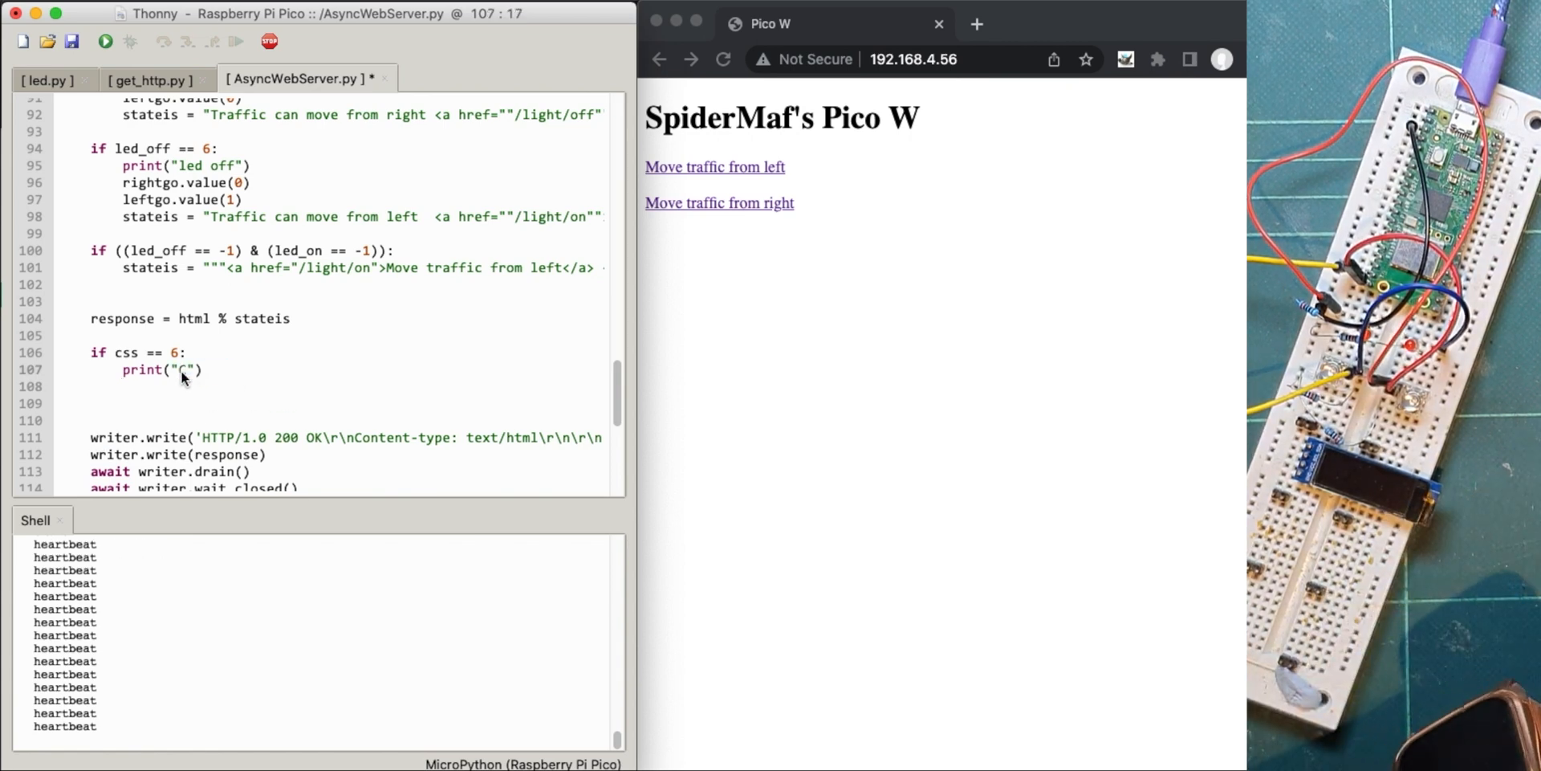
pyautogui.write('SS requested')
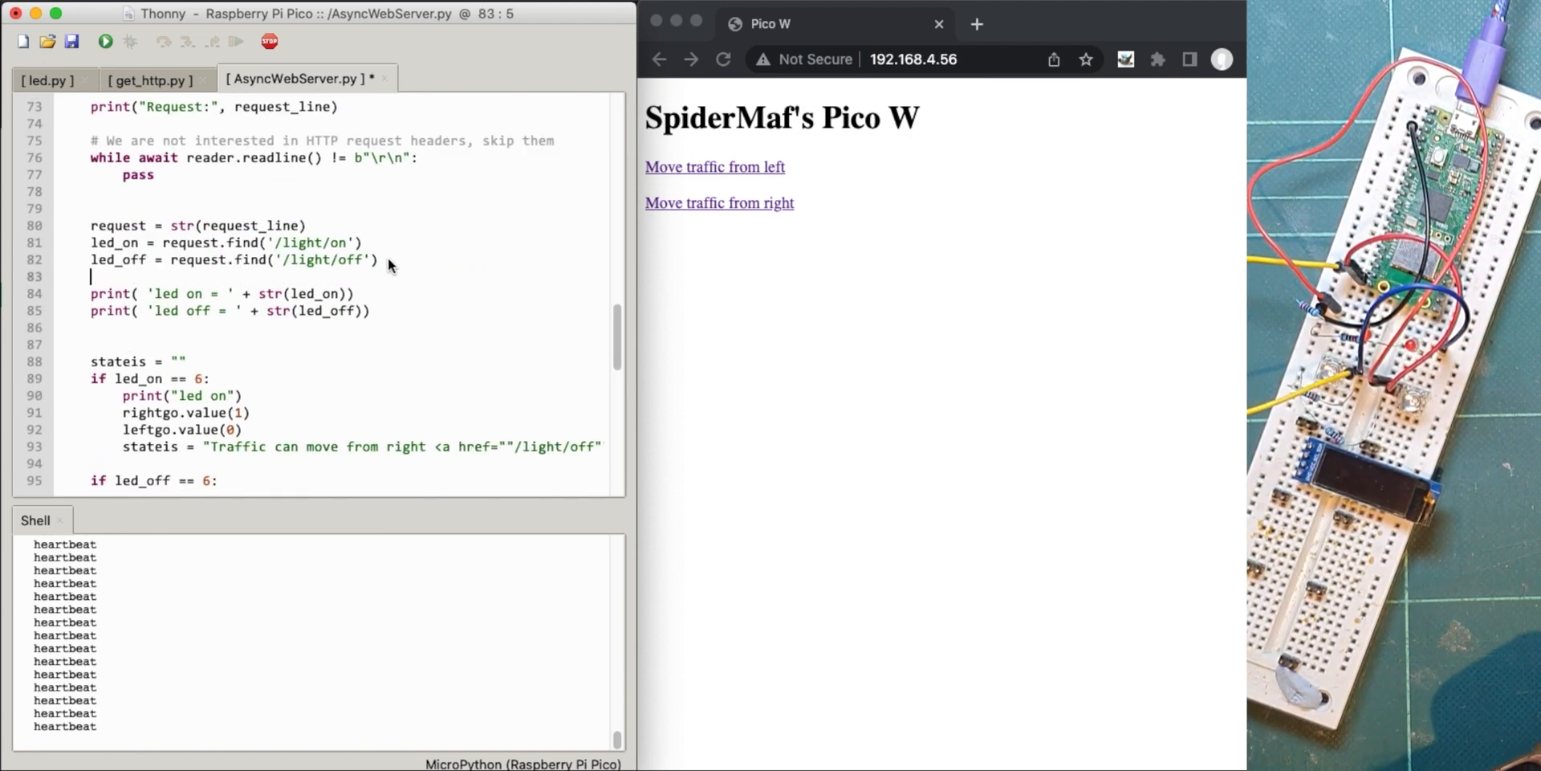
pyautogui.moveTo(110, 276)
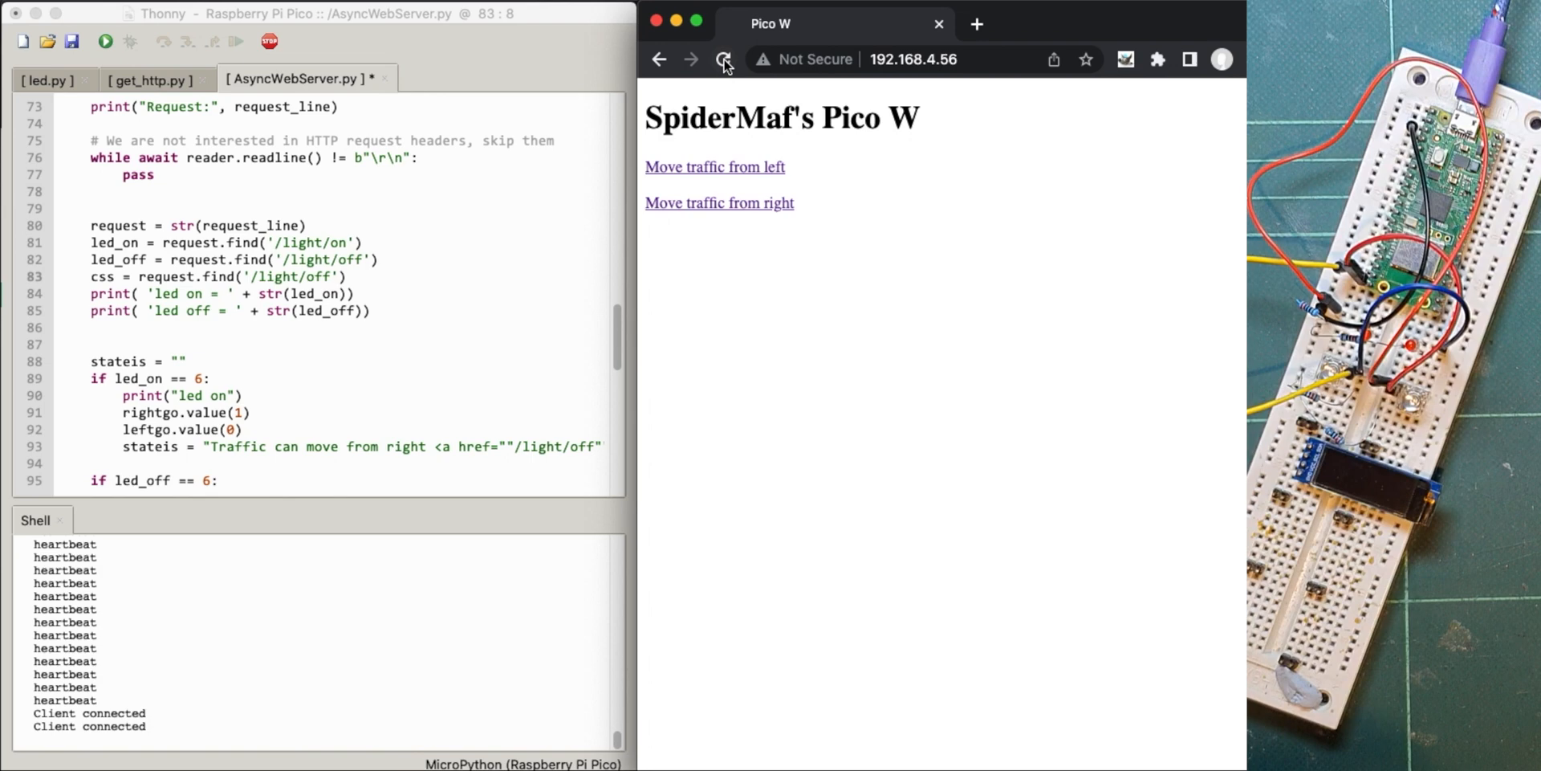
# - Reload the served page and switch the traffic direction with CHANGE DIRECTION
pyautogui.click(723, 59)
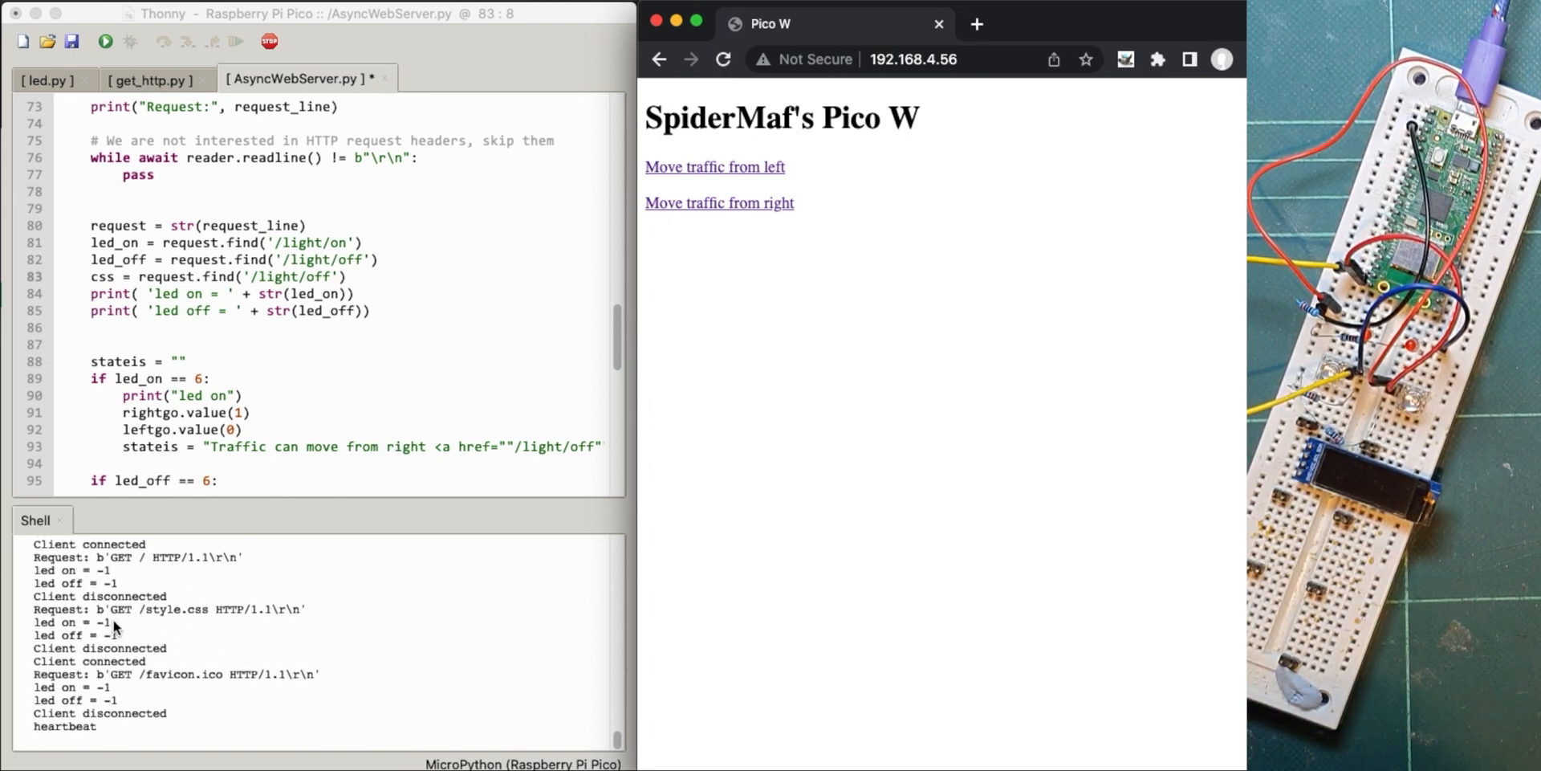
pyautogui.moveTo(783, 198)
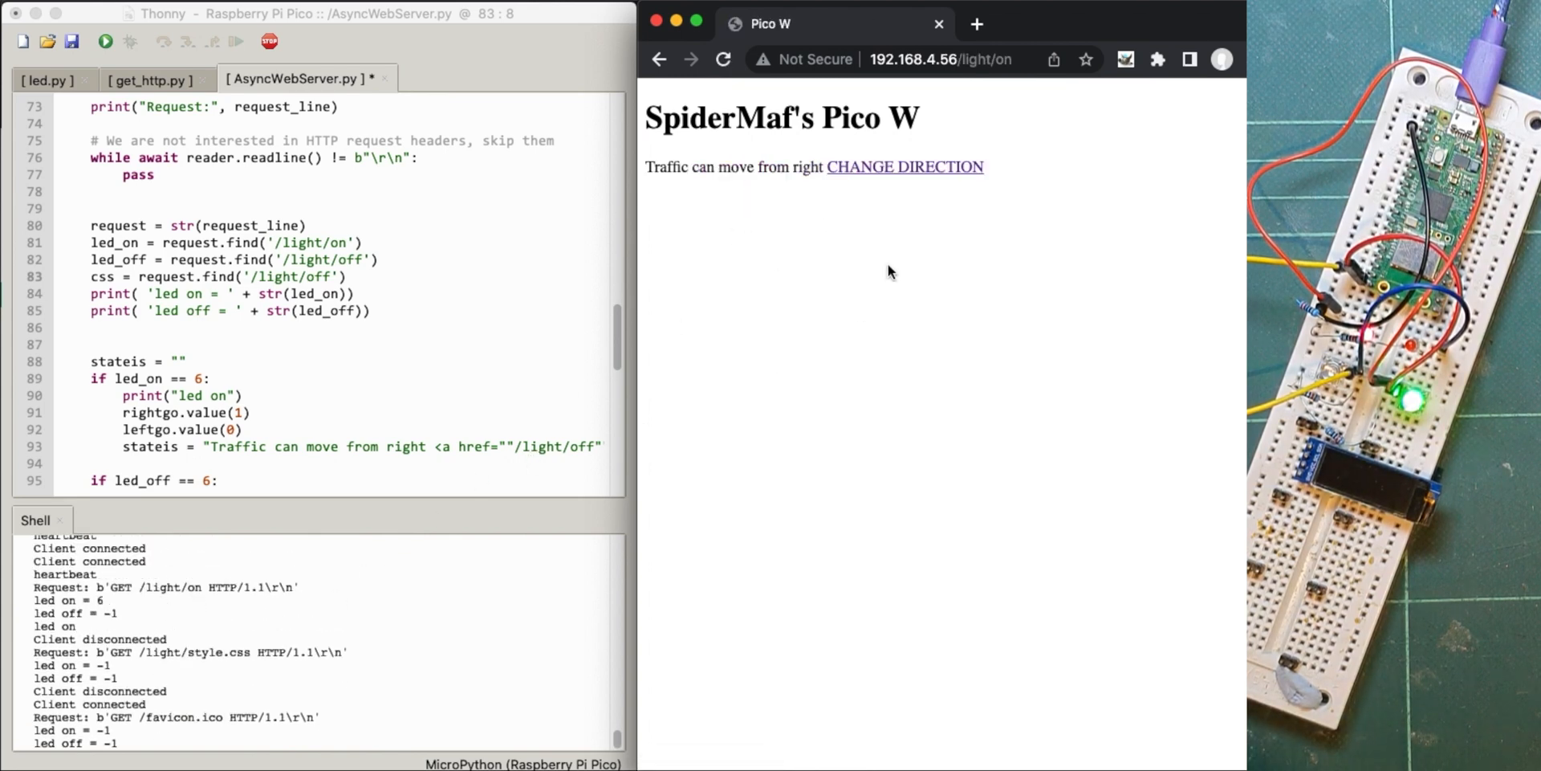
pyautogui.click(905, 166)
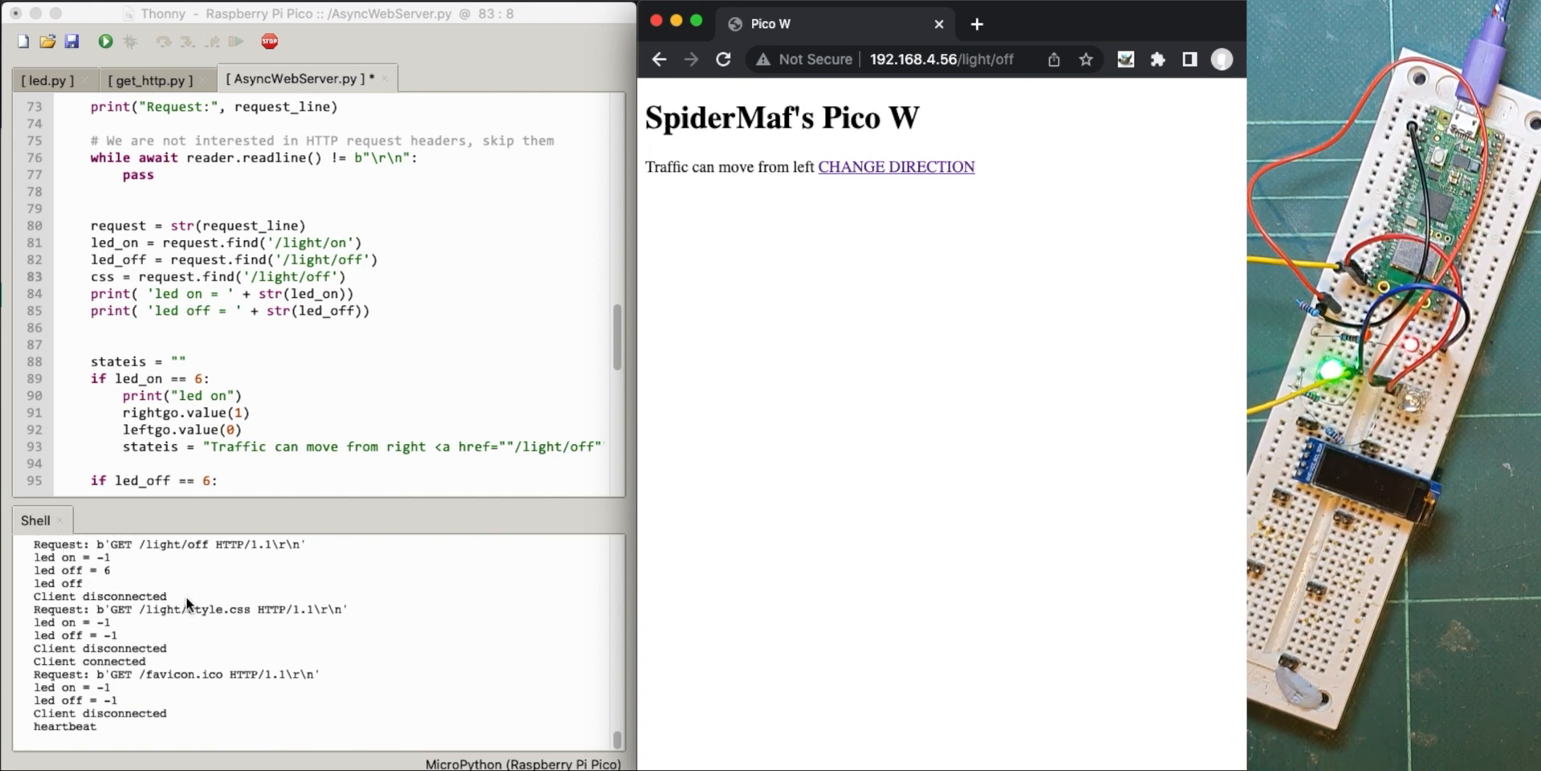
pyautogui.moveTo(241, 618)
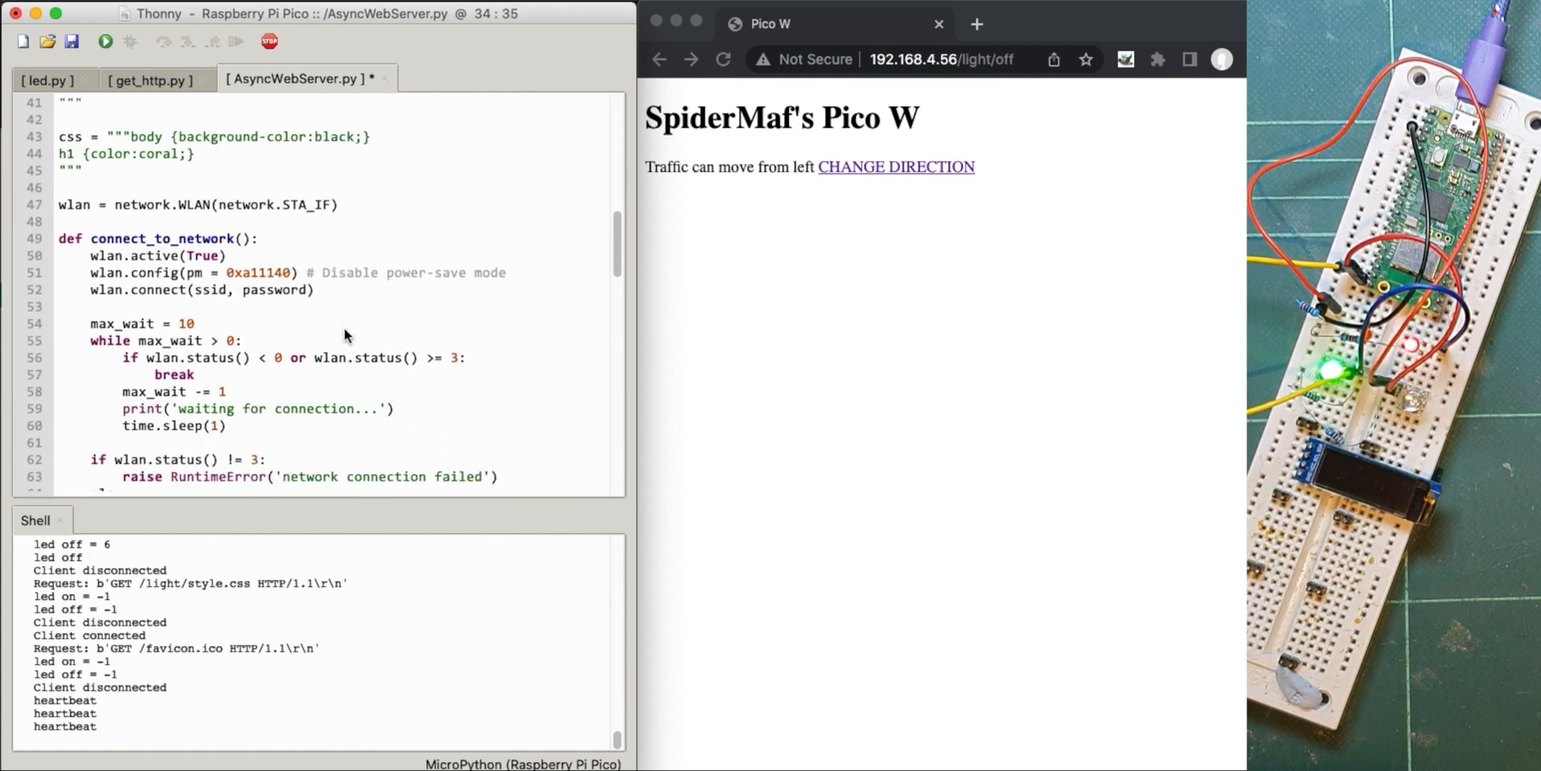
# - Change the request lookup on line 83 to find '/style.css'
pyautogui.scroll(-3)
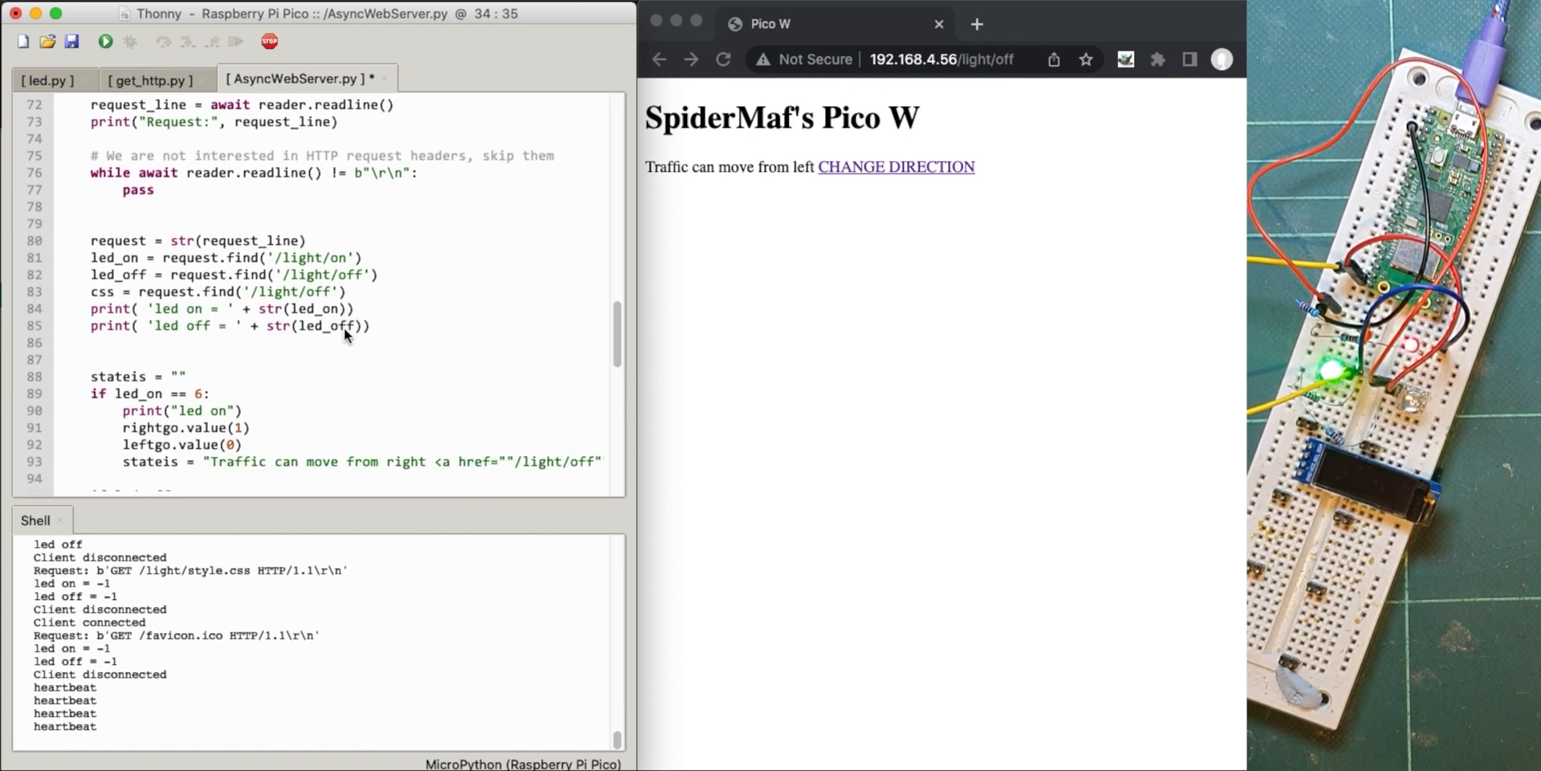
pyautogui.scroll(-3)
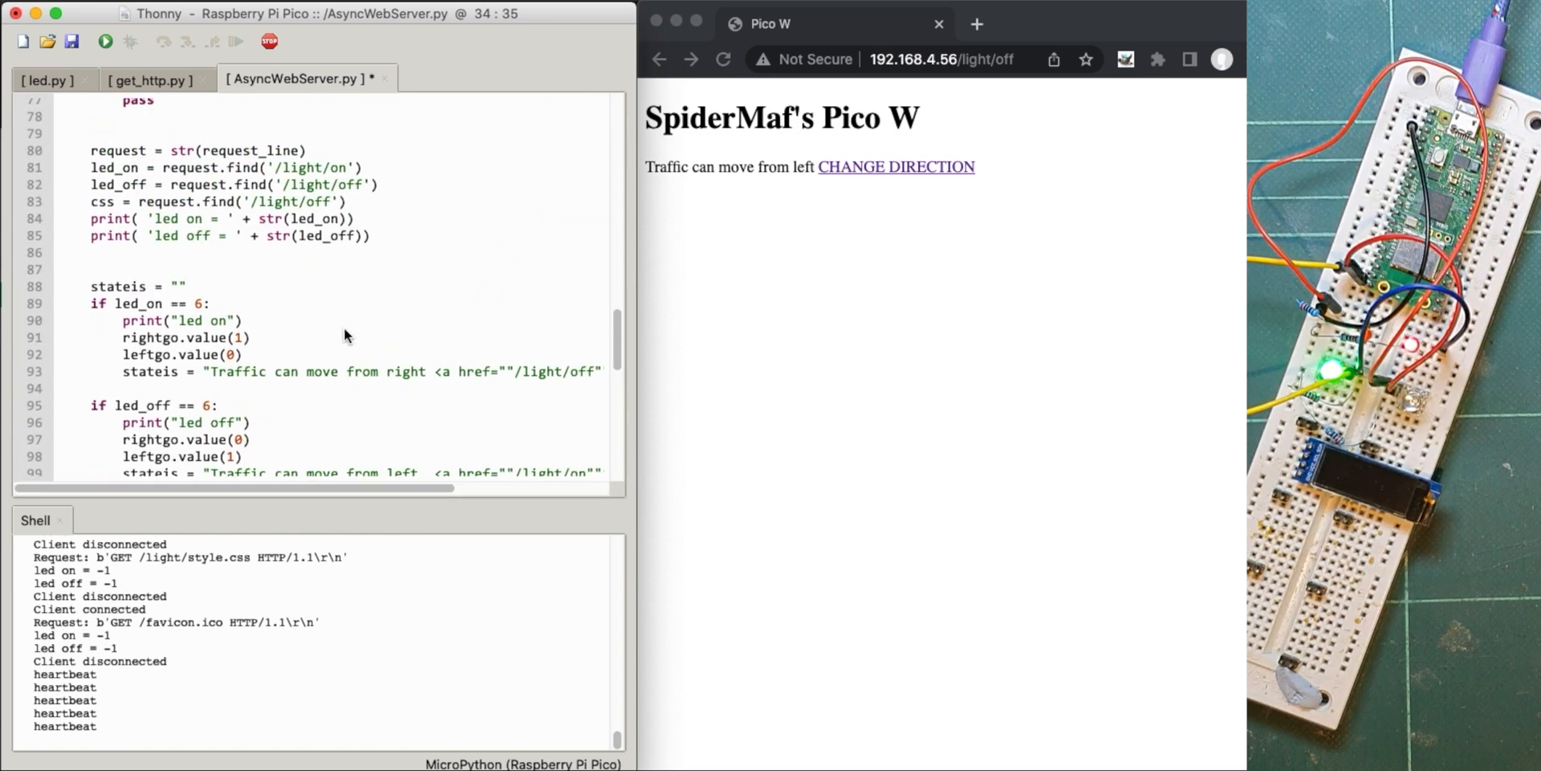
pyautogui.moveTo(196, 209)
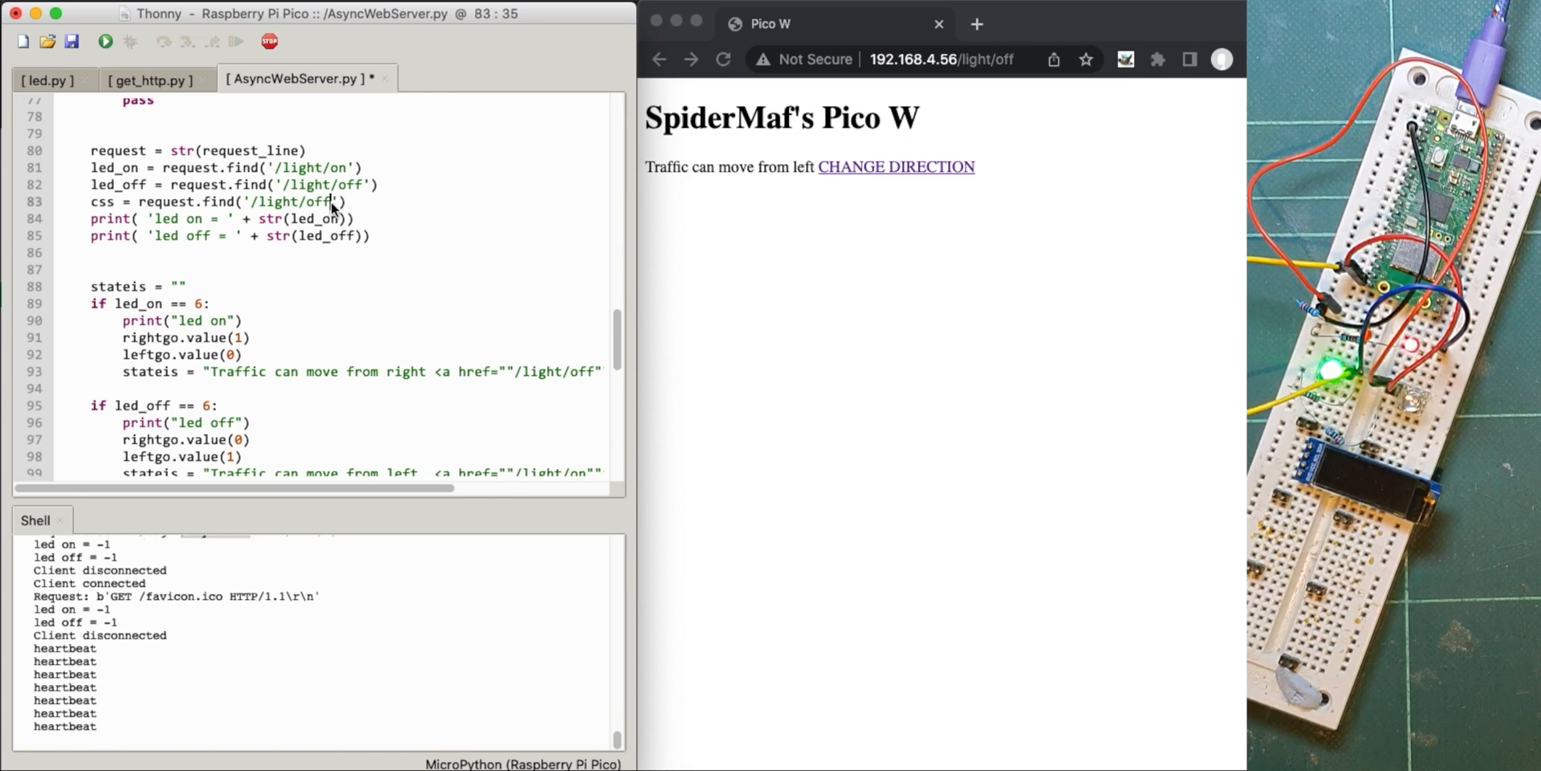
pyautogui.write('/style.css')
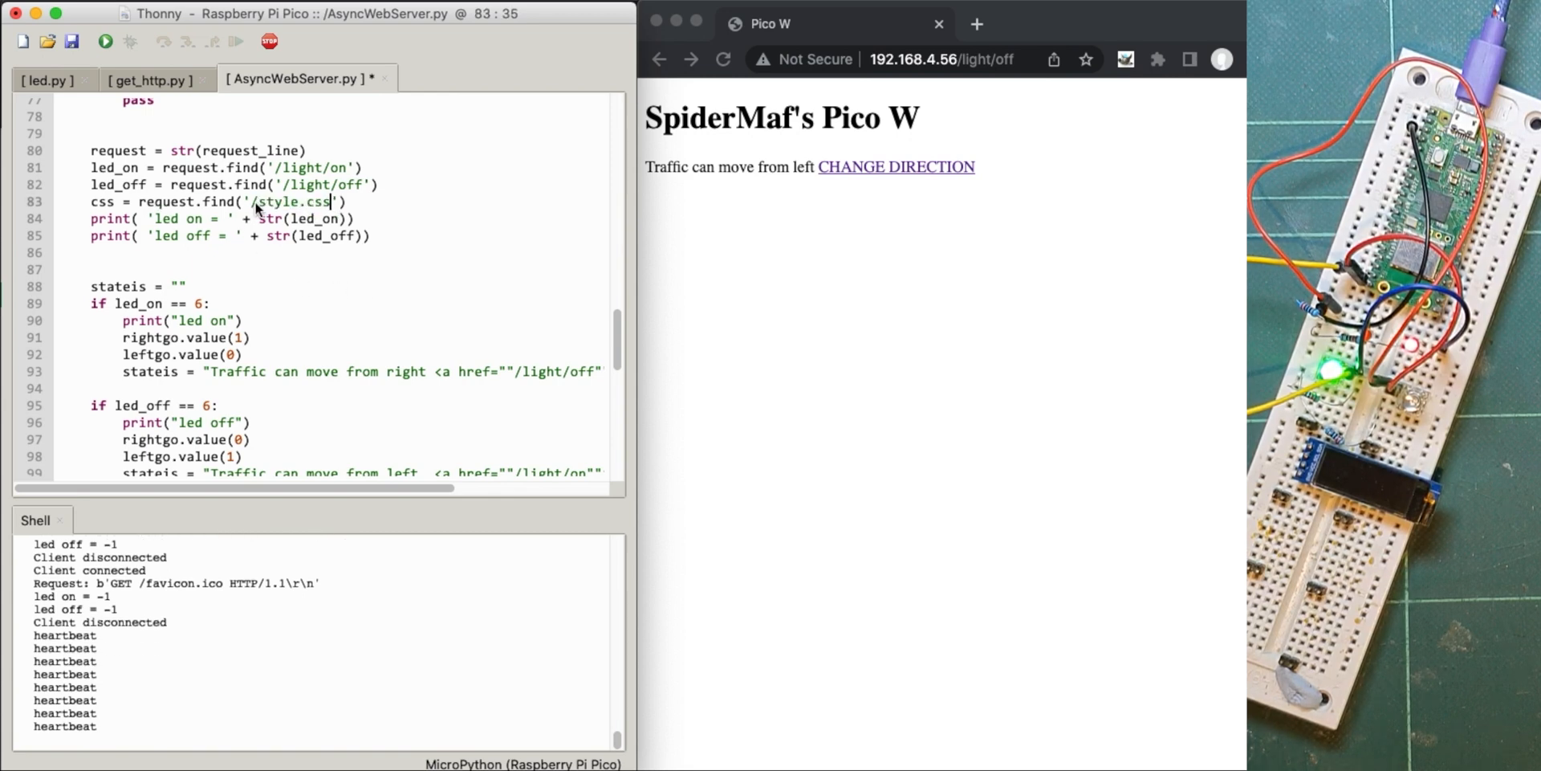
# - Set response = css under the CSS-requested print and restart the server
pyautogui.scroll(-3)
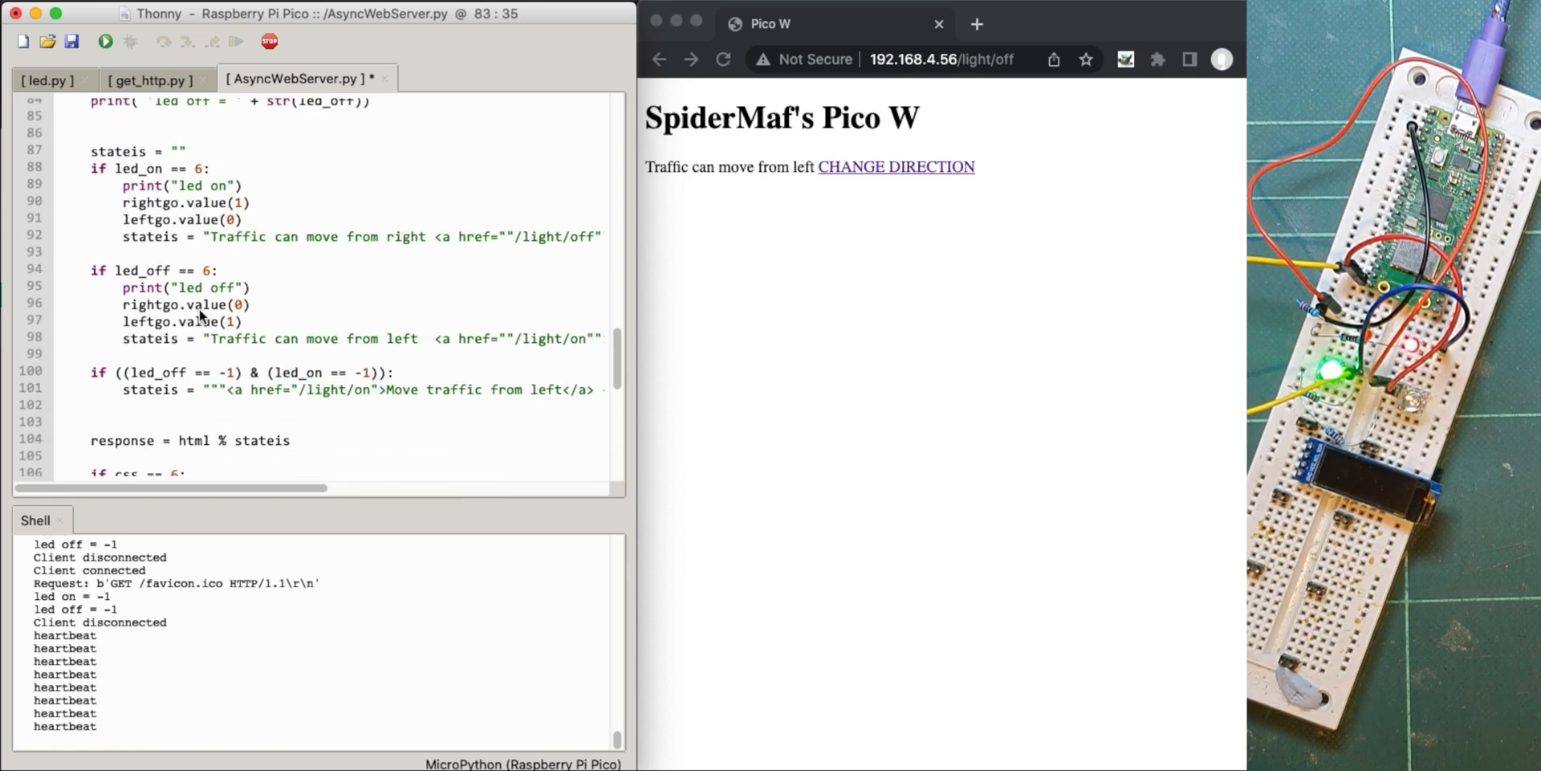
pyautogui.scroll(-3)
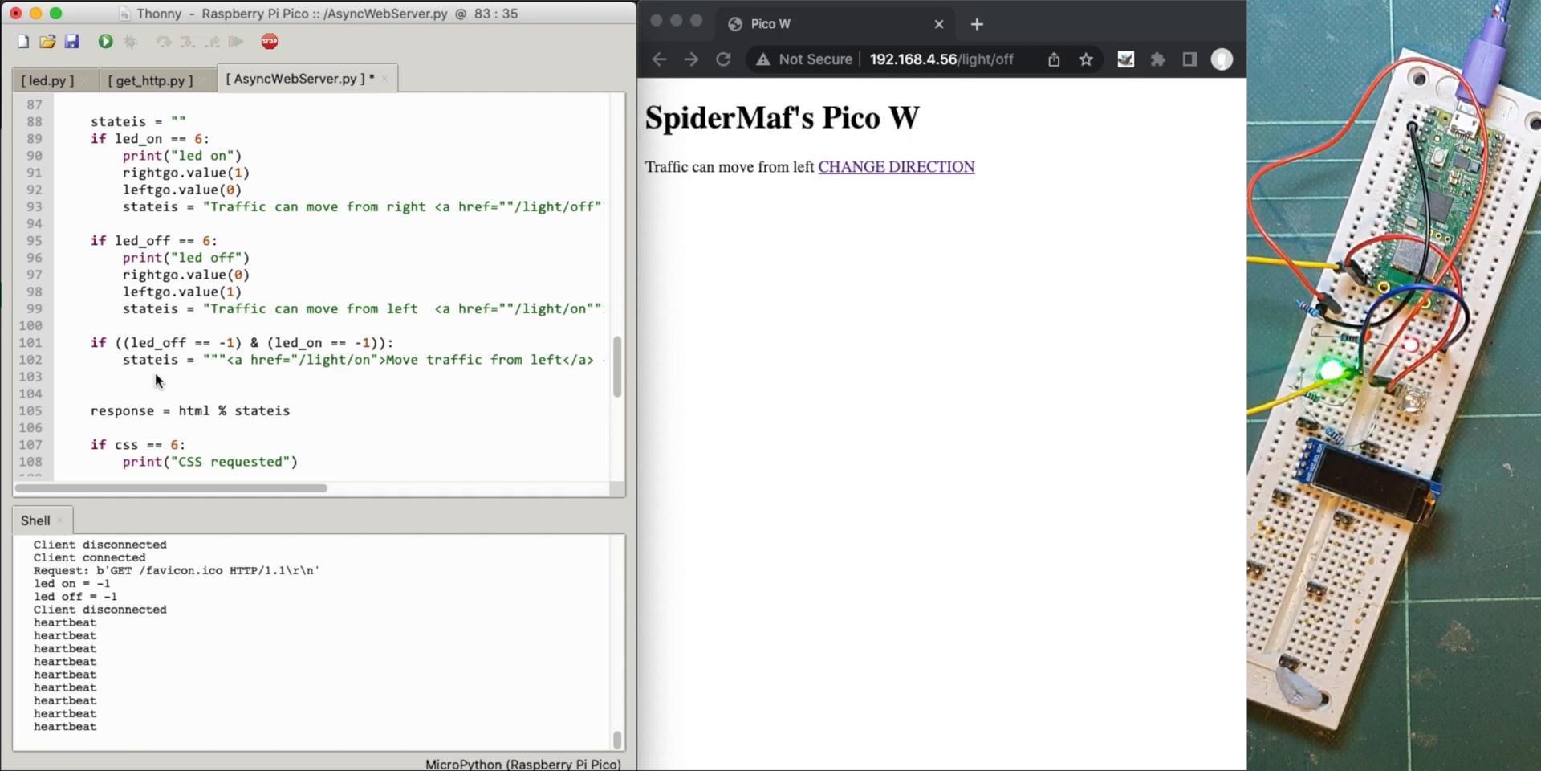
pyautogui.scroll(-3)
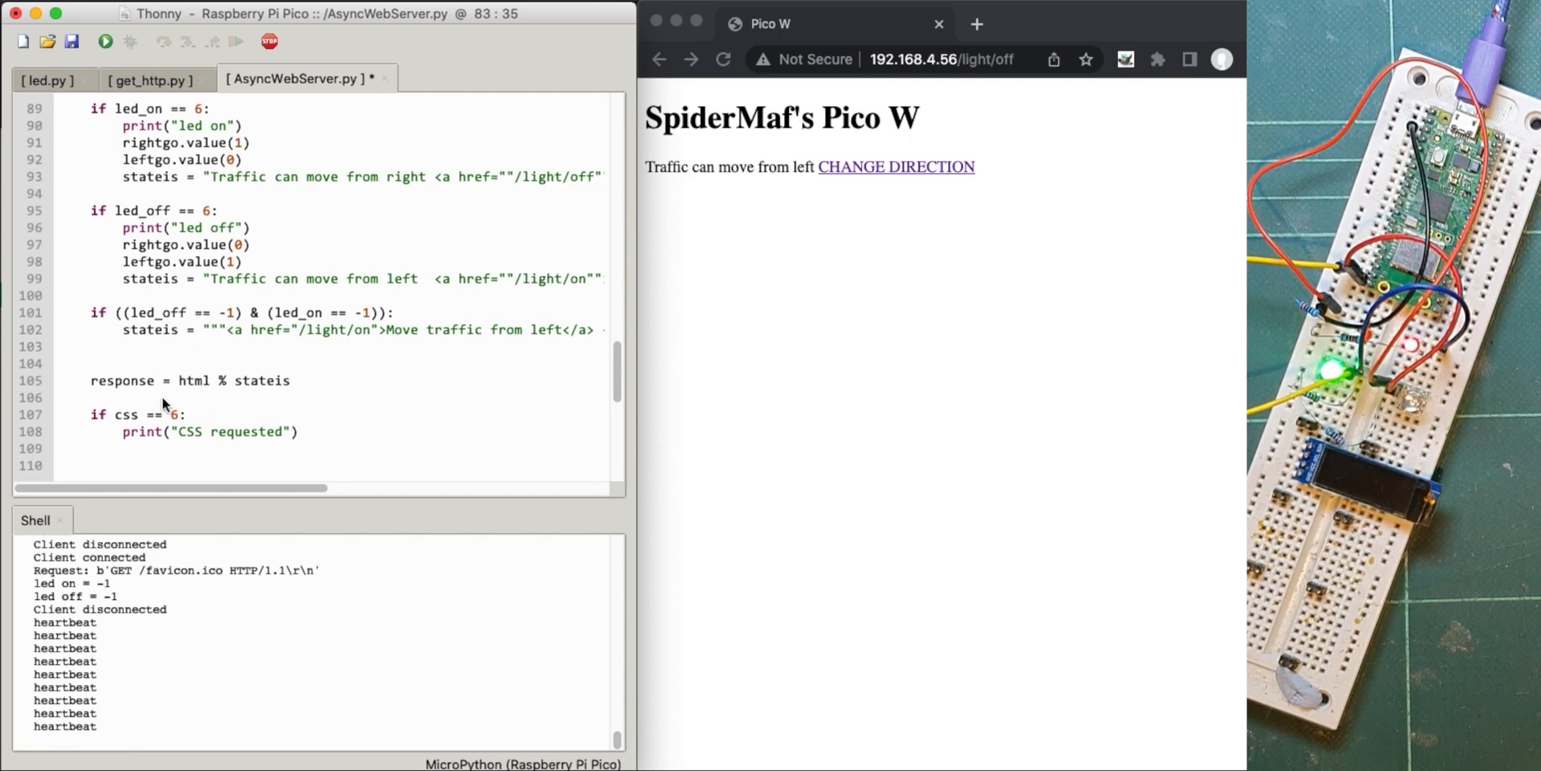
pyautogui.scroll(-3)
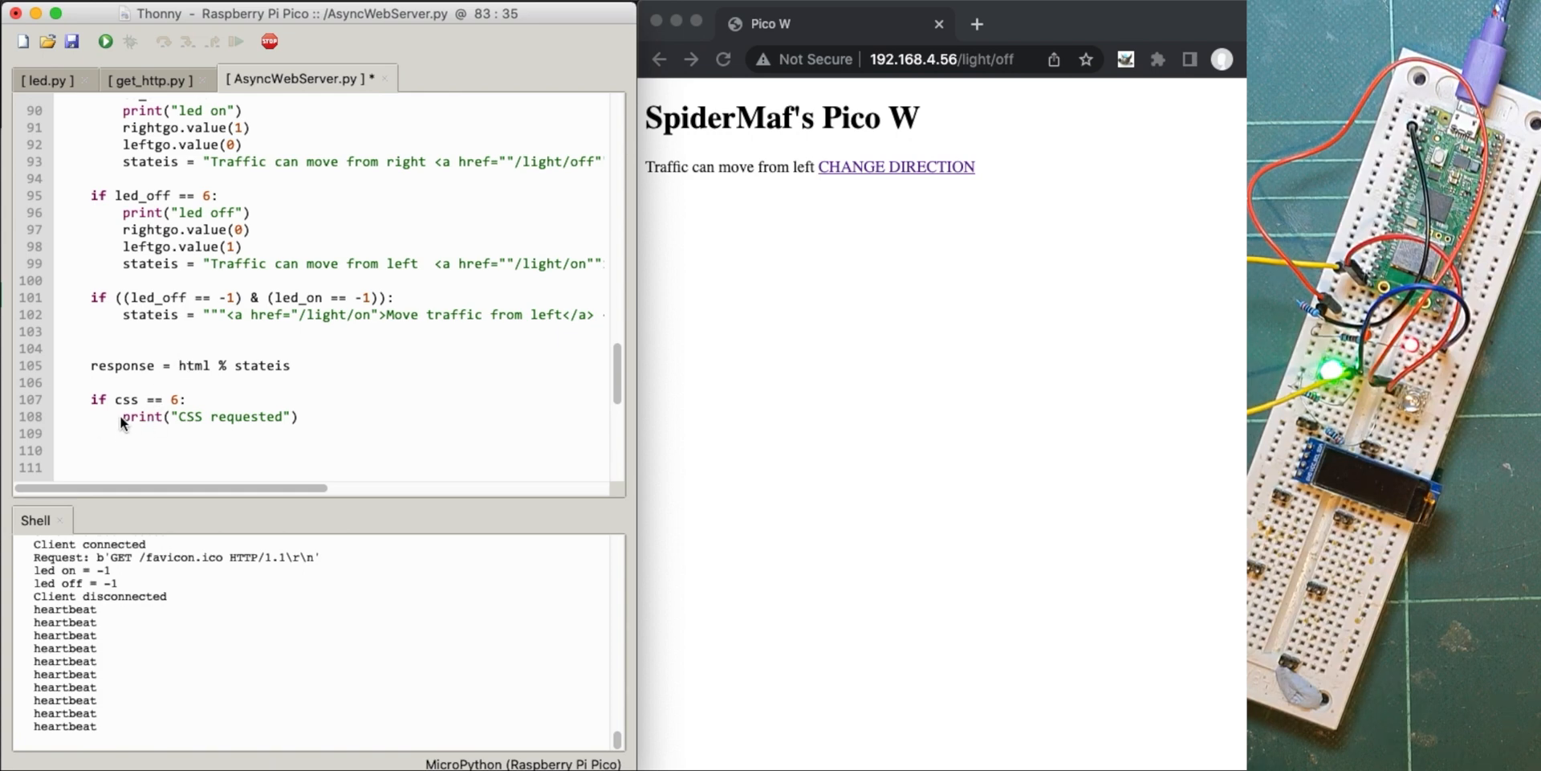
pyautogui.scroll(-3)
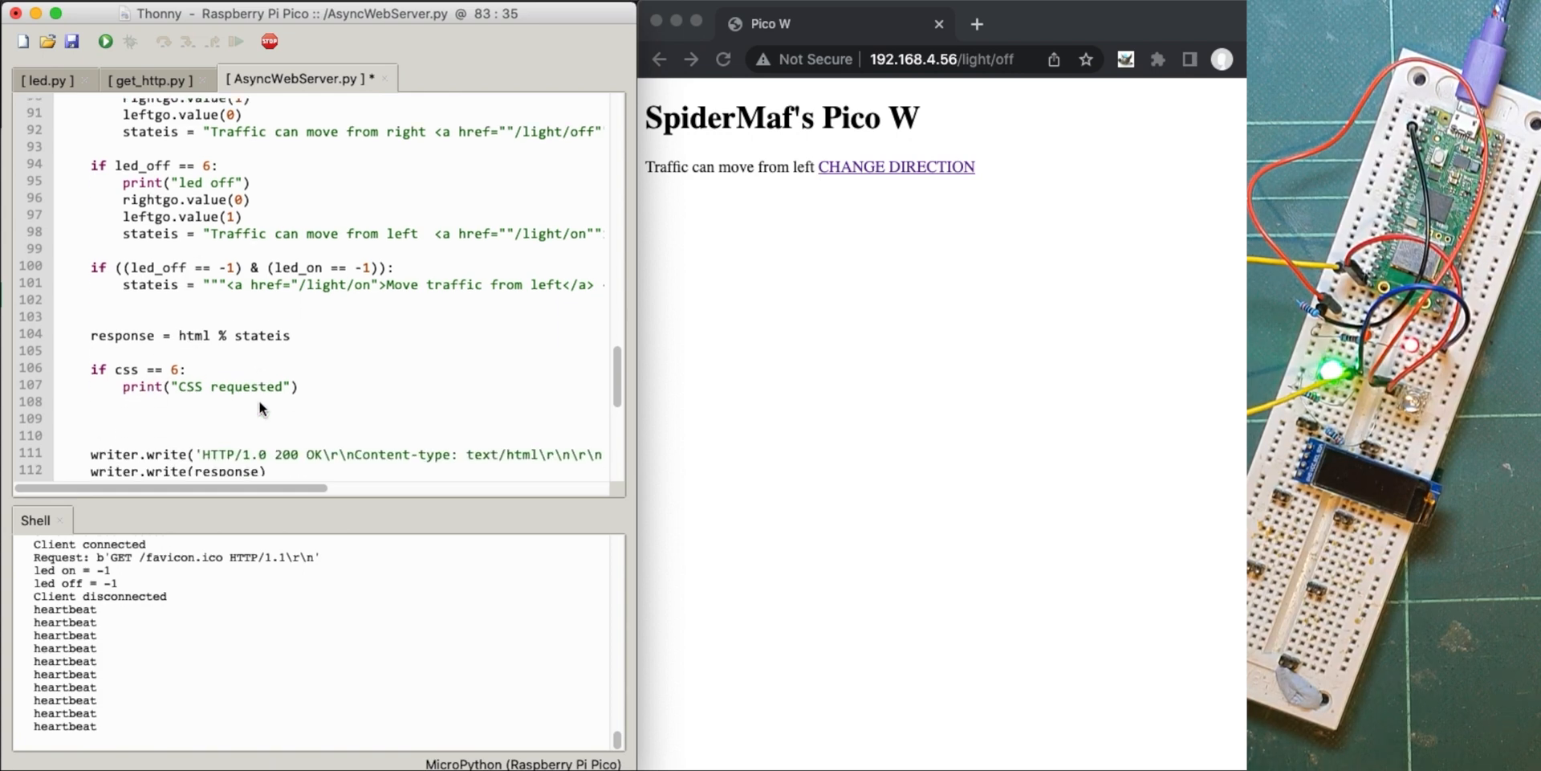
pyautogui.scroll(-3)
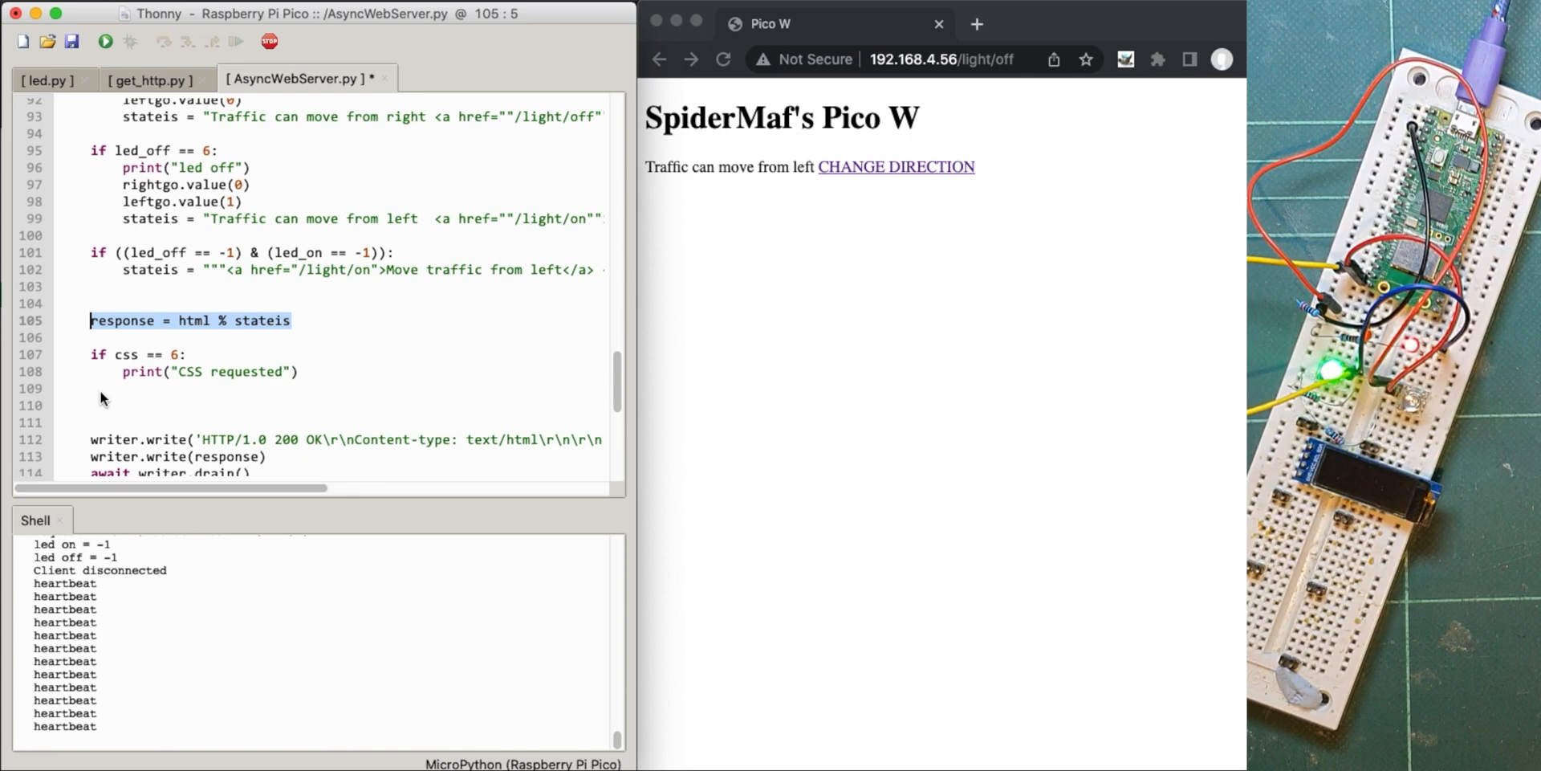
pyautogui.write('response = html % stateis')
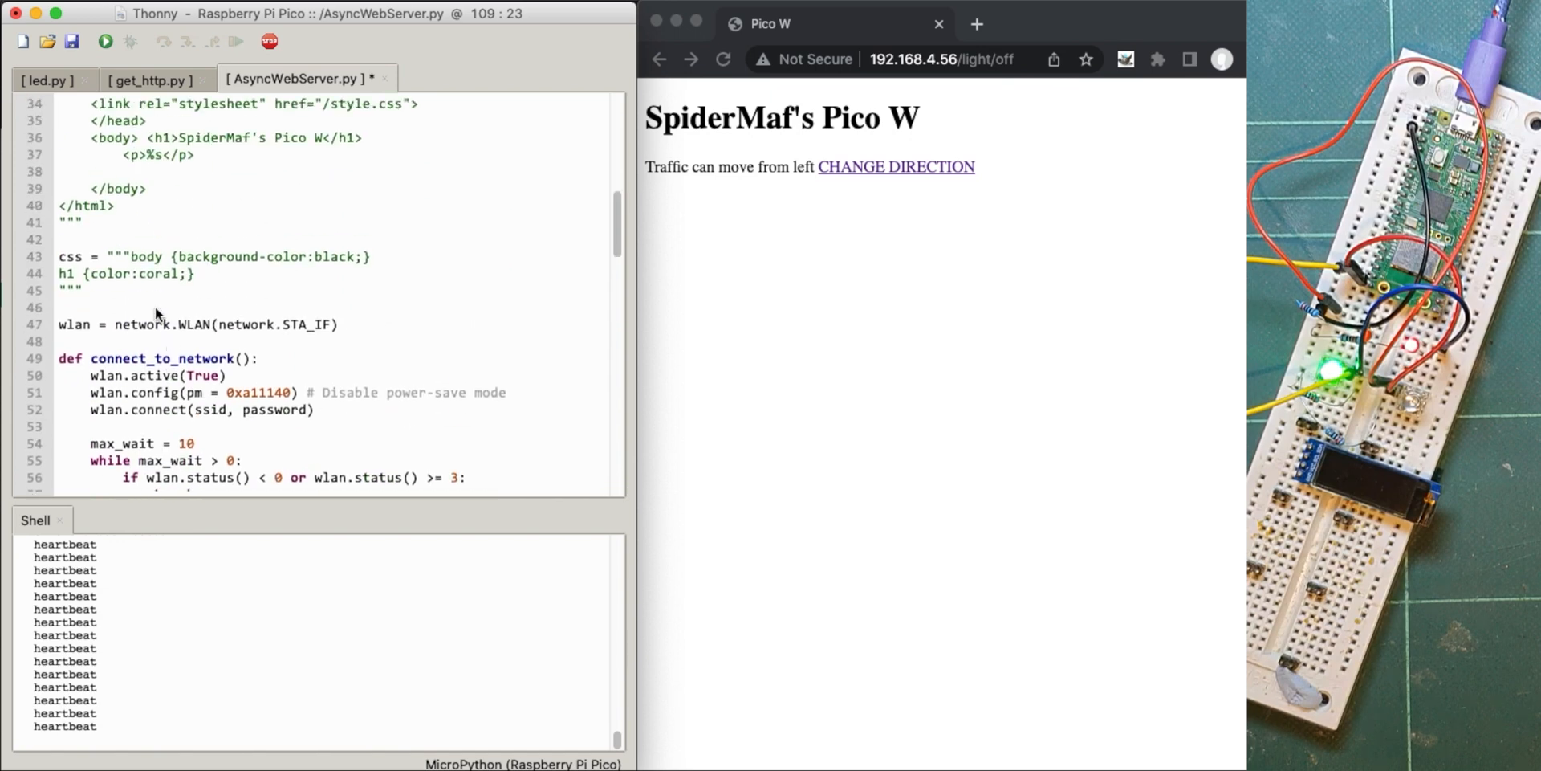
pyautogui.scroll(-3)
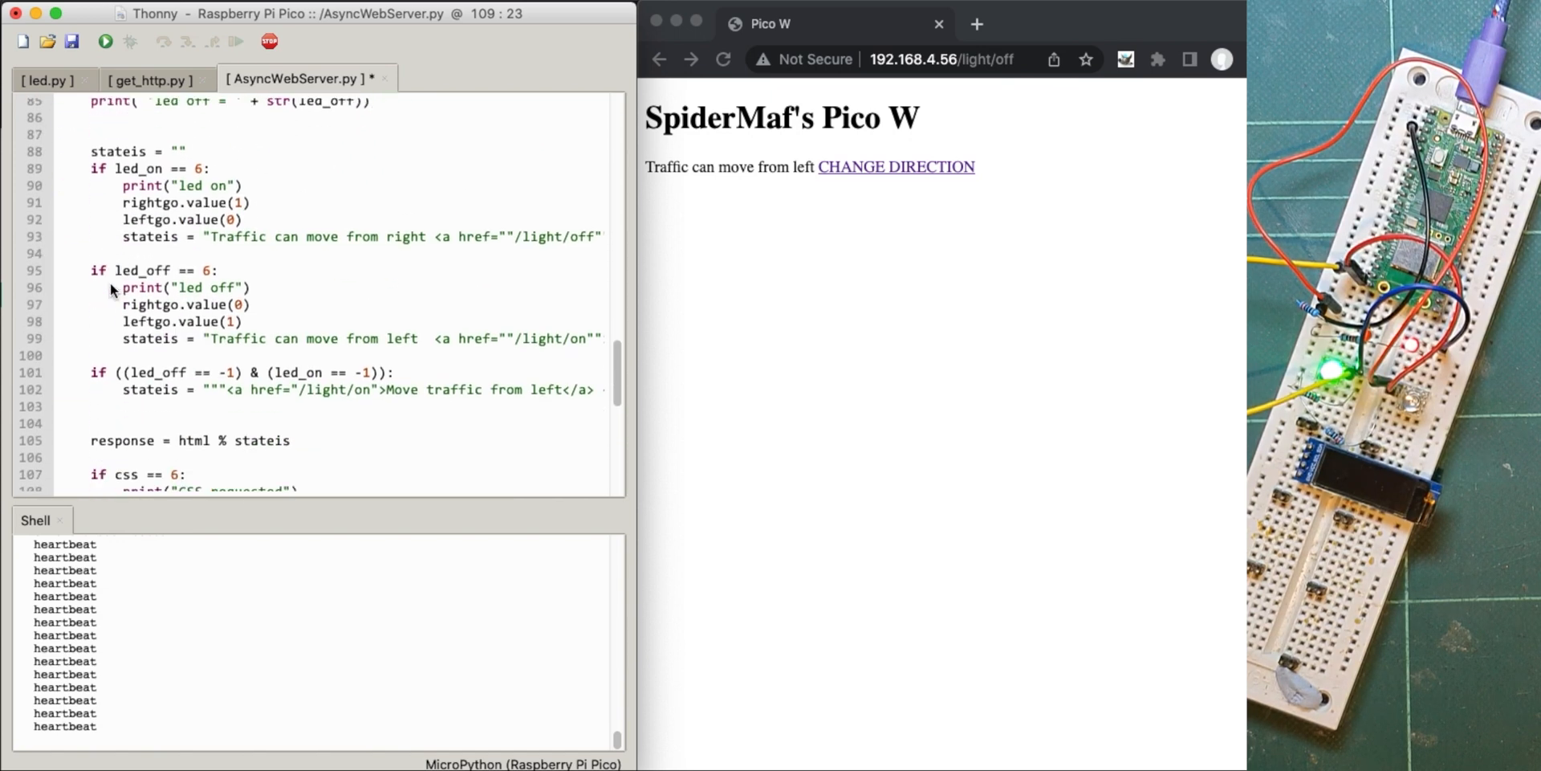
pyautogui.scroll(-3)
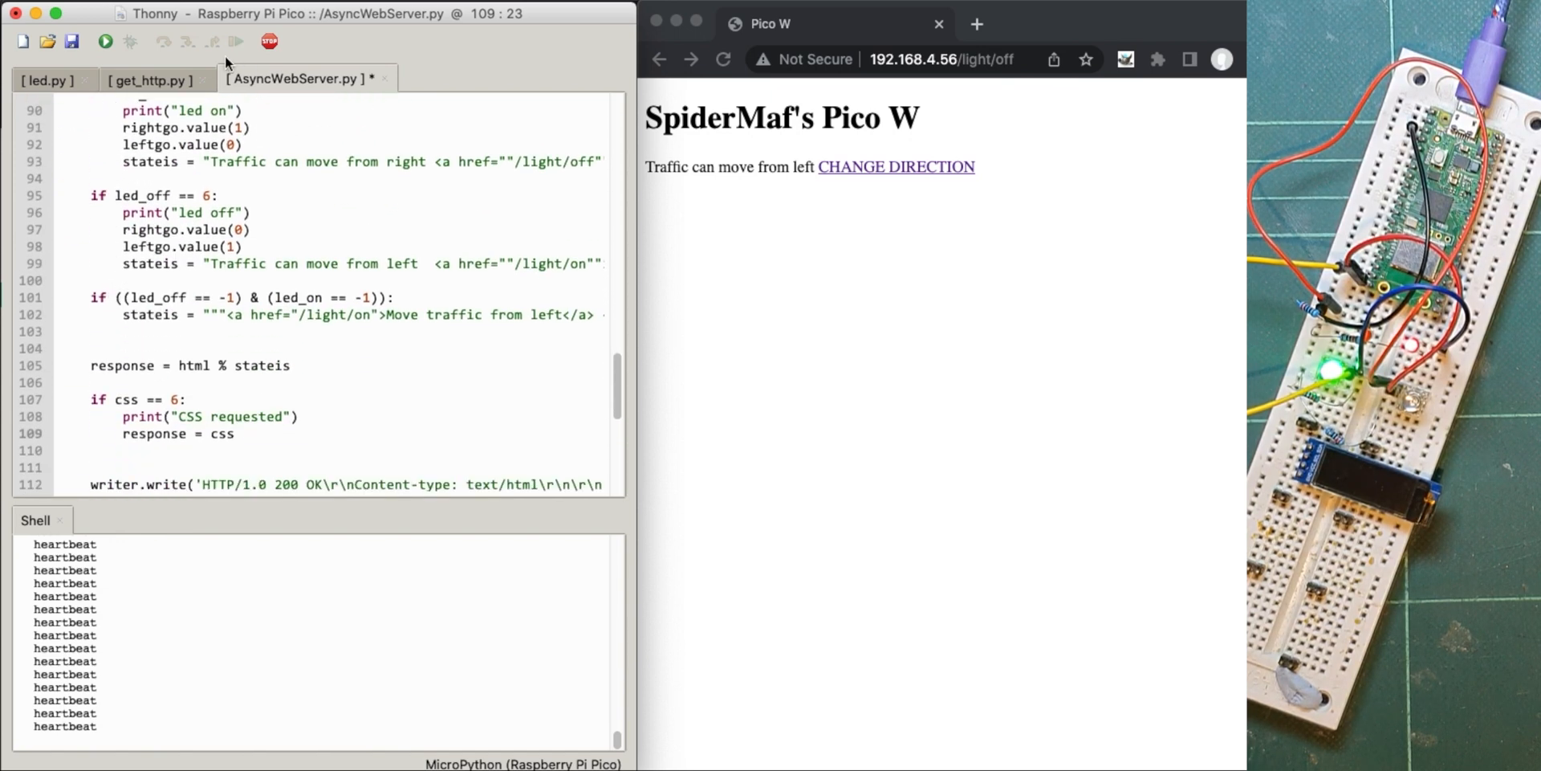
pyautogui.click(105, 41)
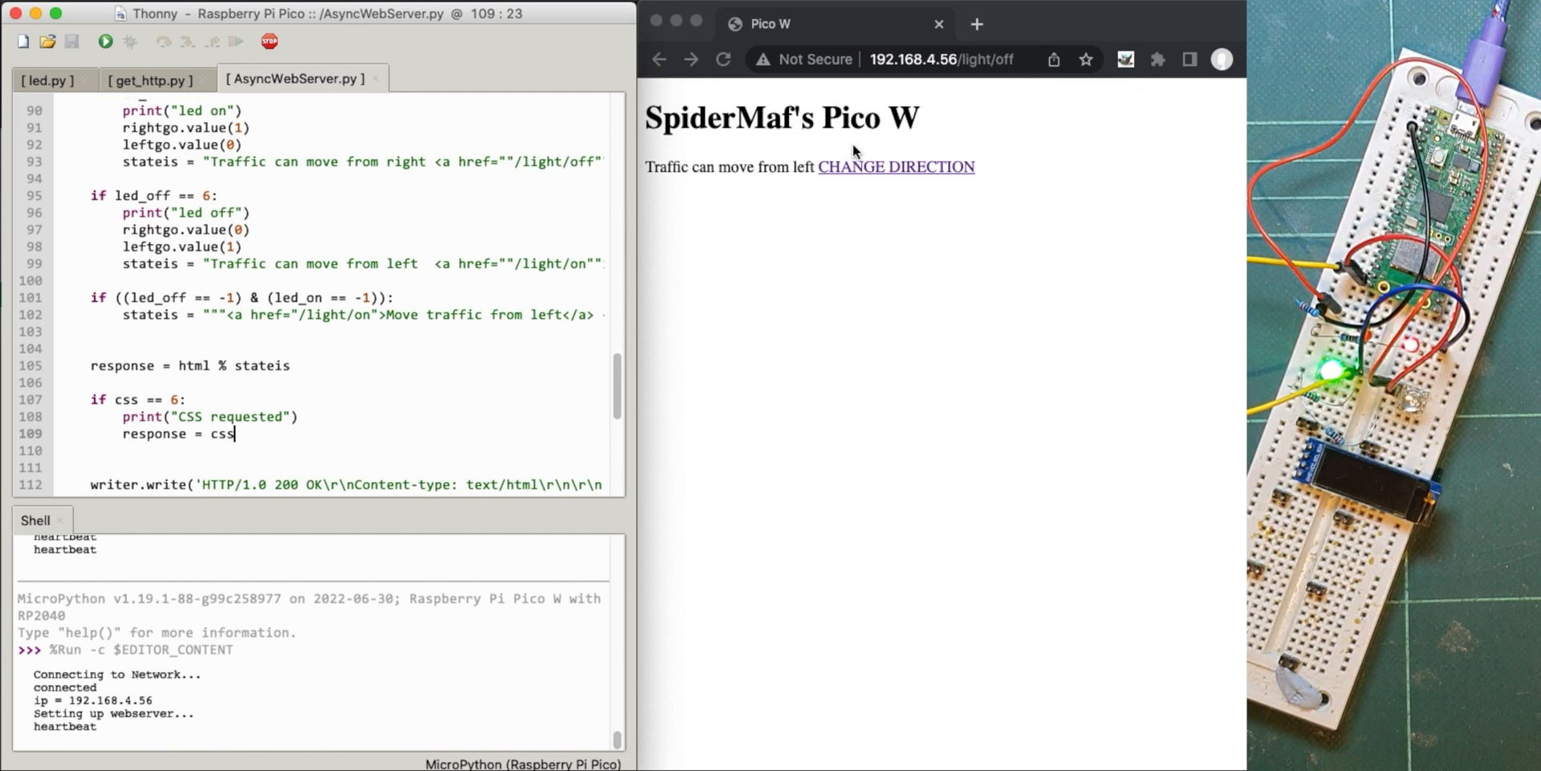
# - Trigger CHANGE DIRECTION, hit the buffer TypeError, rerun the script and reload the page
pyautogui.click(896, 166)
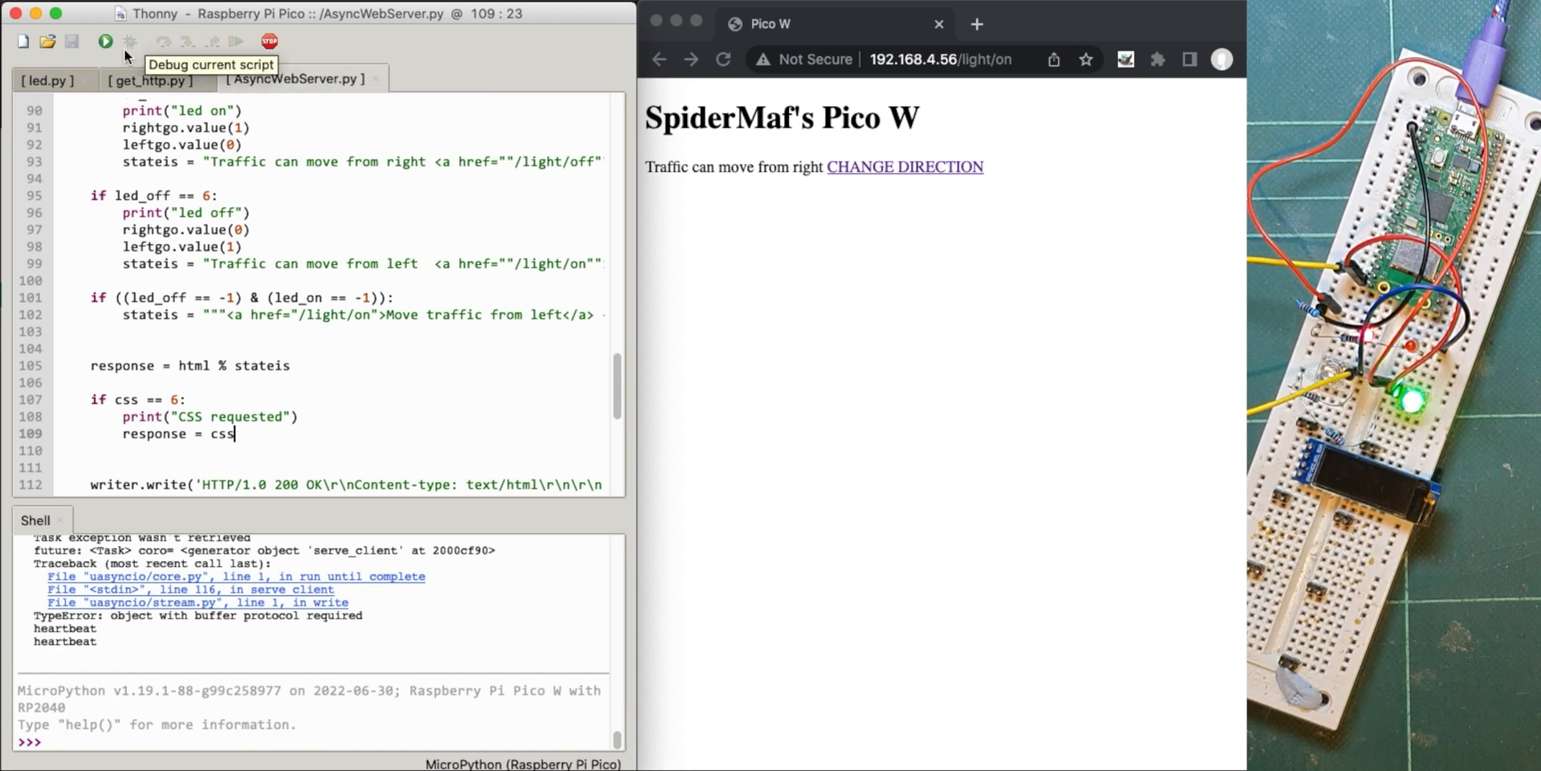
pyautogui.click(105, 41)
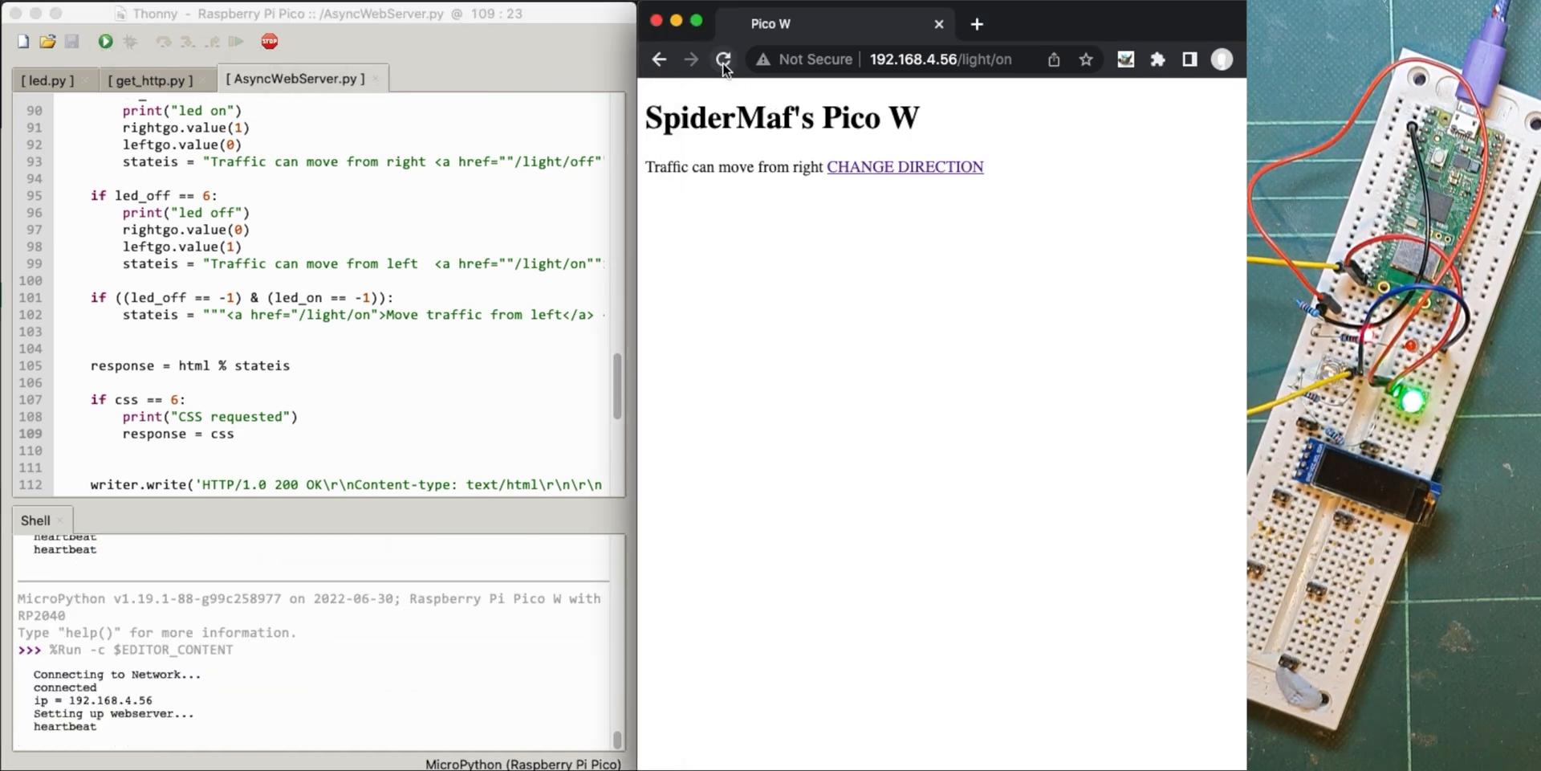
pyautogui.click(723, 59)
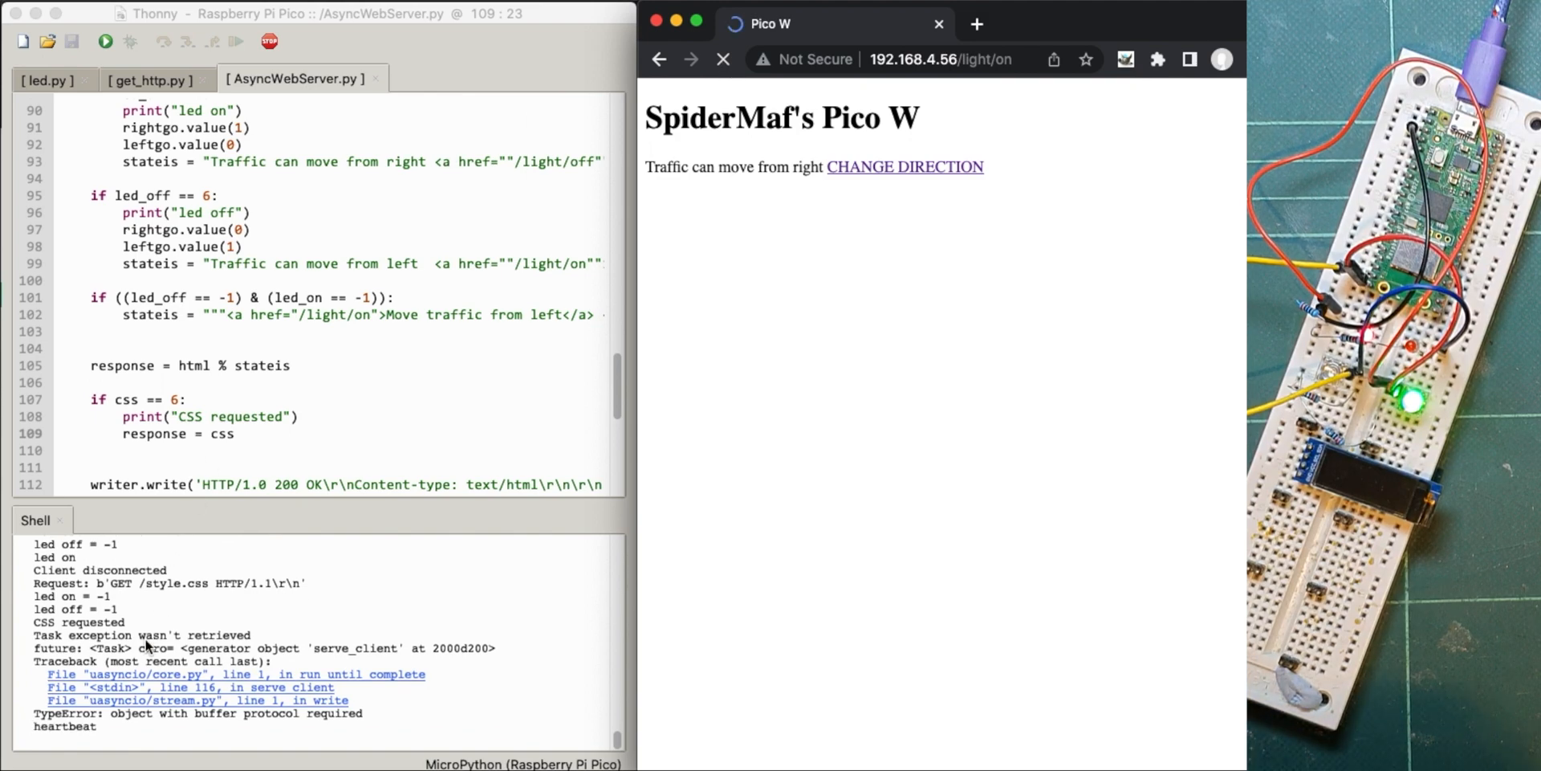
pyautogui.click(270, 41)
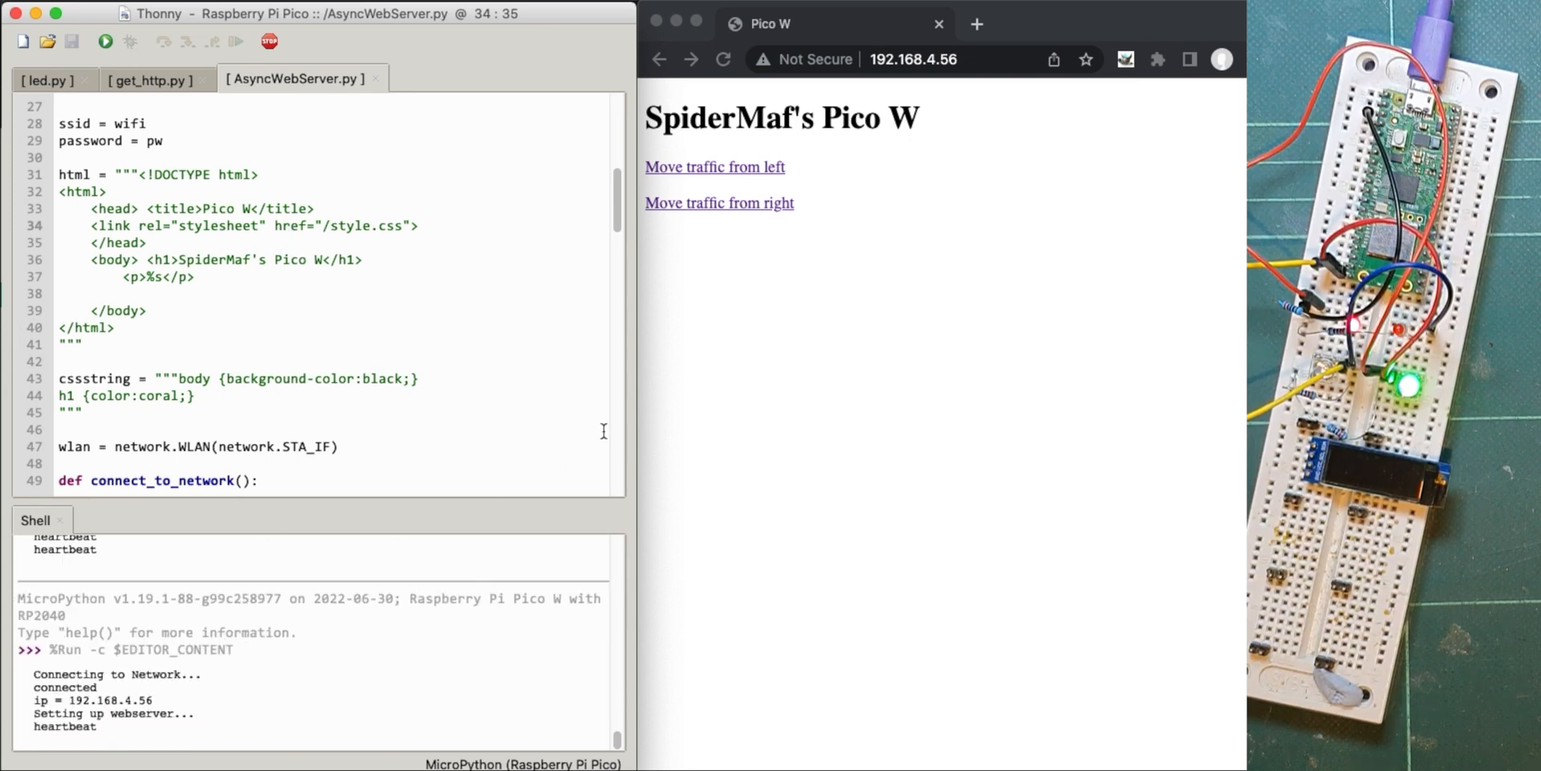
# - Reload the page to show the black background and coral heading, then review the code
pyautogui.click(723, 59)
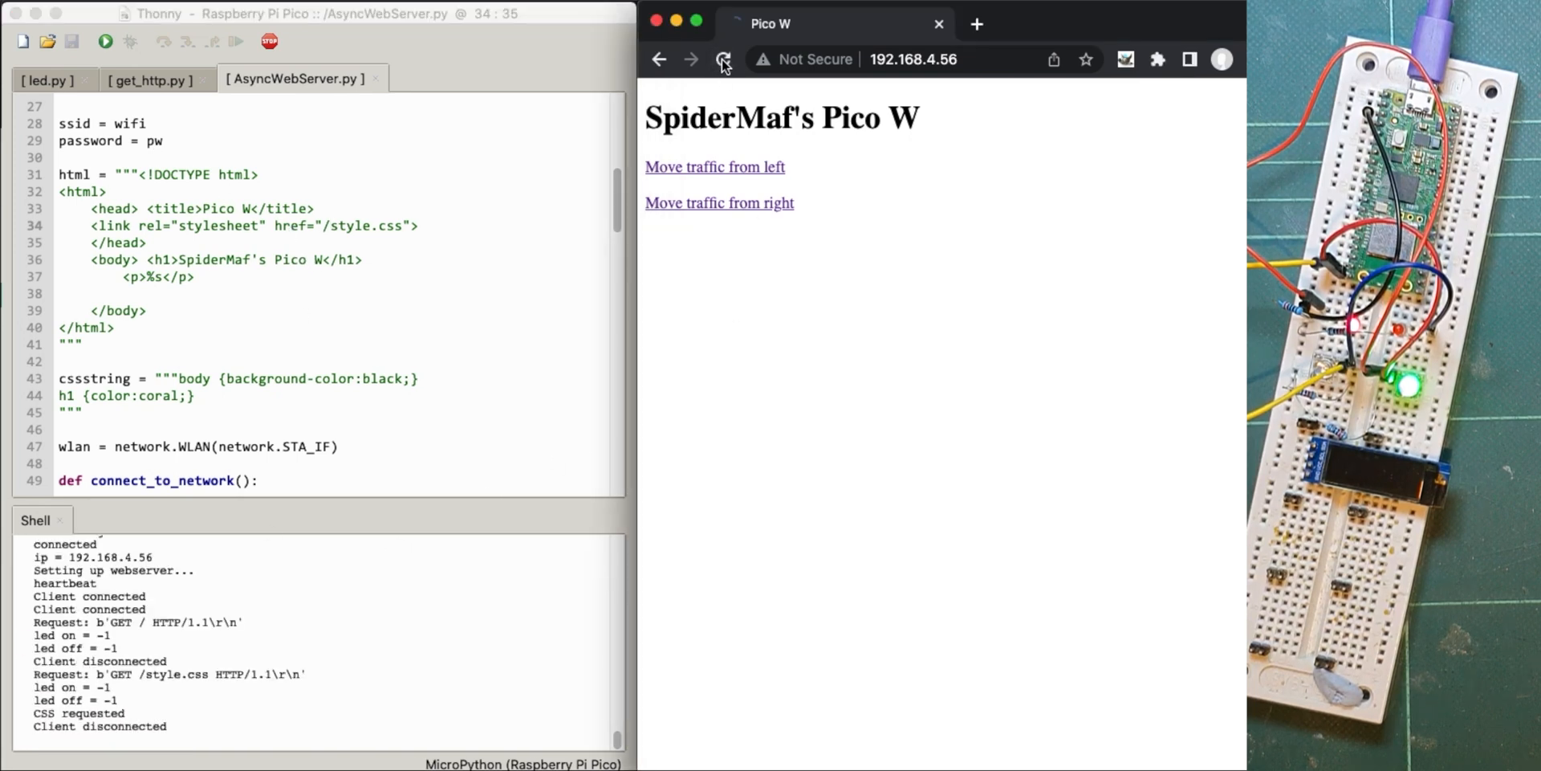
pyautogui.click(725, 59)
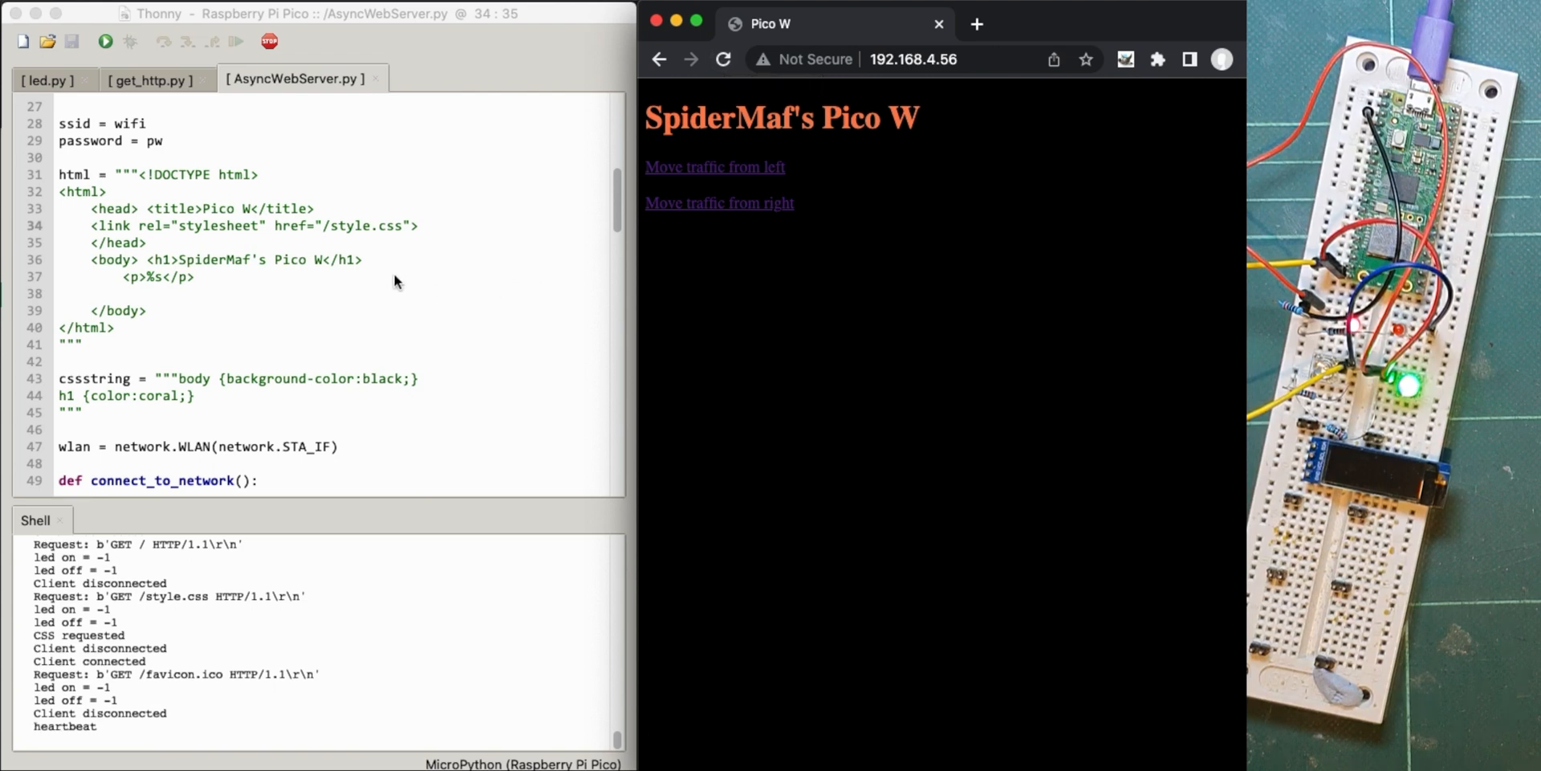
pyautogui.scroll(-3)
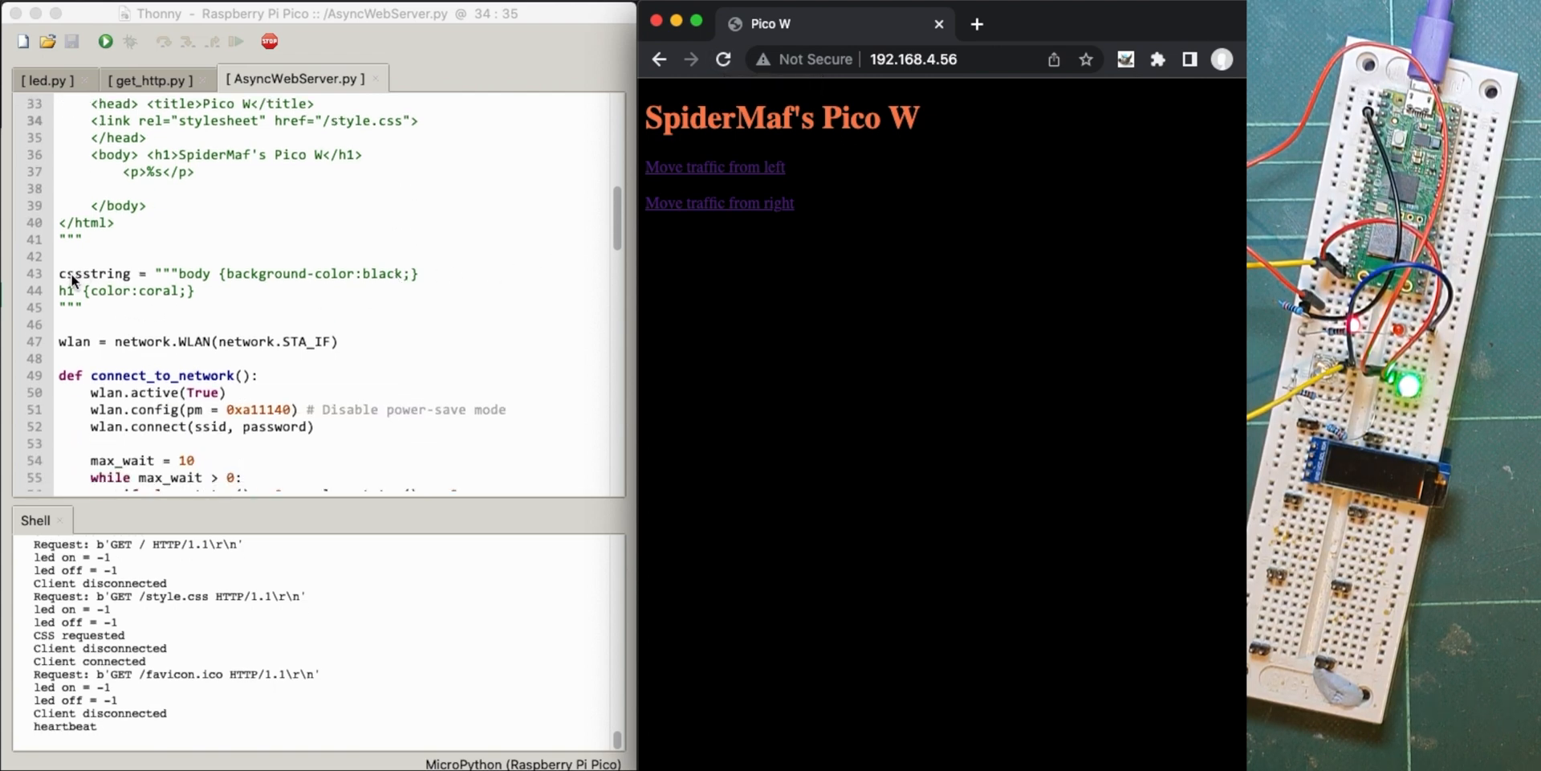
pyautogui.scroll(-3)
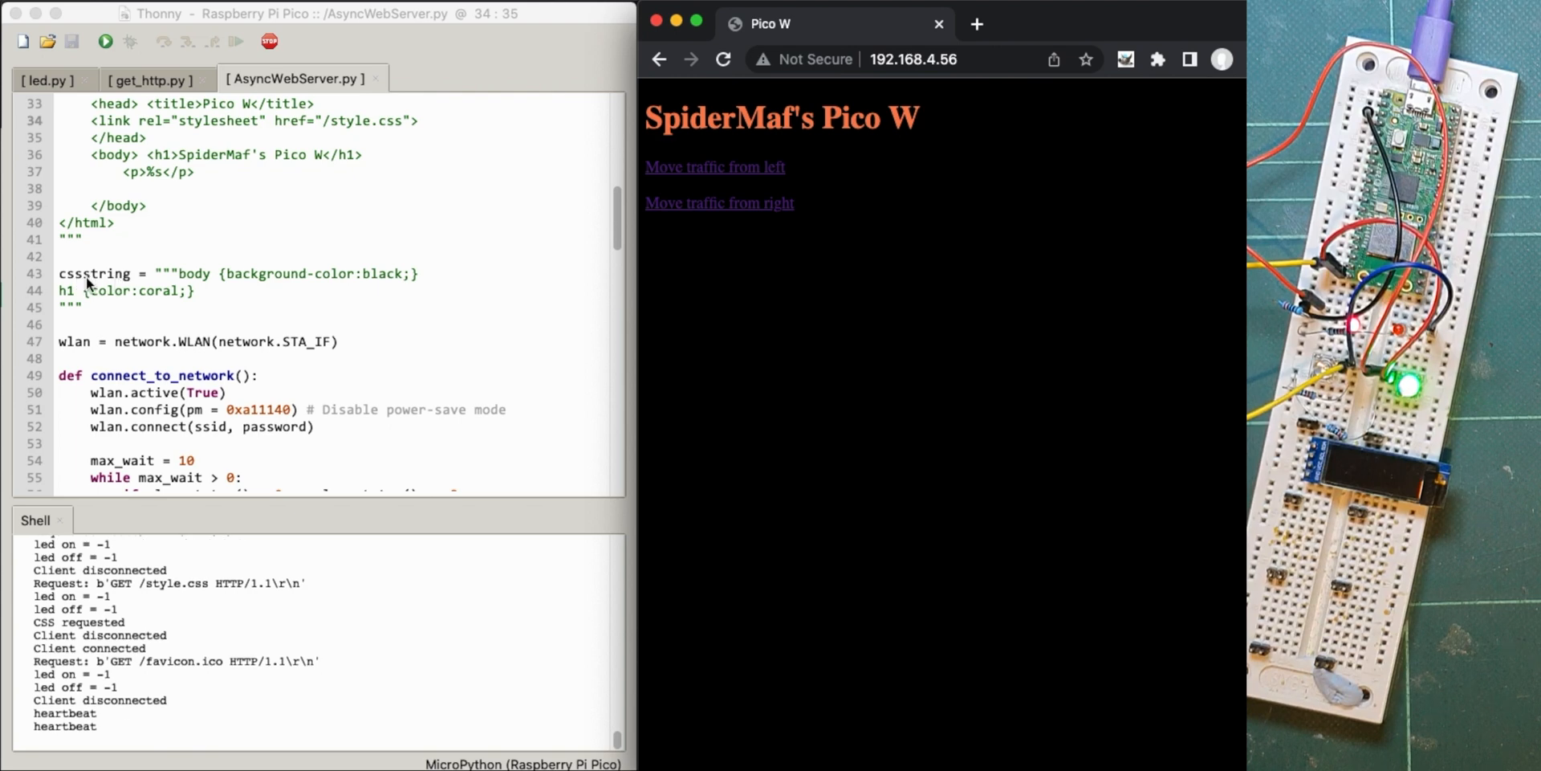
pyautogui.scroll(-3)
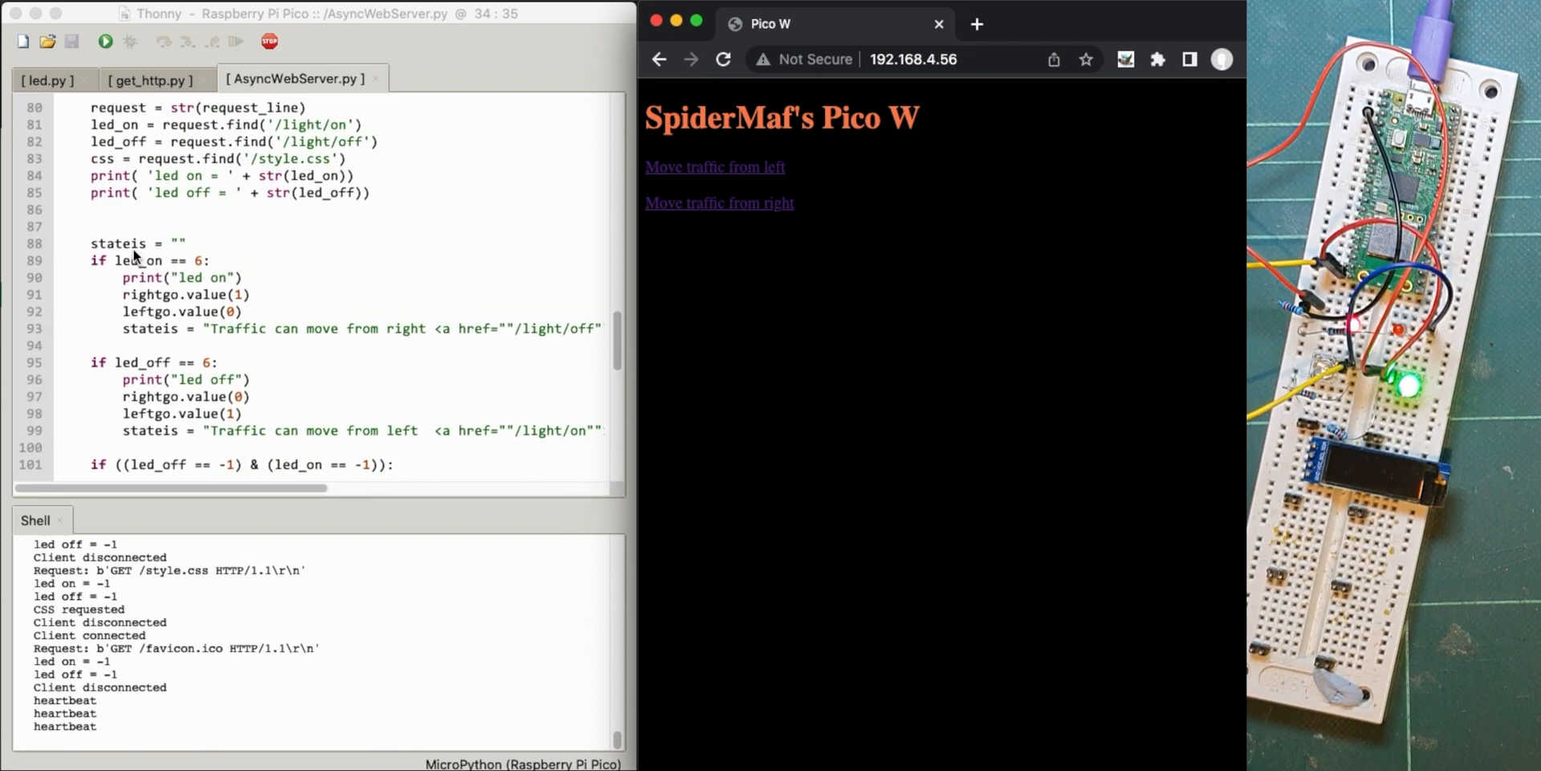
pyautogui.scroll(-3)
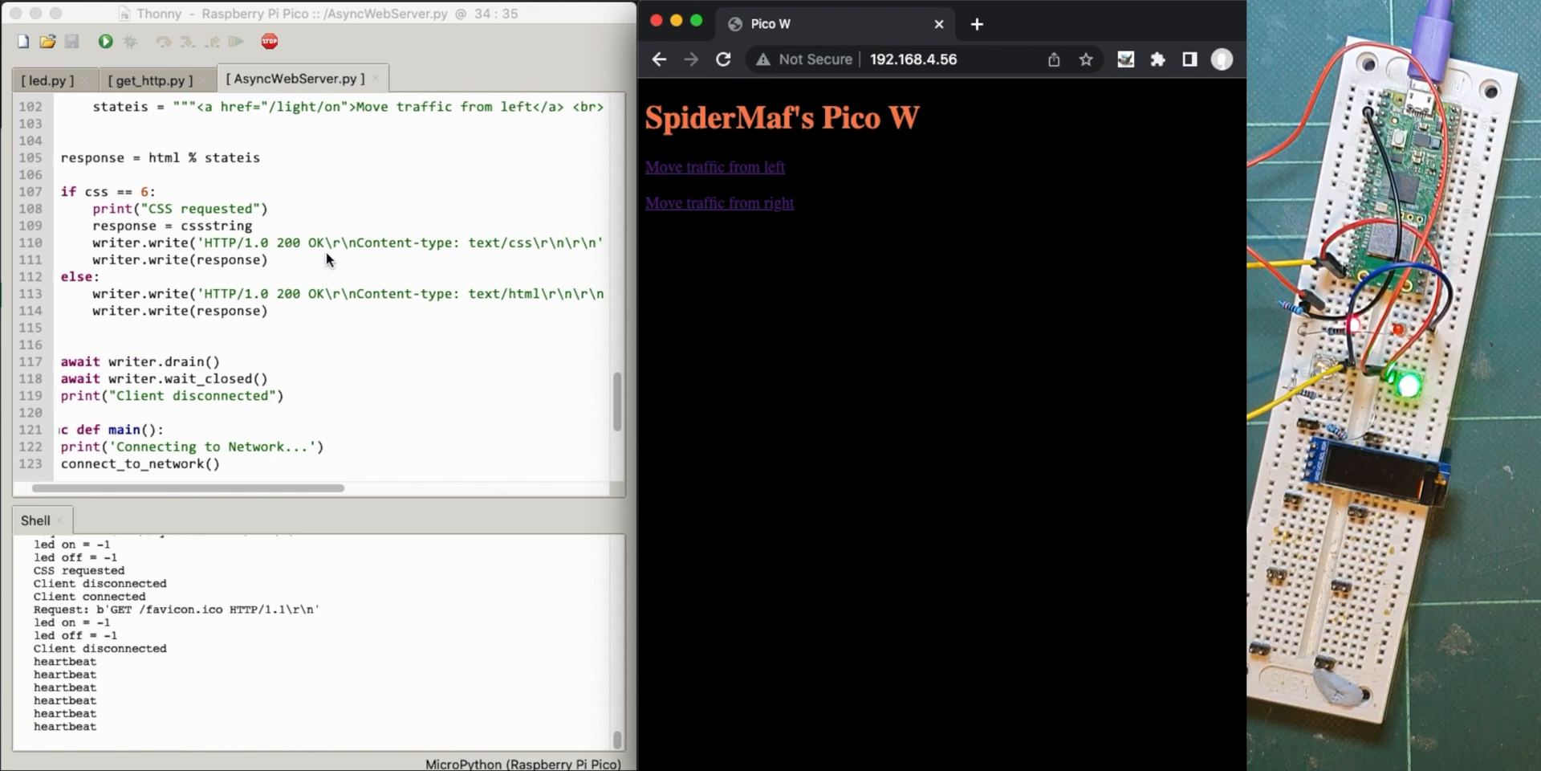
# - Scroll the editor right to view the response content-type header line
pyautogui.hscroll(3)
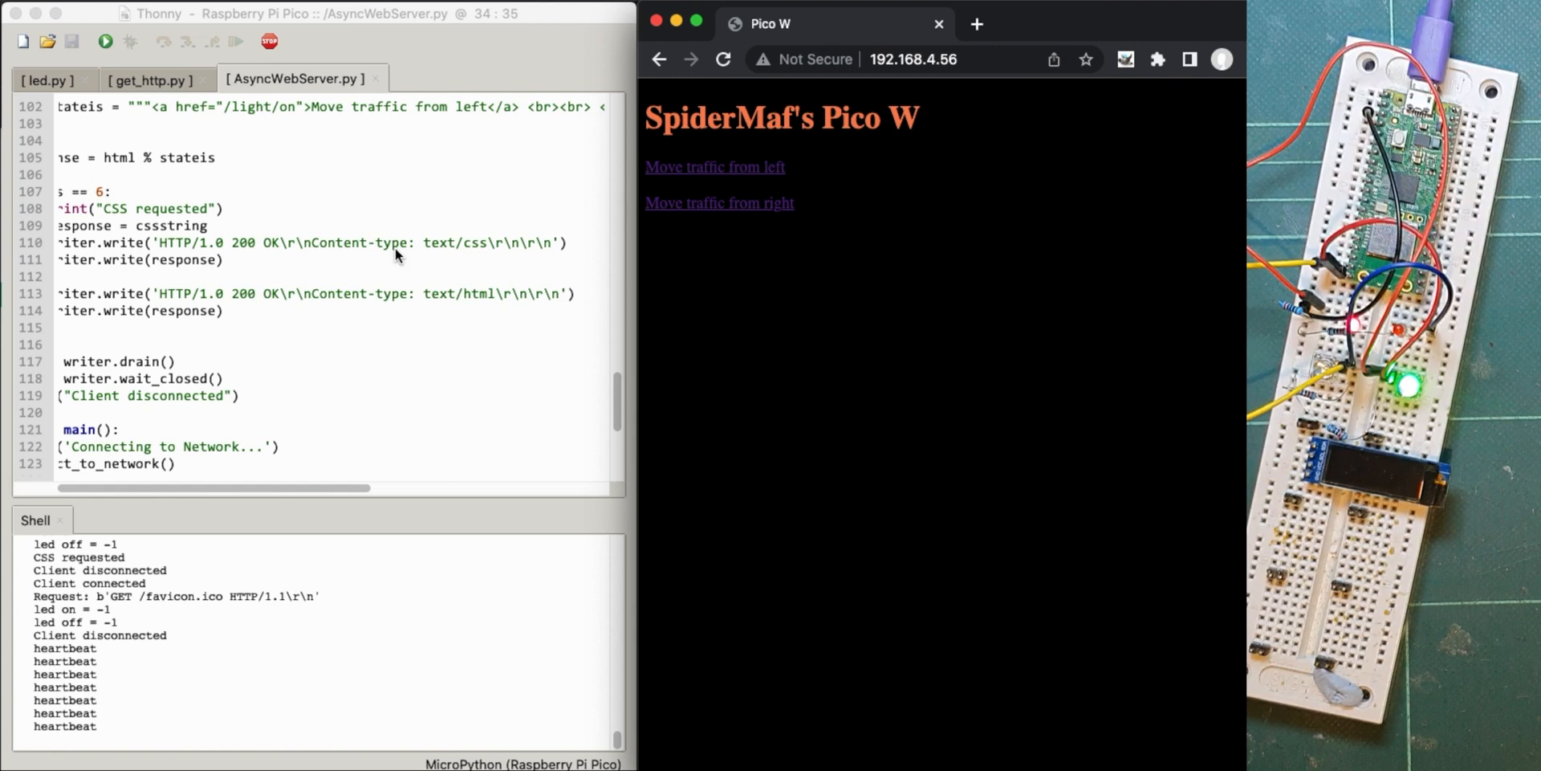
pyautogui.moveTo(395, 263)
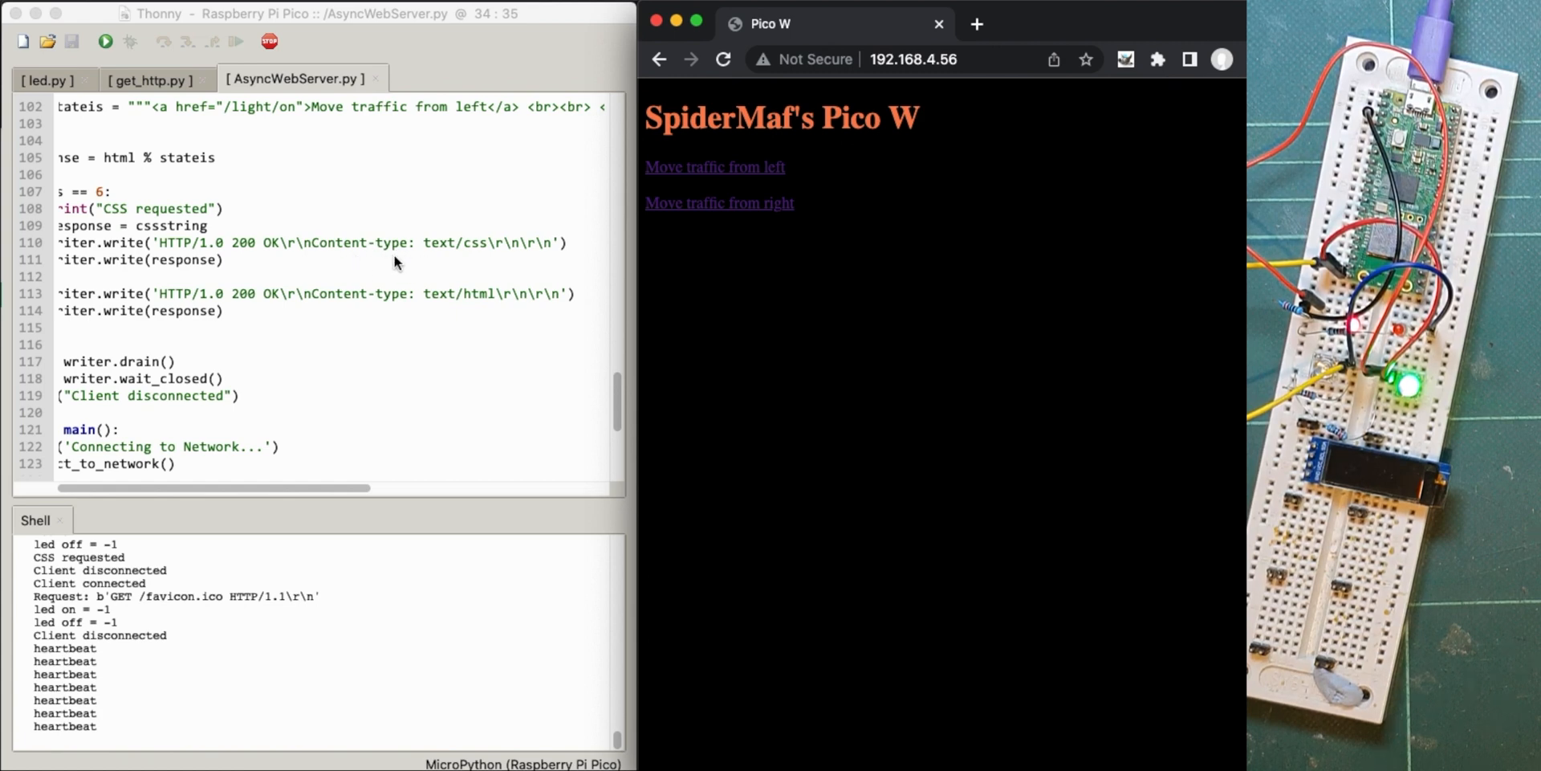
pyautogui.moveTo(407, 258)
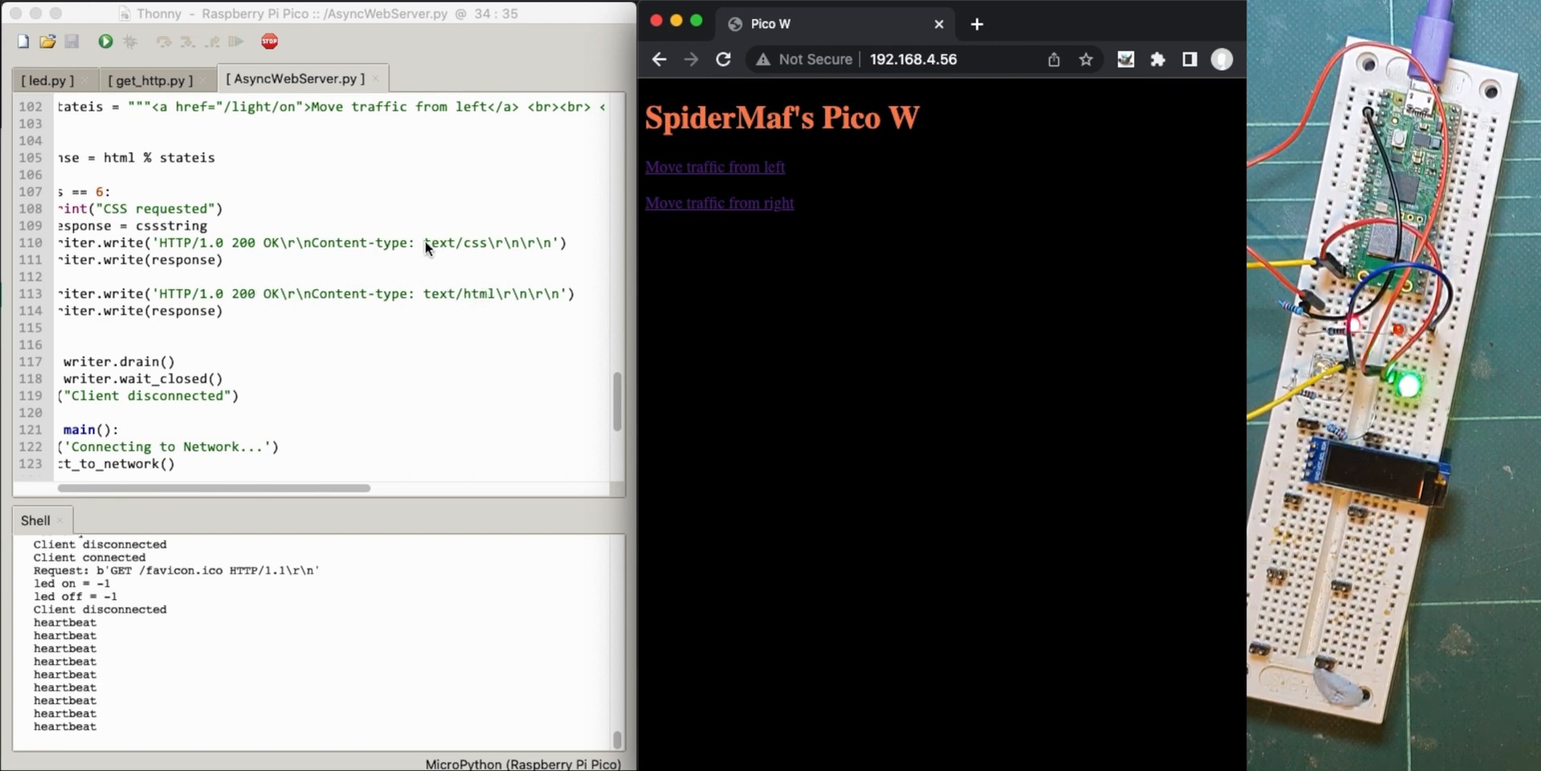
pyautogui.moveTo(447, 249)
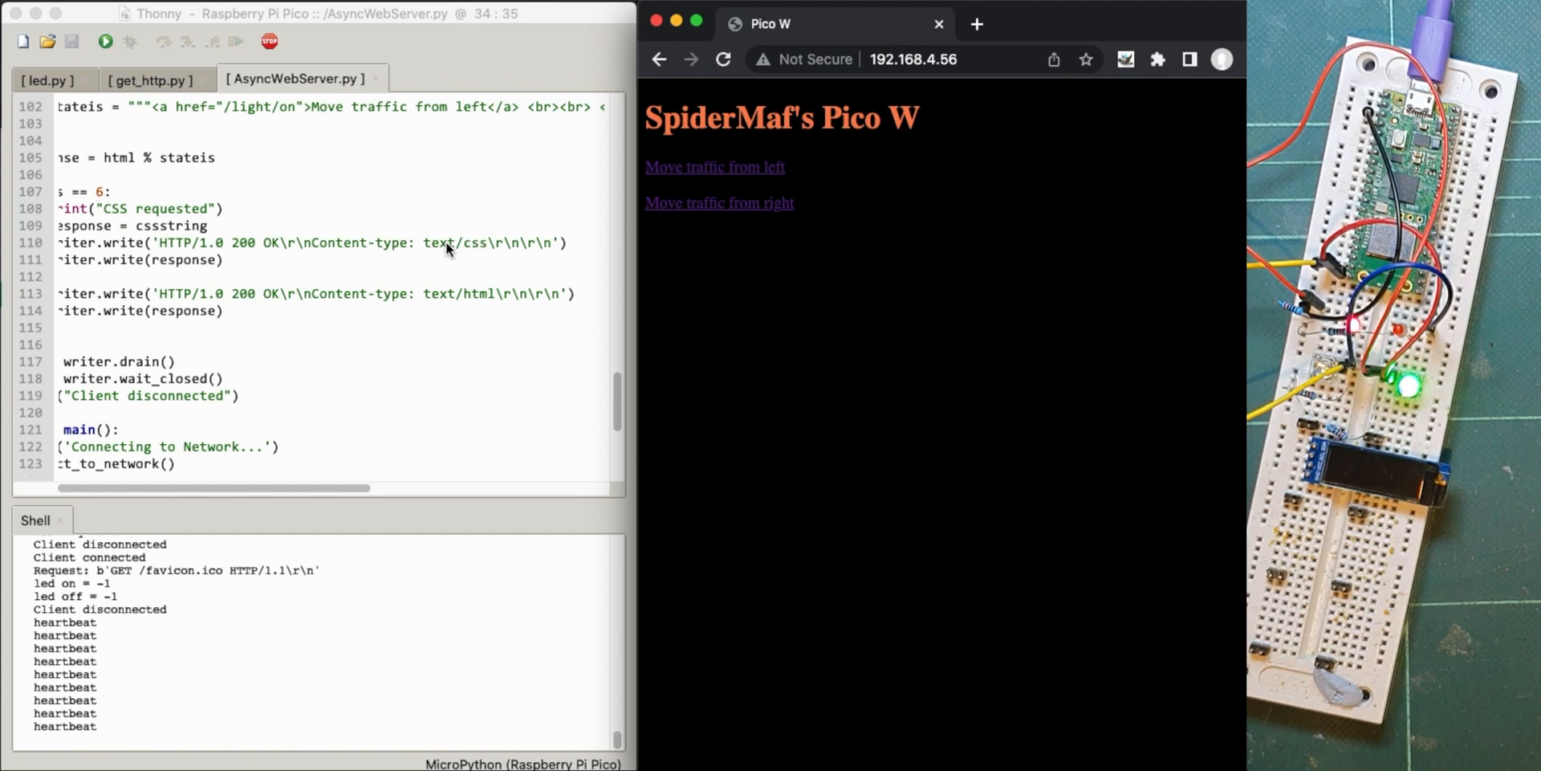
pyautogui.moveTo(481, 249)
pyautogui.write('html')
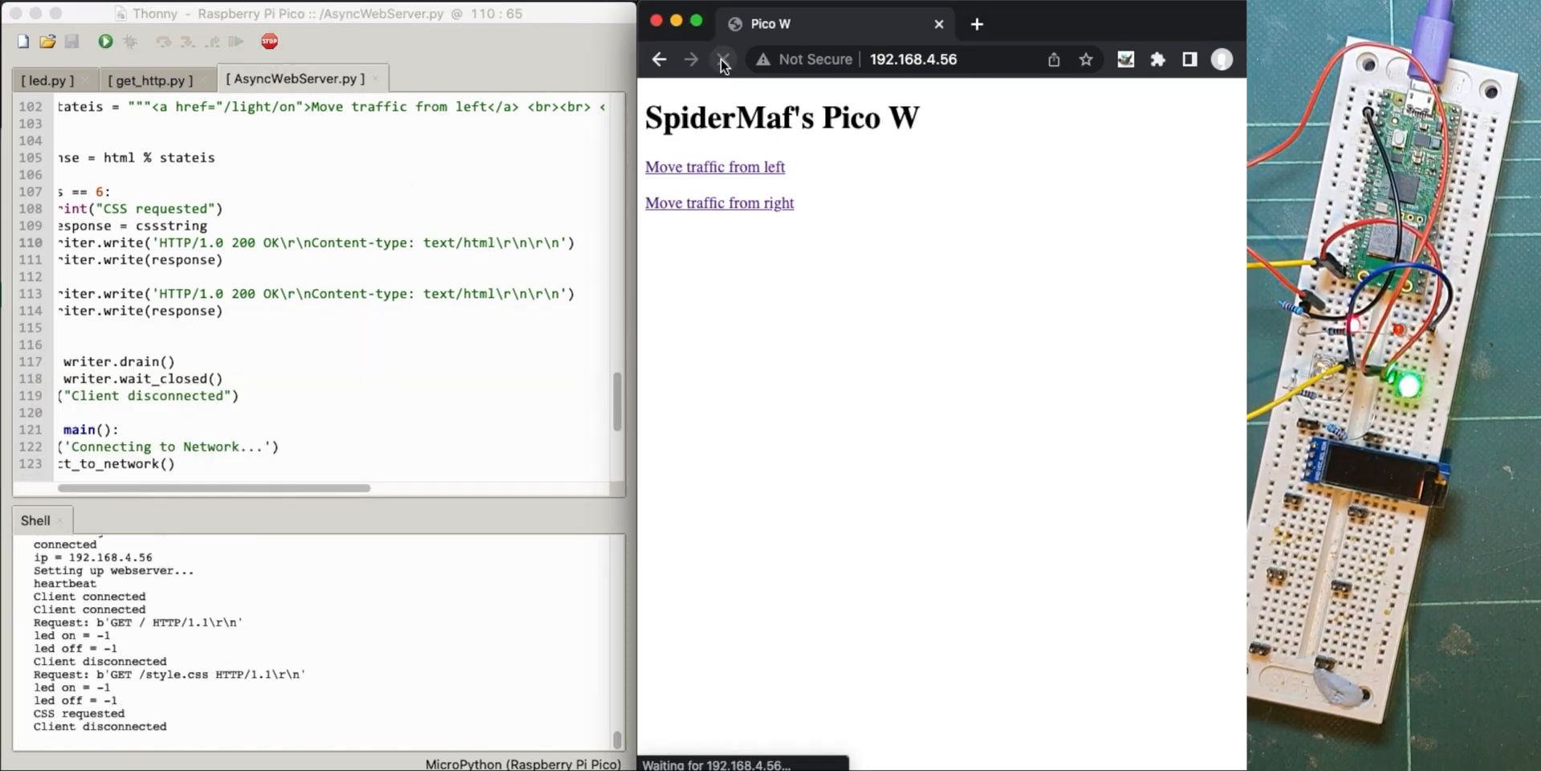
# - Reload the page and start editing the address to append /style.css
pyautogui.click(723, 59)
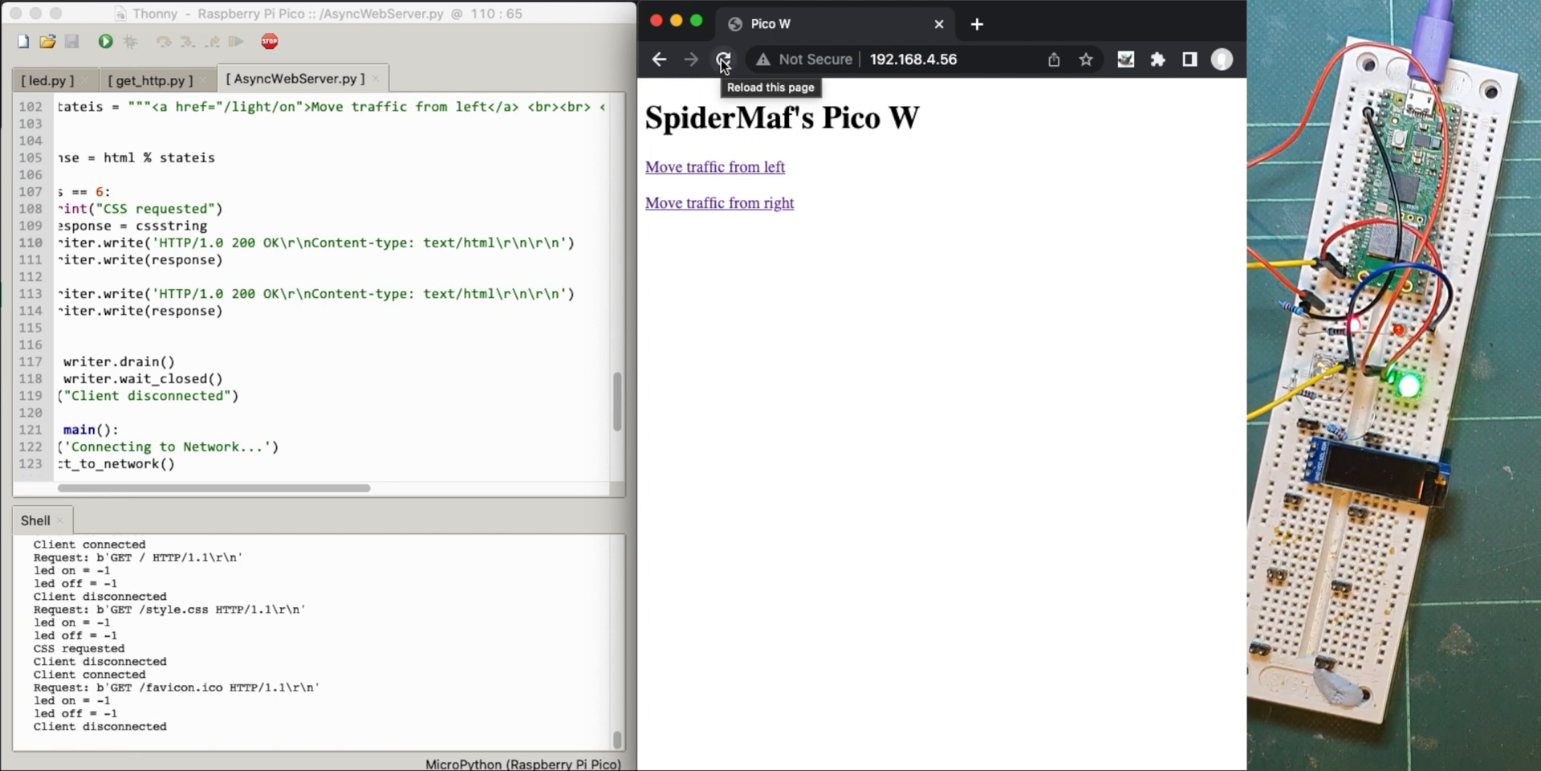
pyautogui.moveTo(733, 167)
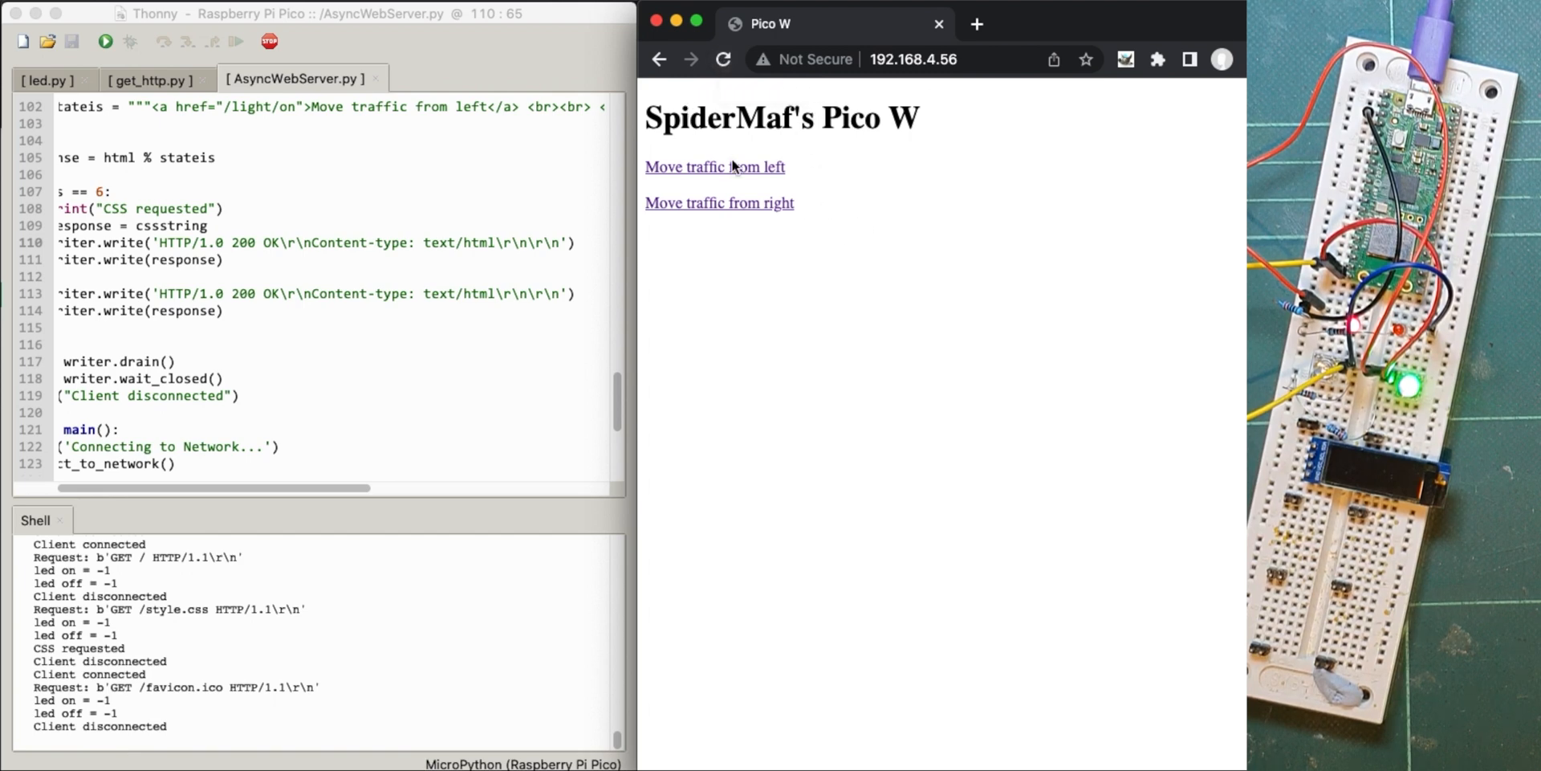
pyautogui.click(919, 59)
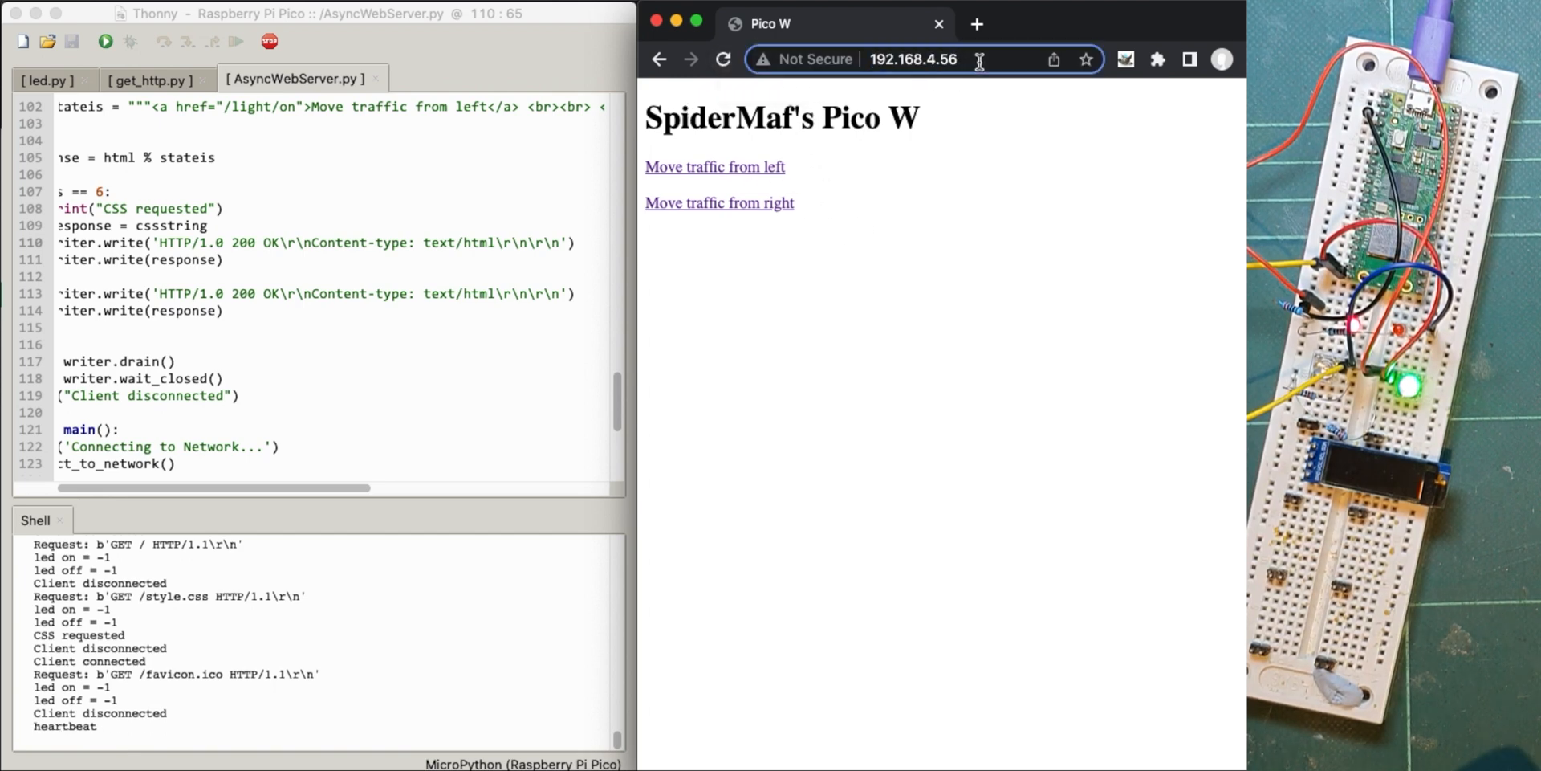
pyautogui.click(914, 59)
pyautogui.write('/style.css')
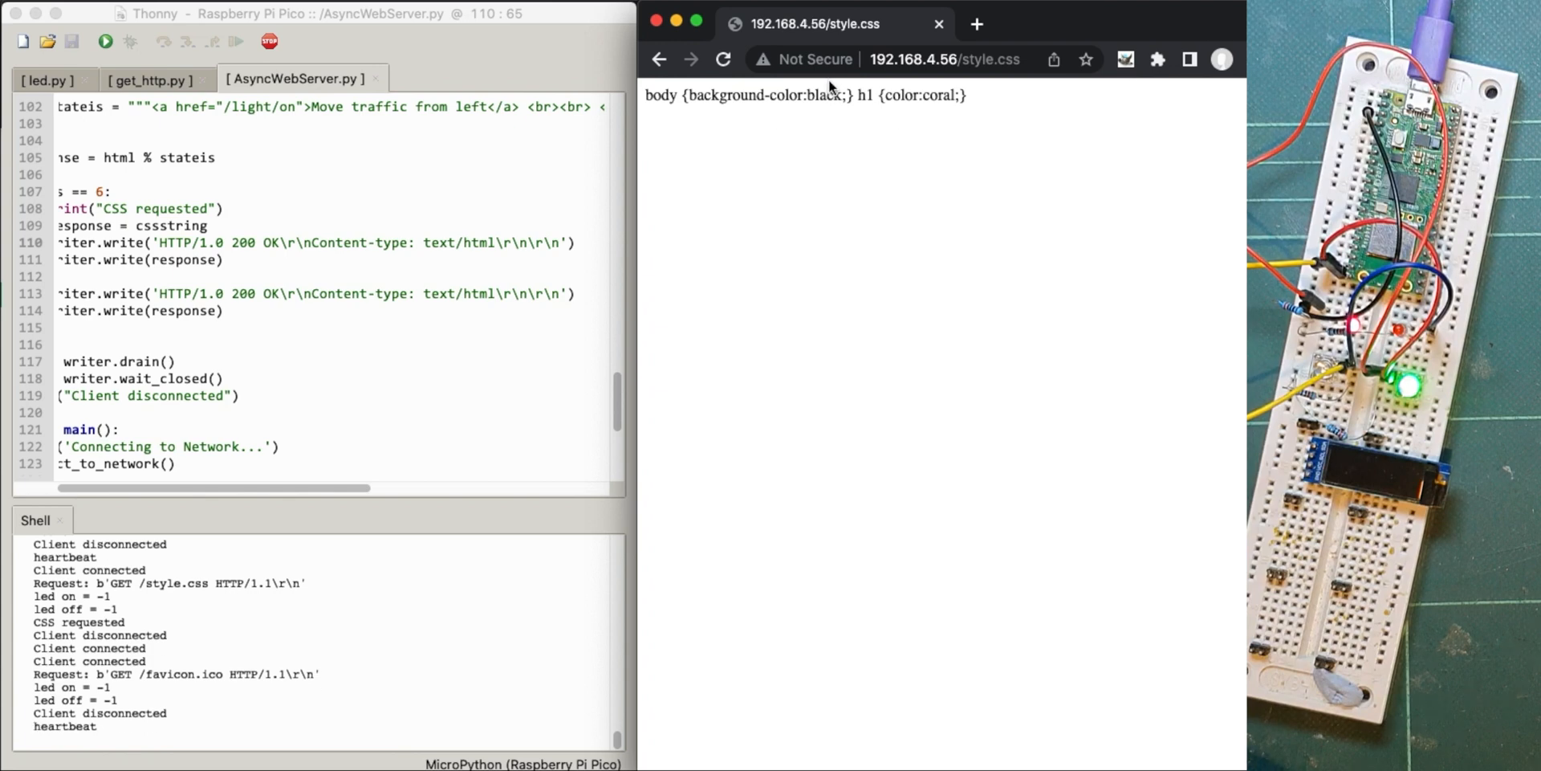
pyautogui.moveTo(729, 120)
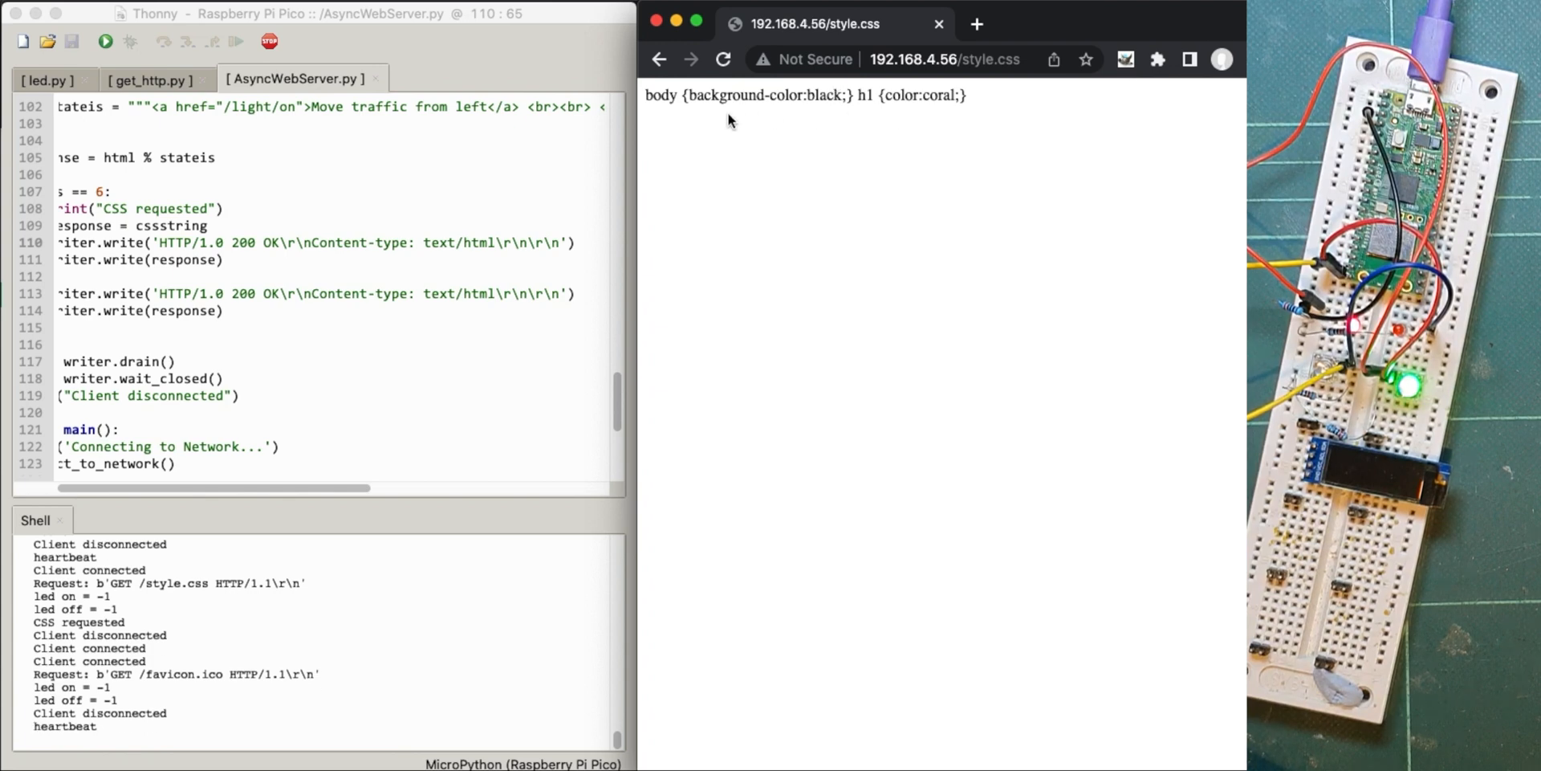
pyautogui.moveTo(470, 264)
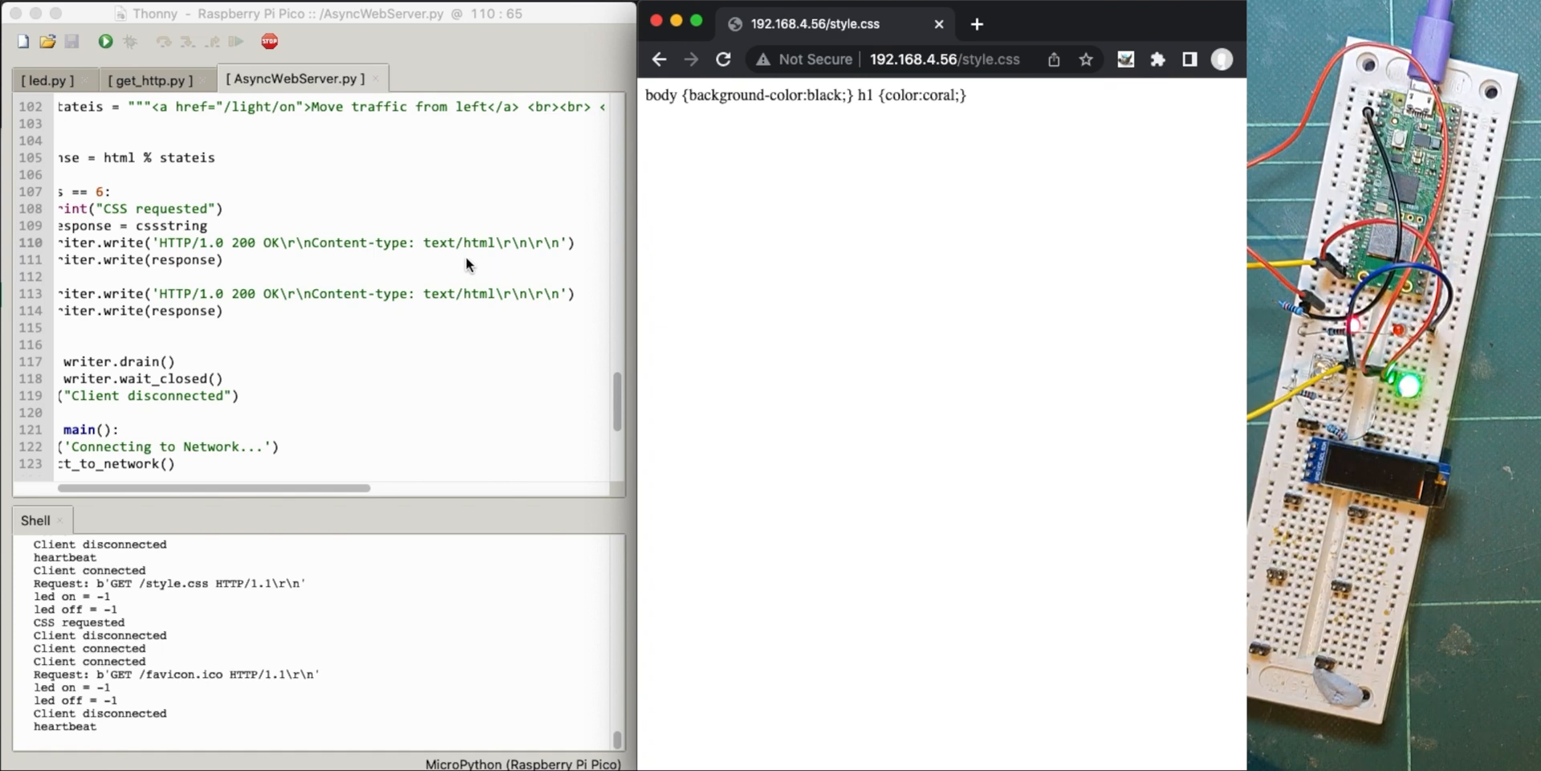
# - Change line 110's header from text/html to text/css, rerun the server, and reload the page
pyautogui.doubleClick(473, 242)
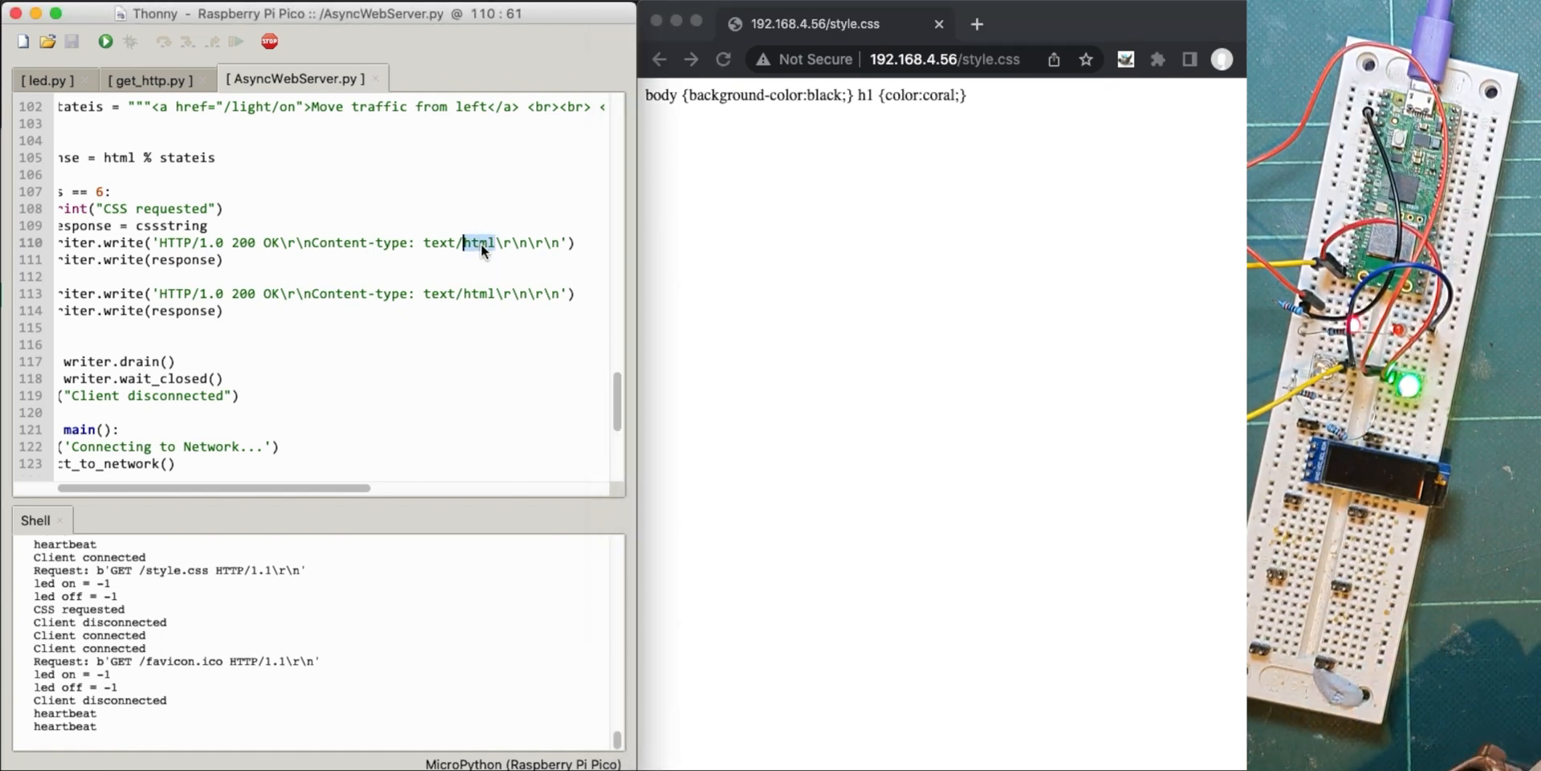
pyautogui.write('css')
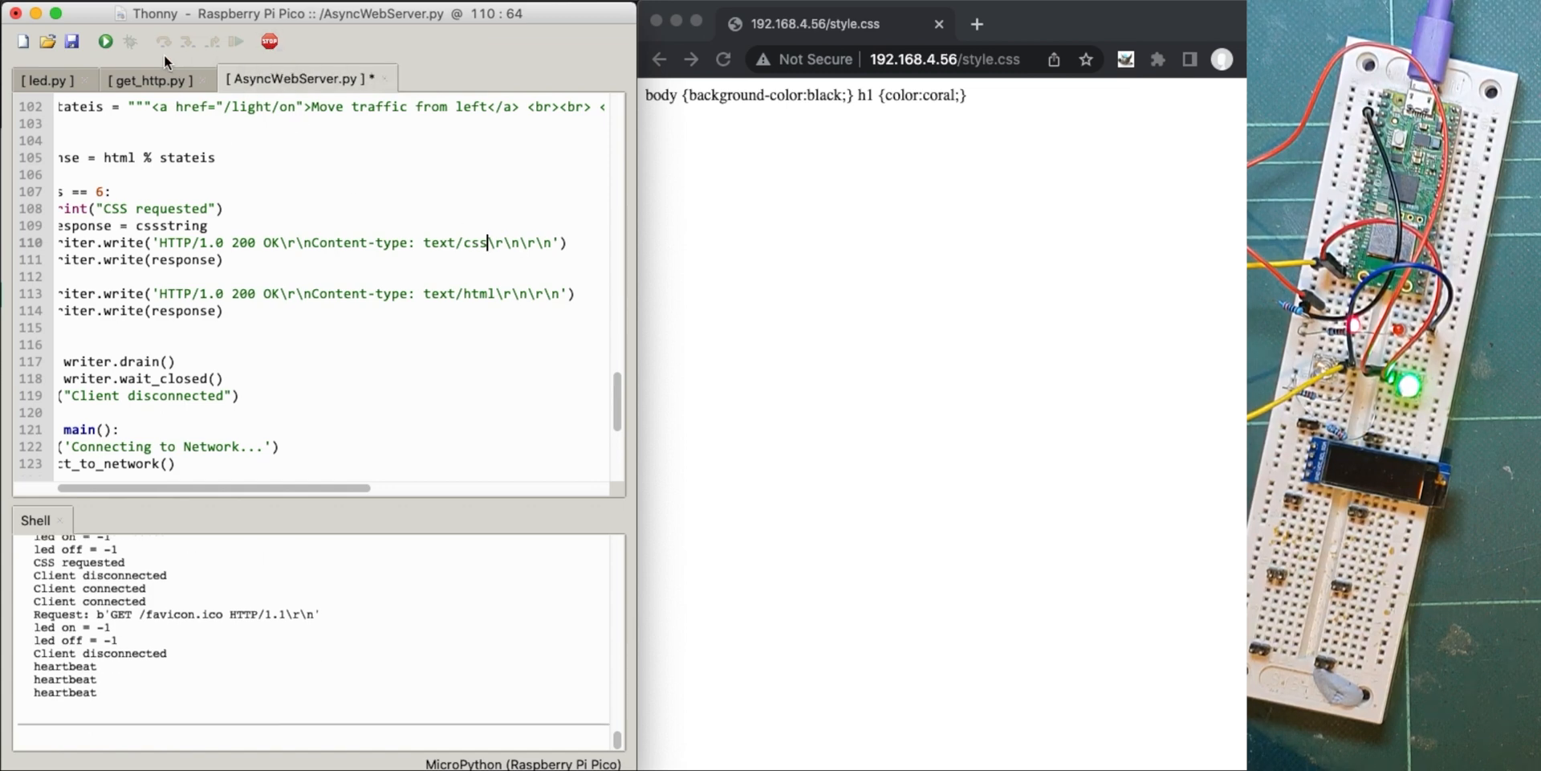
pyautogui.click(105, 41)
pyautogui.write('s')
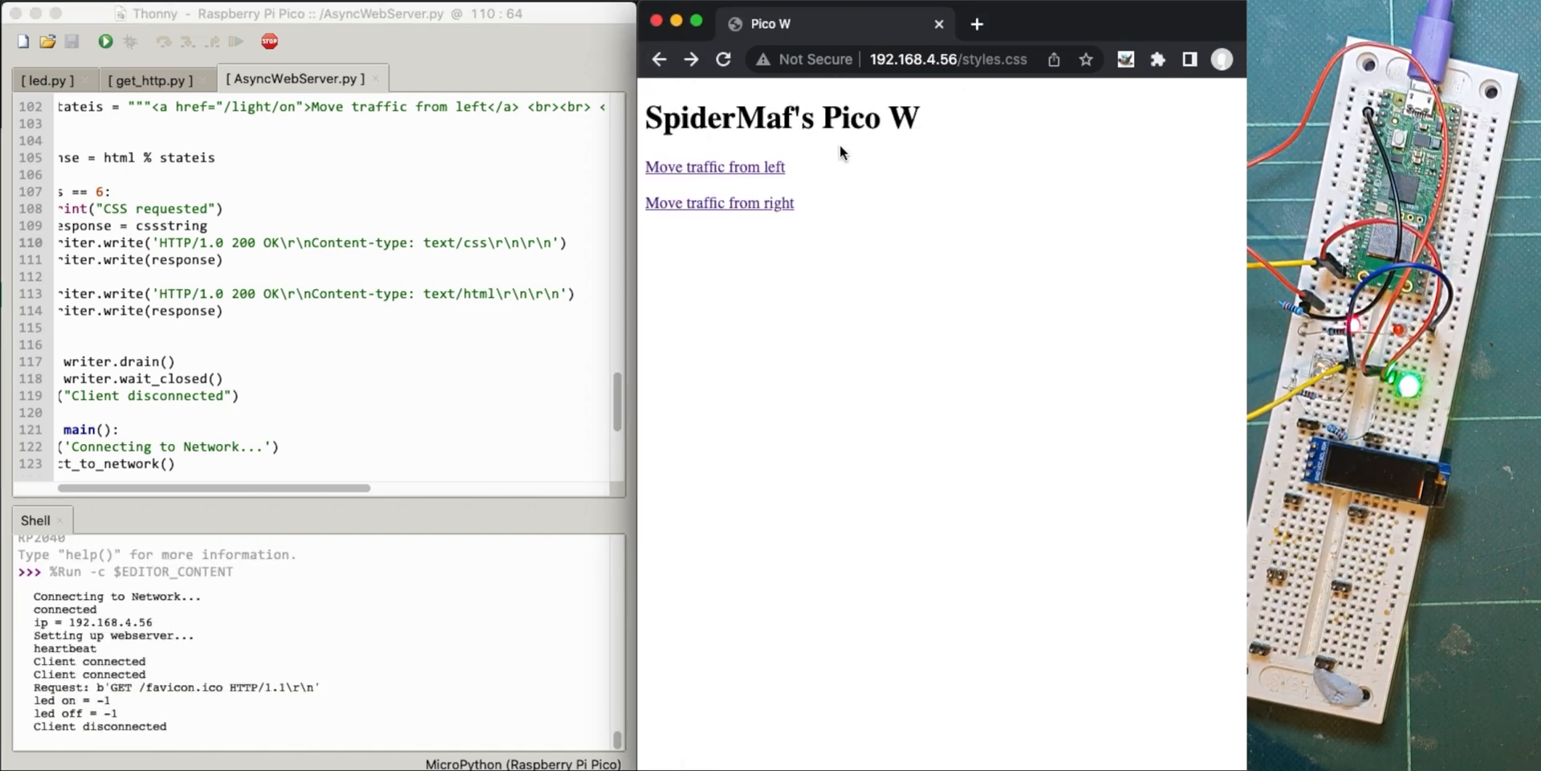
pyautogui.click(724, 59)
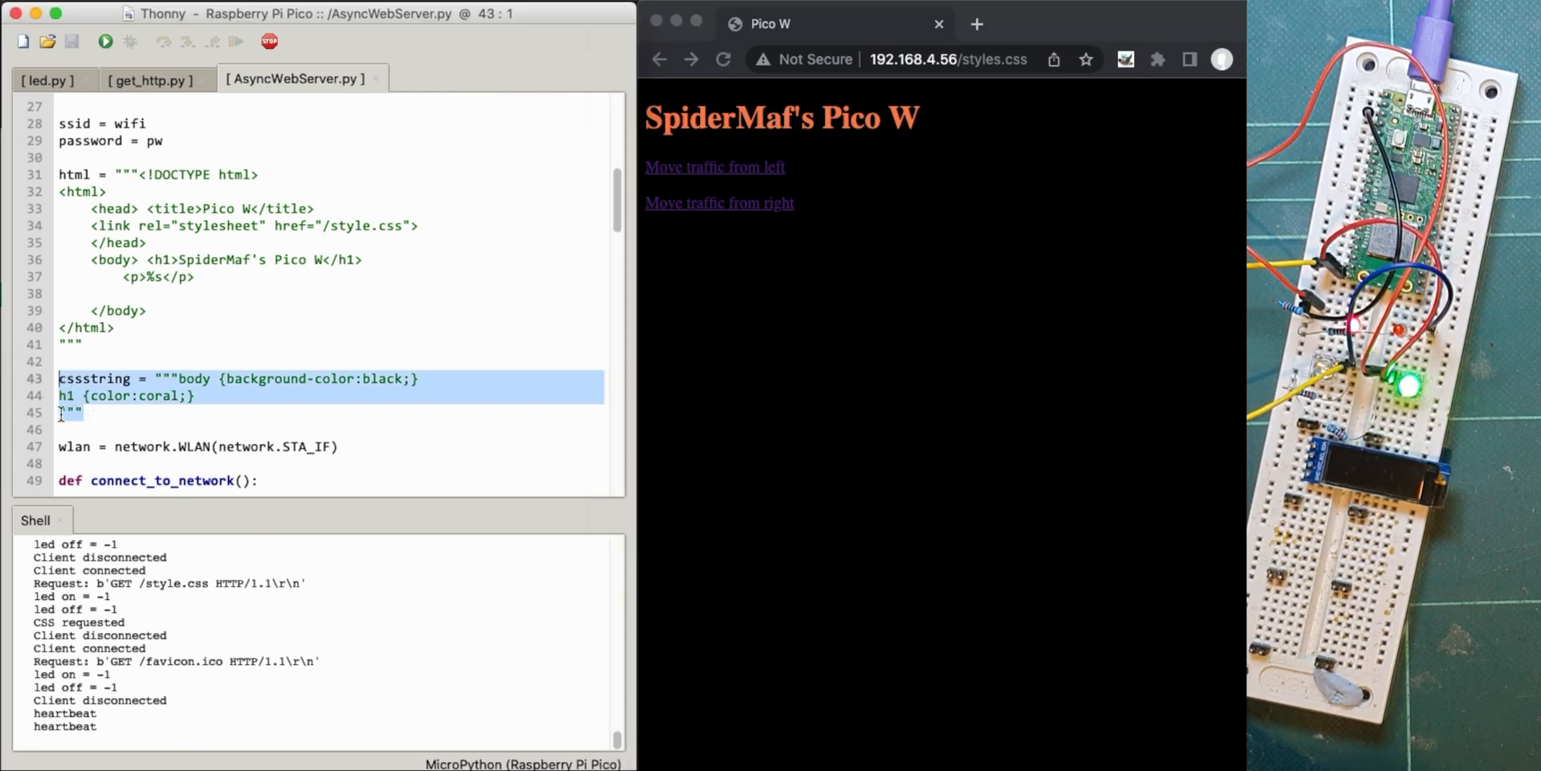
pyautogui.scroll(-3)
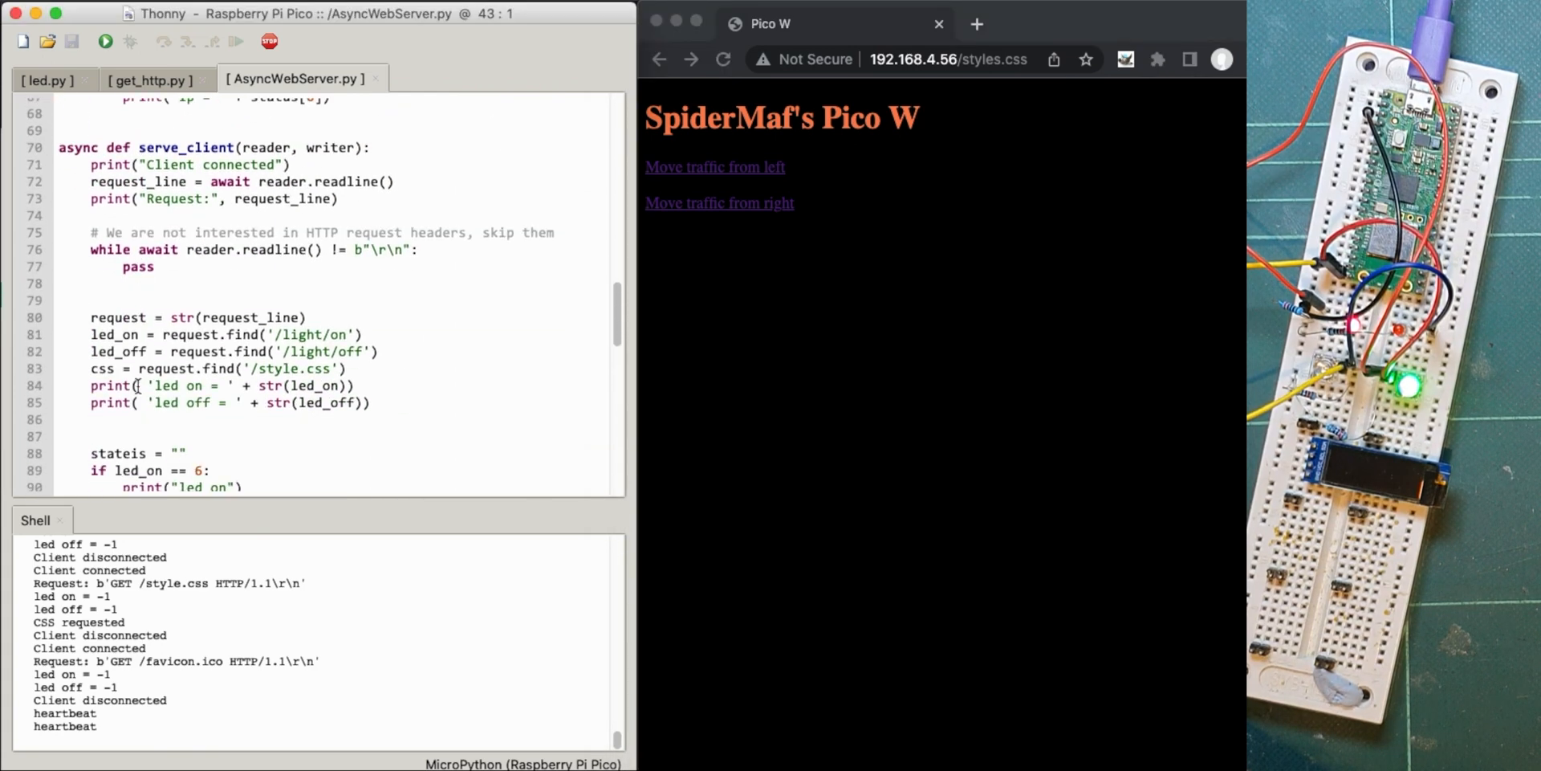
pyautogui.scroll(-3)
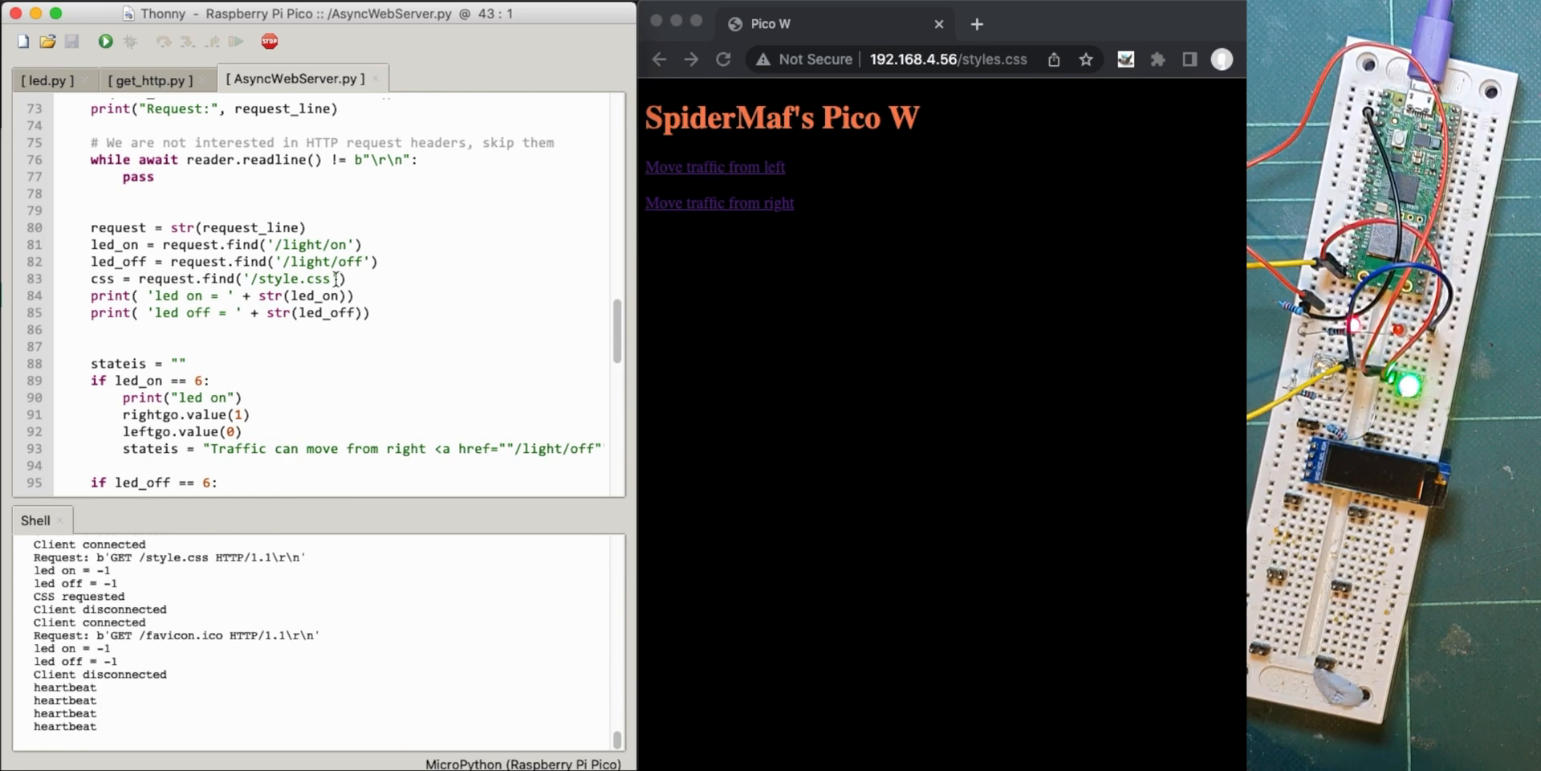
pyautogui.scroll(-3)
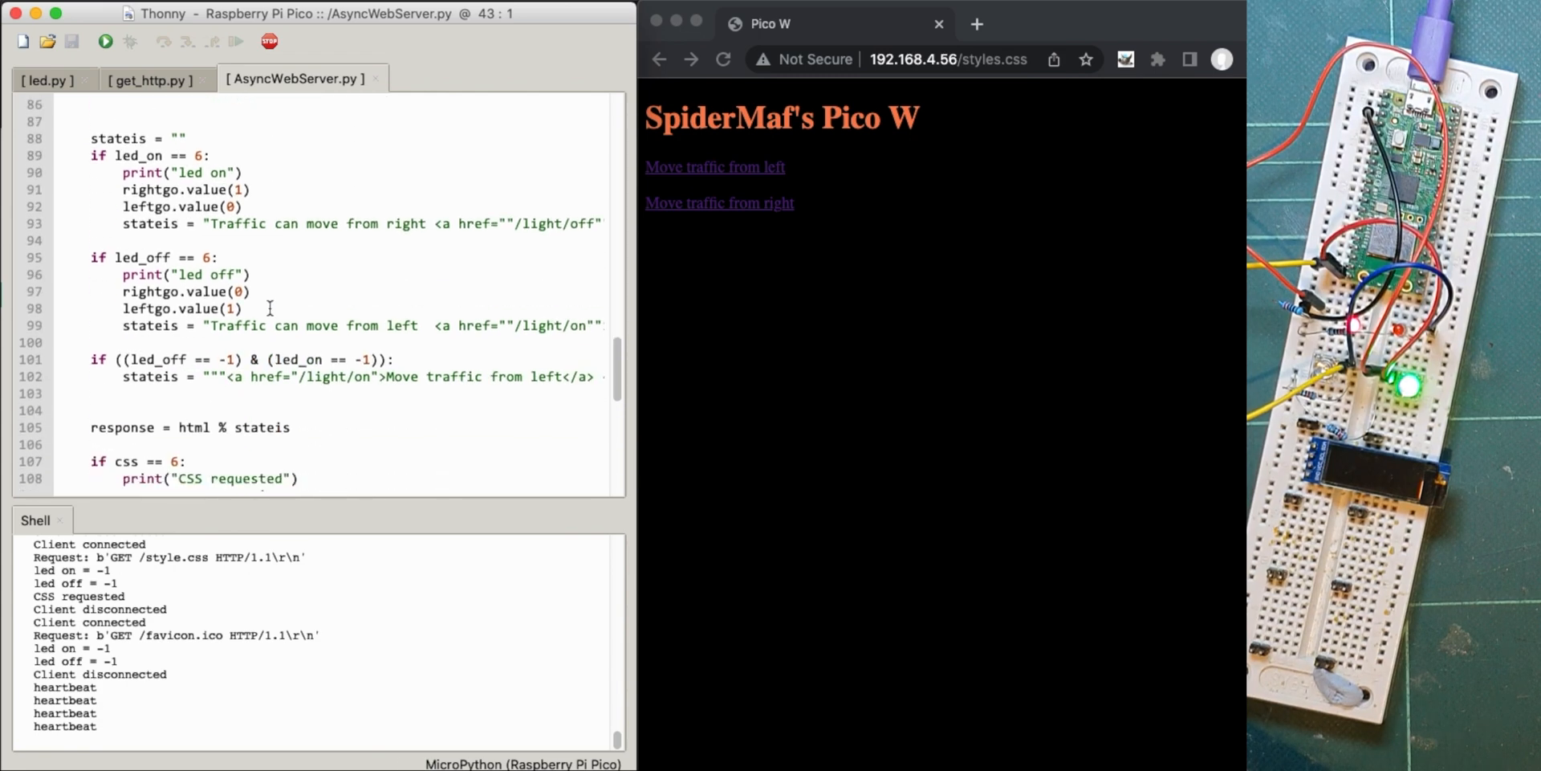
pyautogui.scroll(-3)
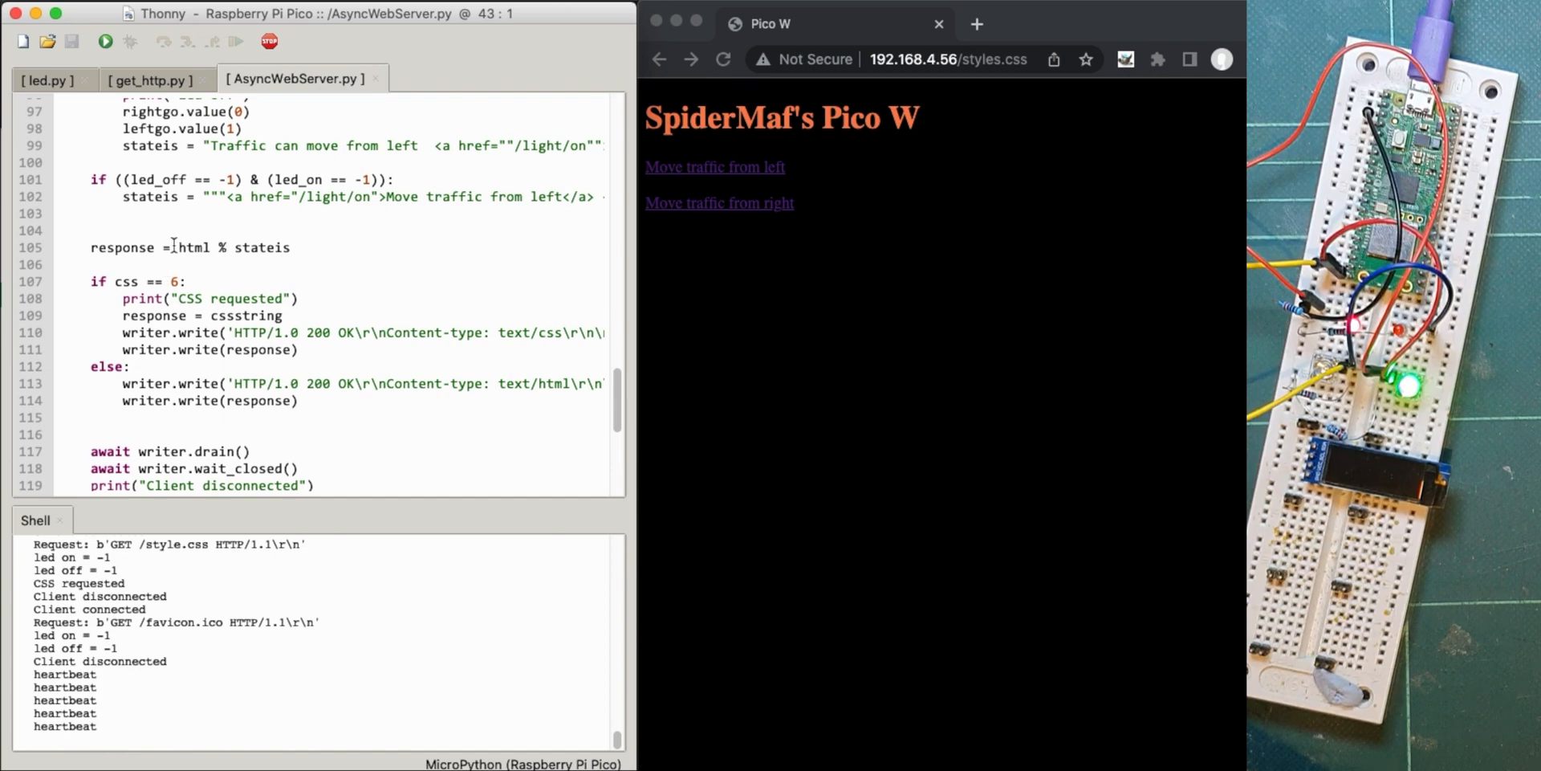
pyautogui.scroll(-3)
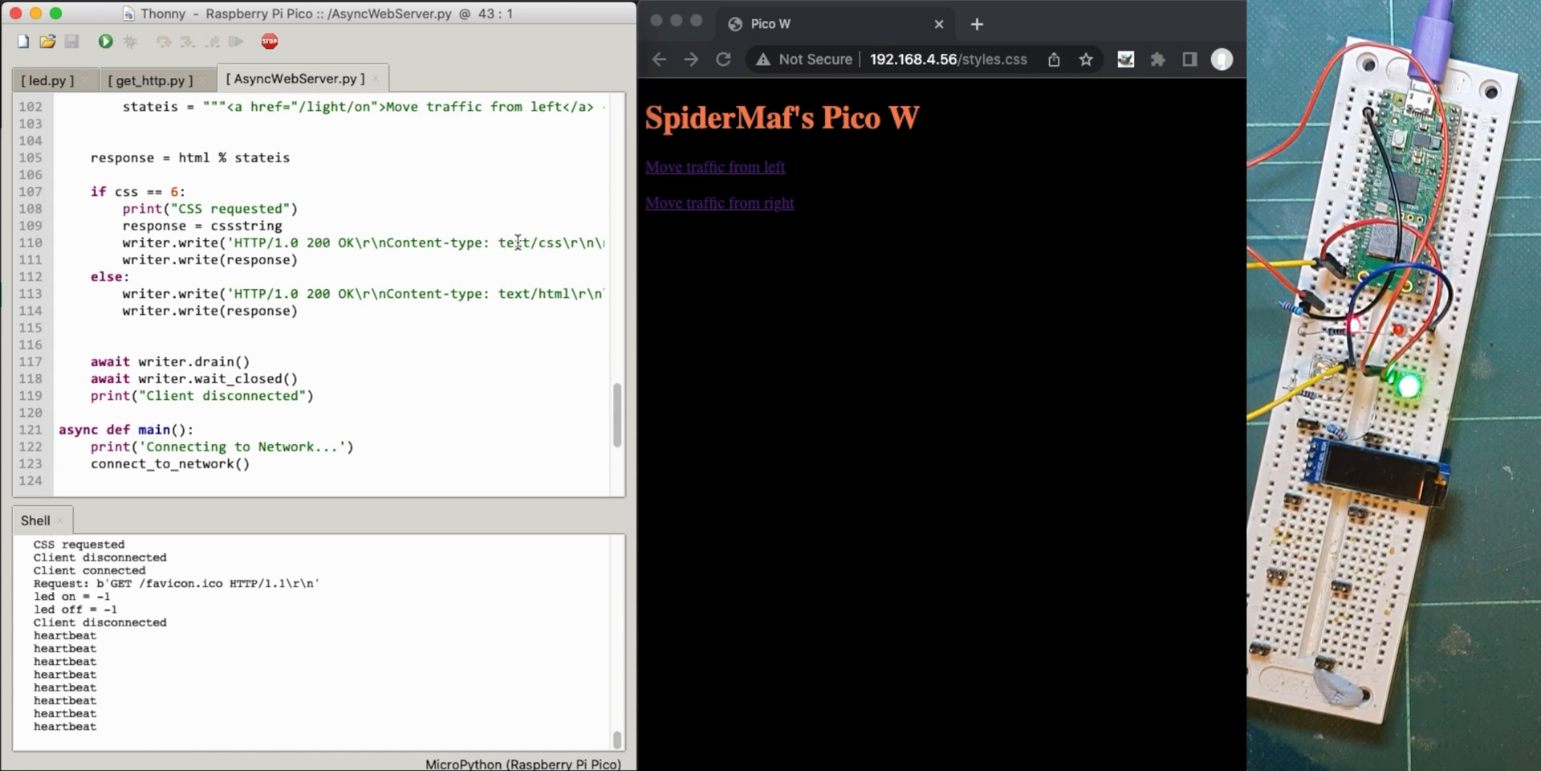
pyautogui.moveTo(227, 263)
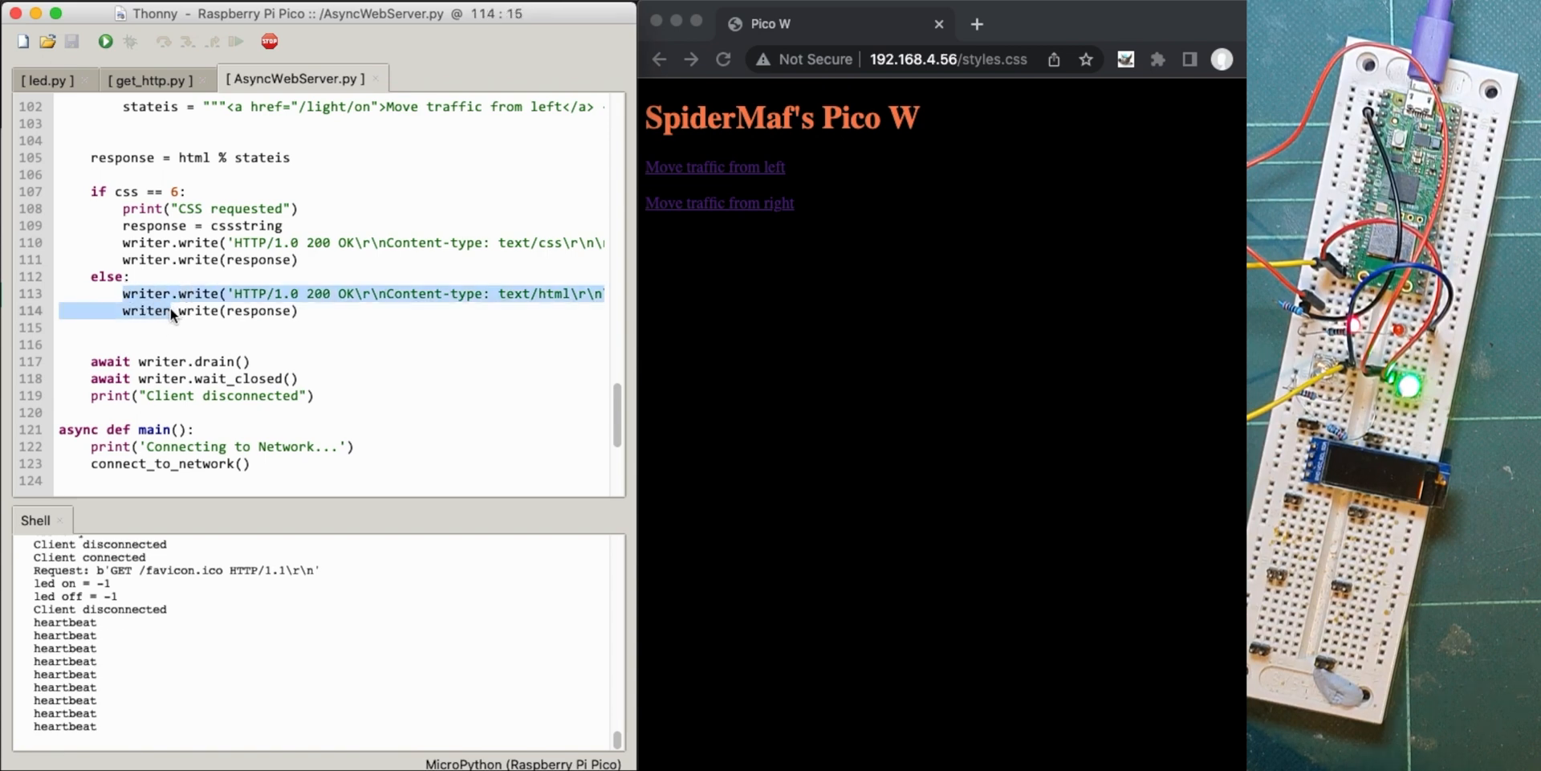
pyautogui.moveTo(481, 303)
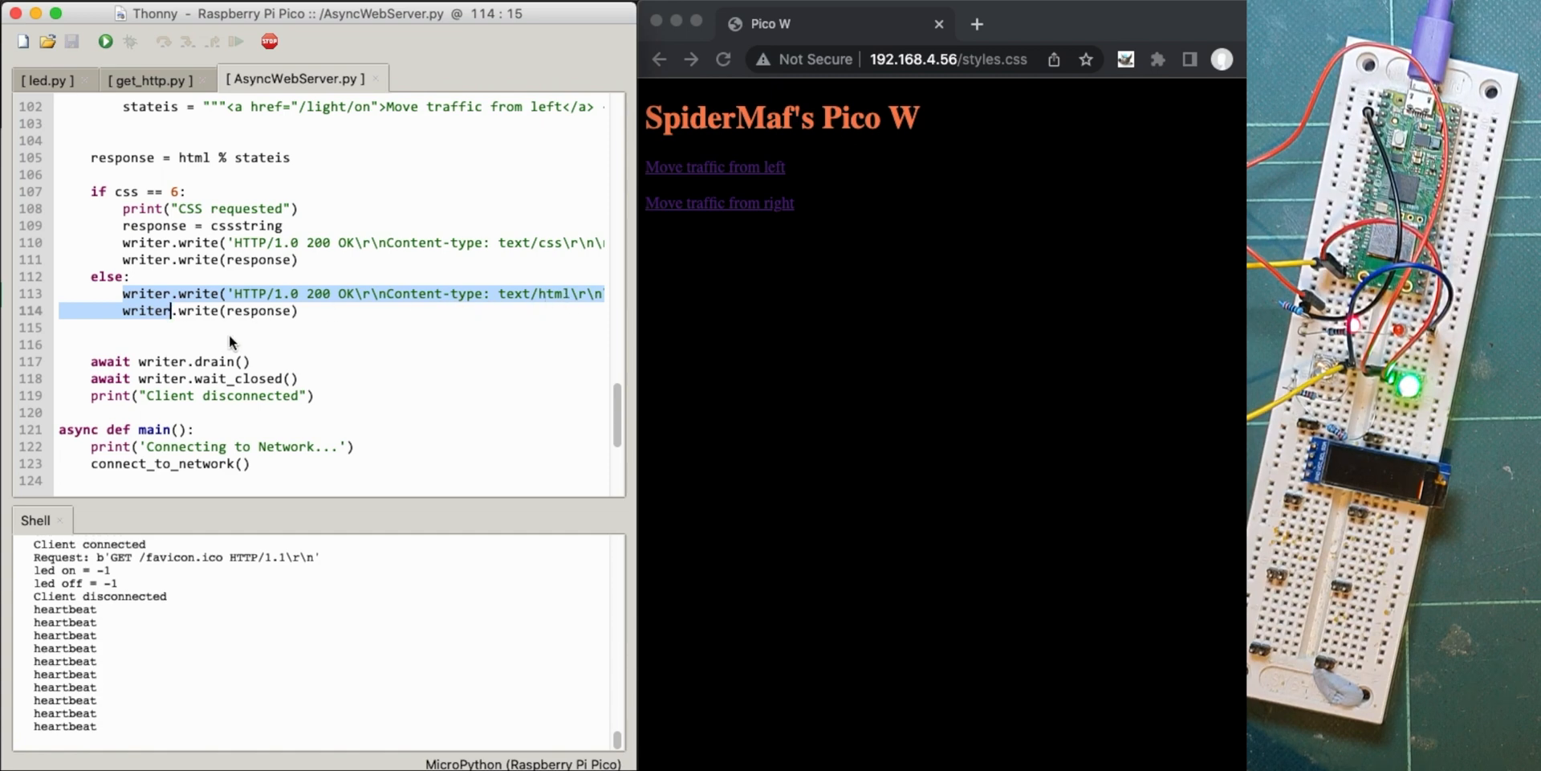
pyautogui.scroll(-3)
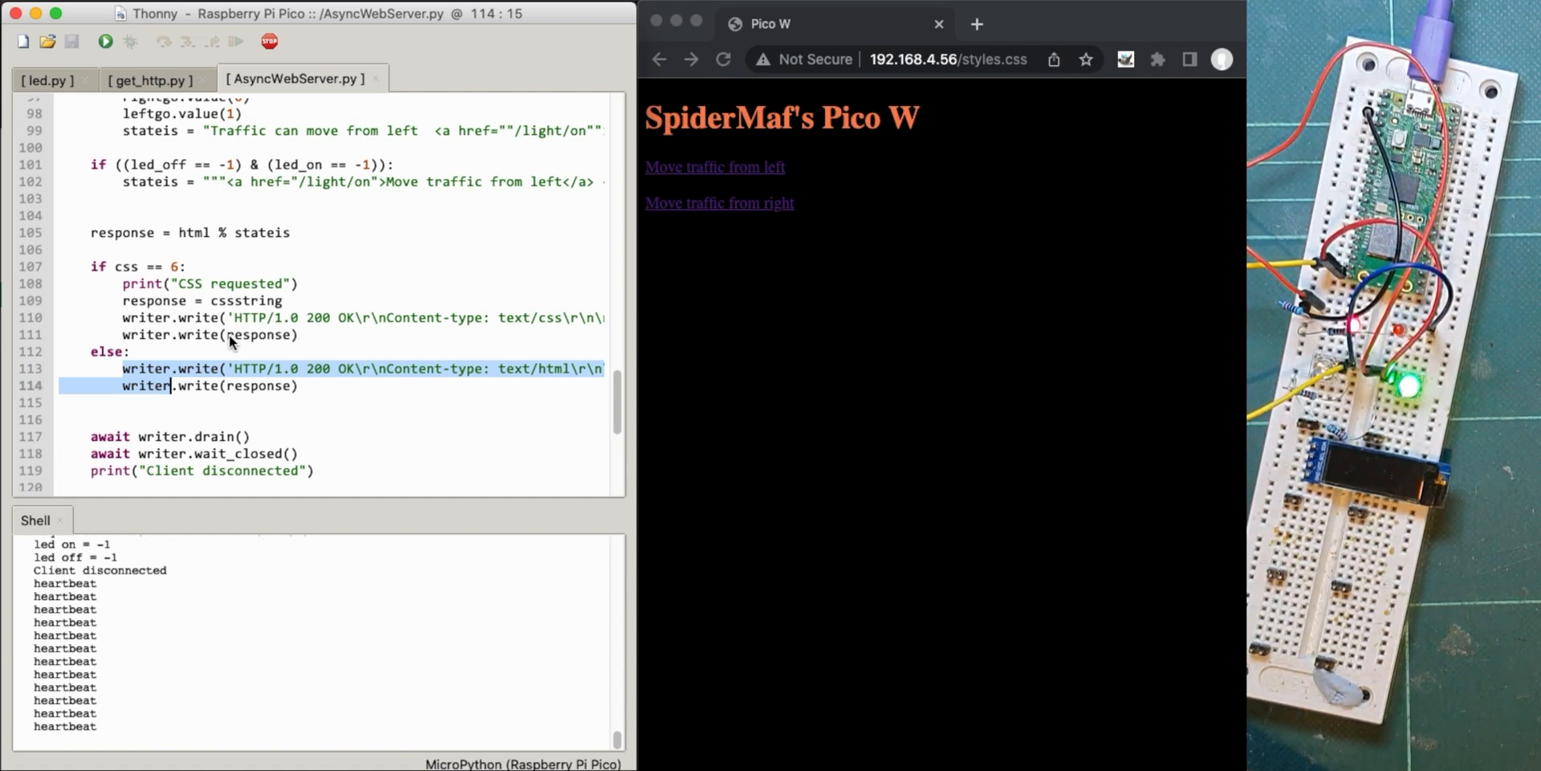
pyautogui.moveTo(231, 321)
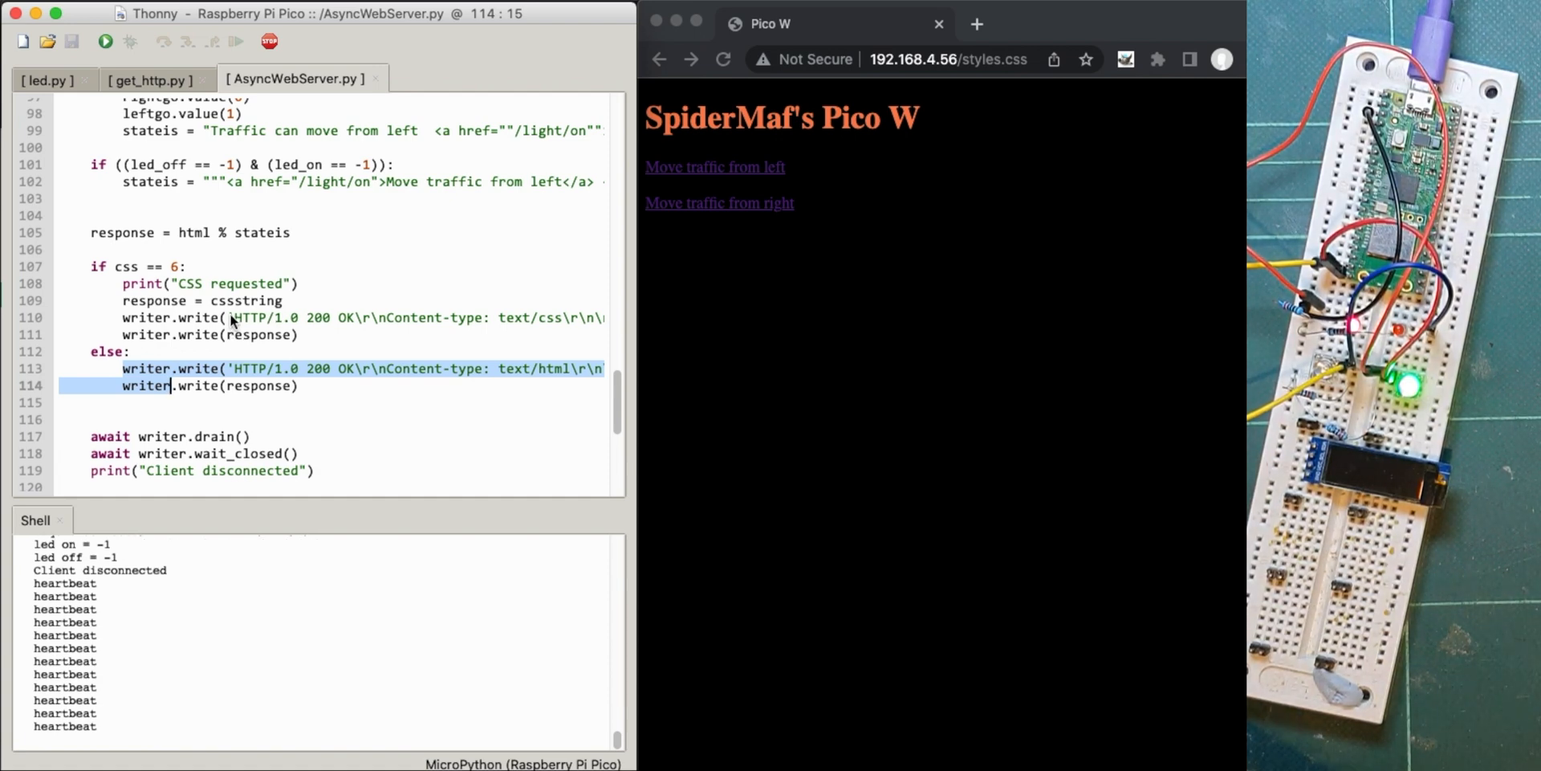
pyautogui.scroll(-3)
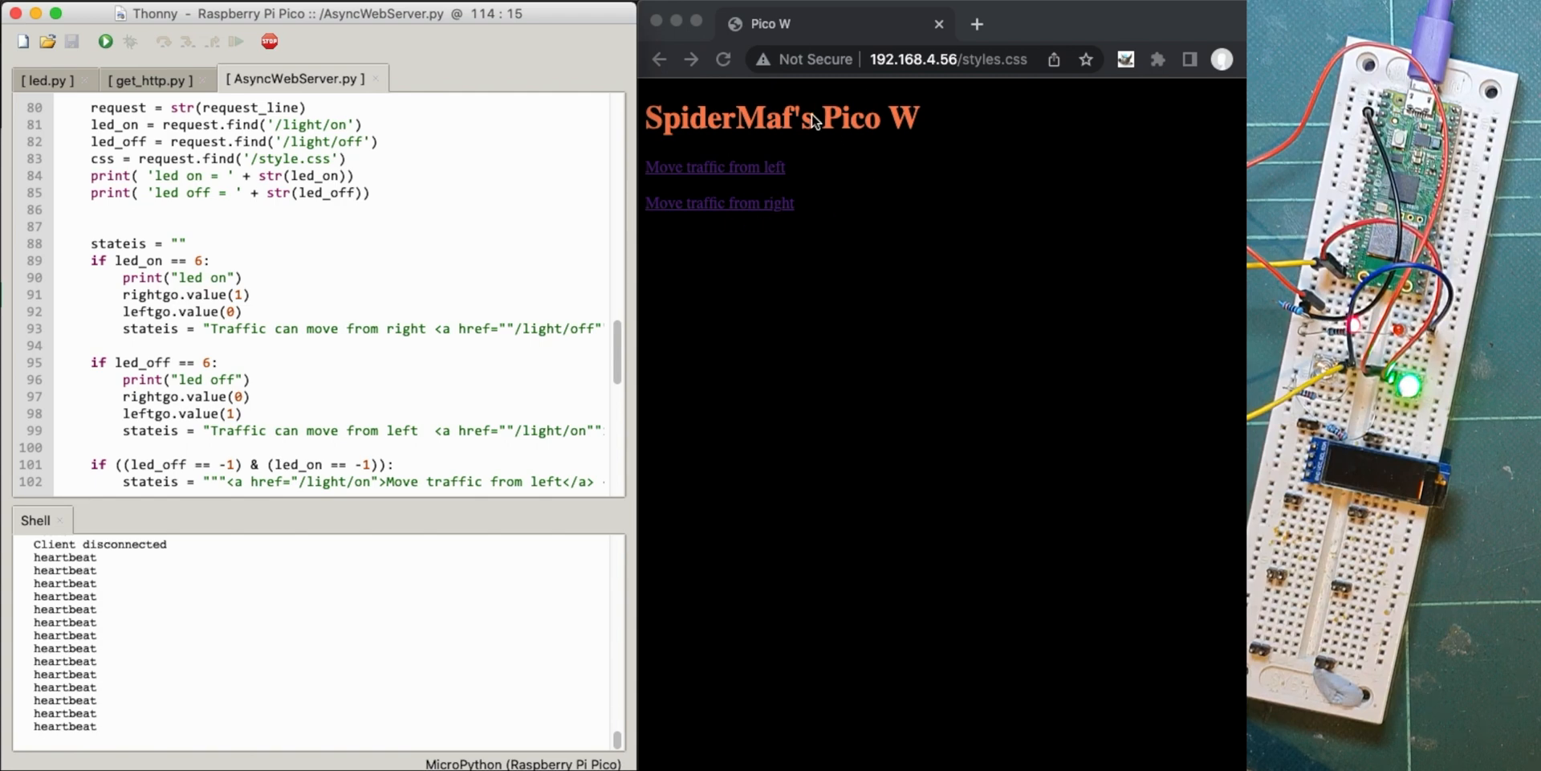
pyautogui.moveTo(836, 268)
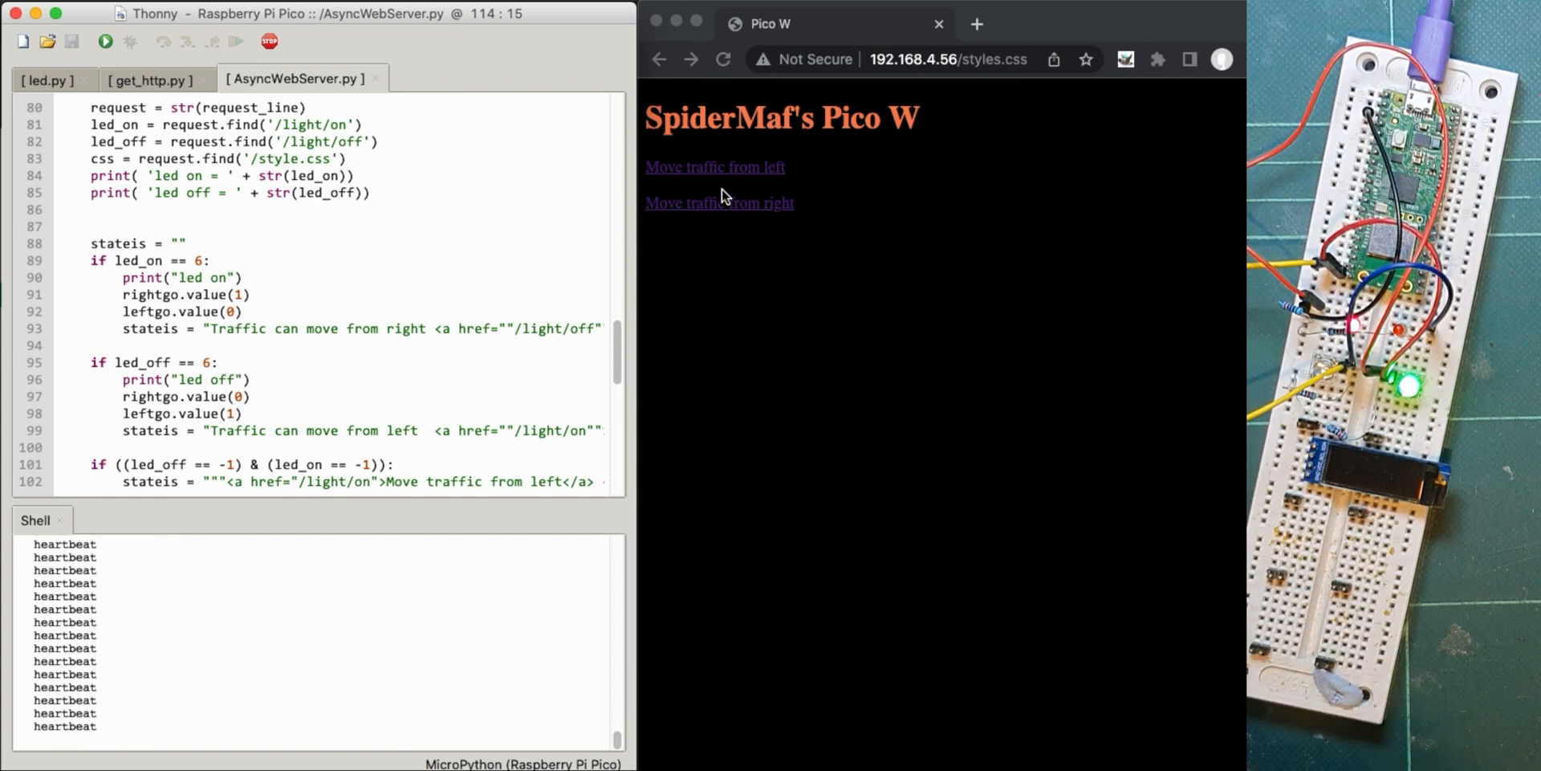
pyautogui.moveTo(666, 244)
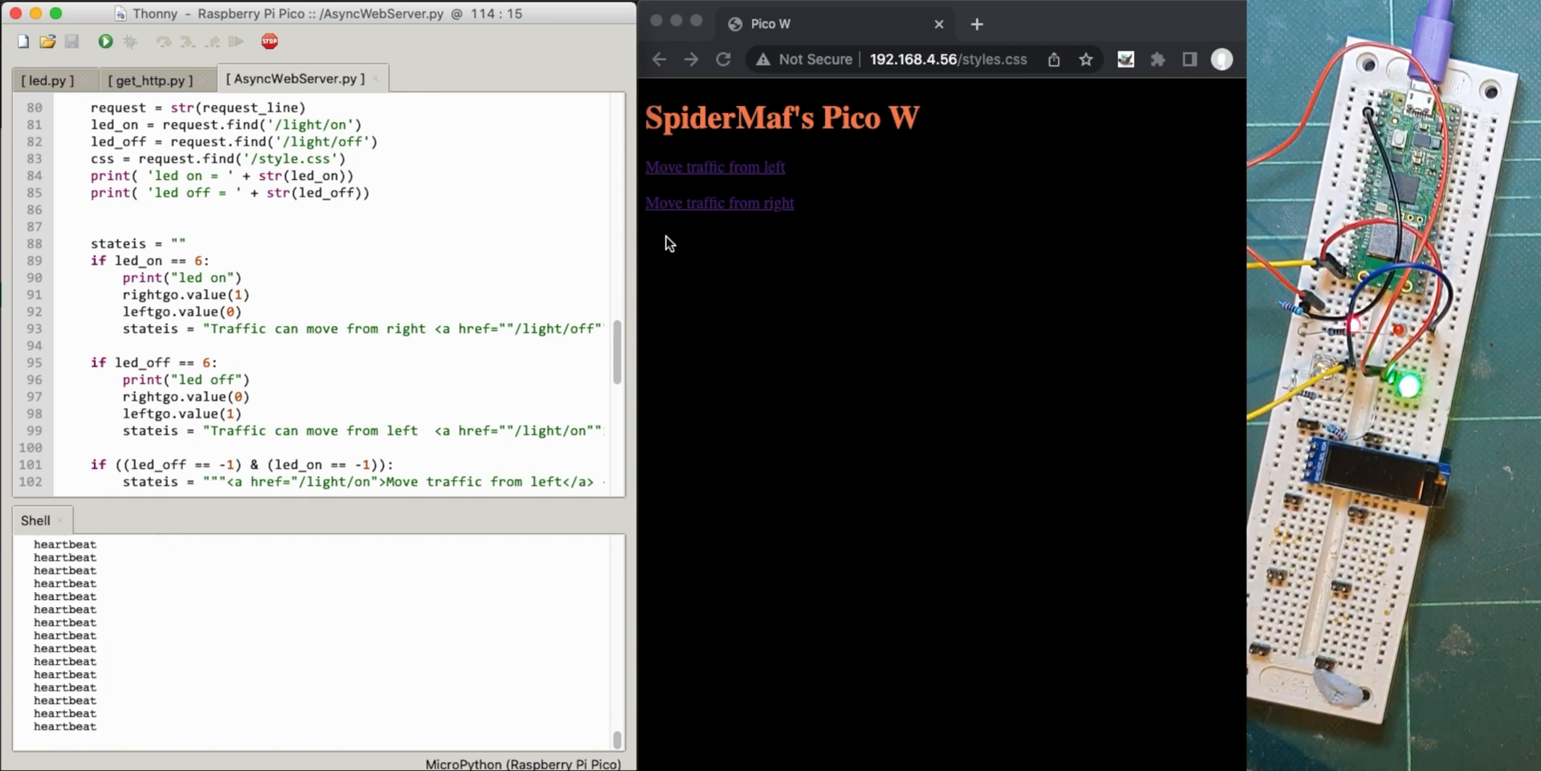
pyautogui.moveTo(745, 185)
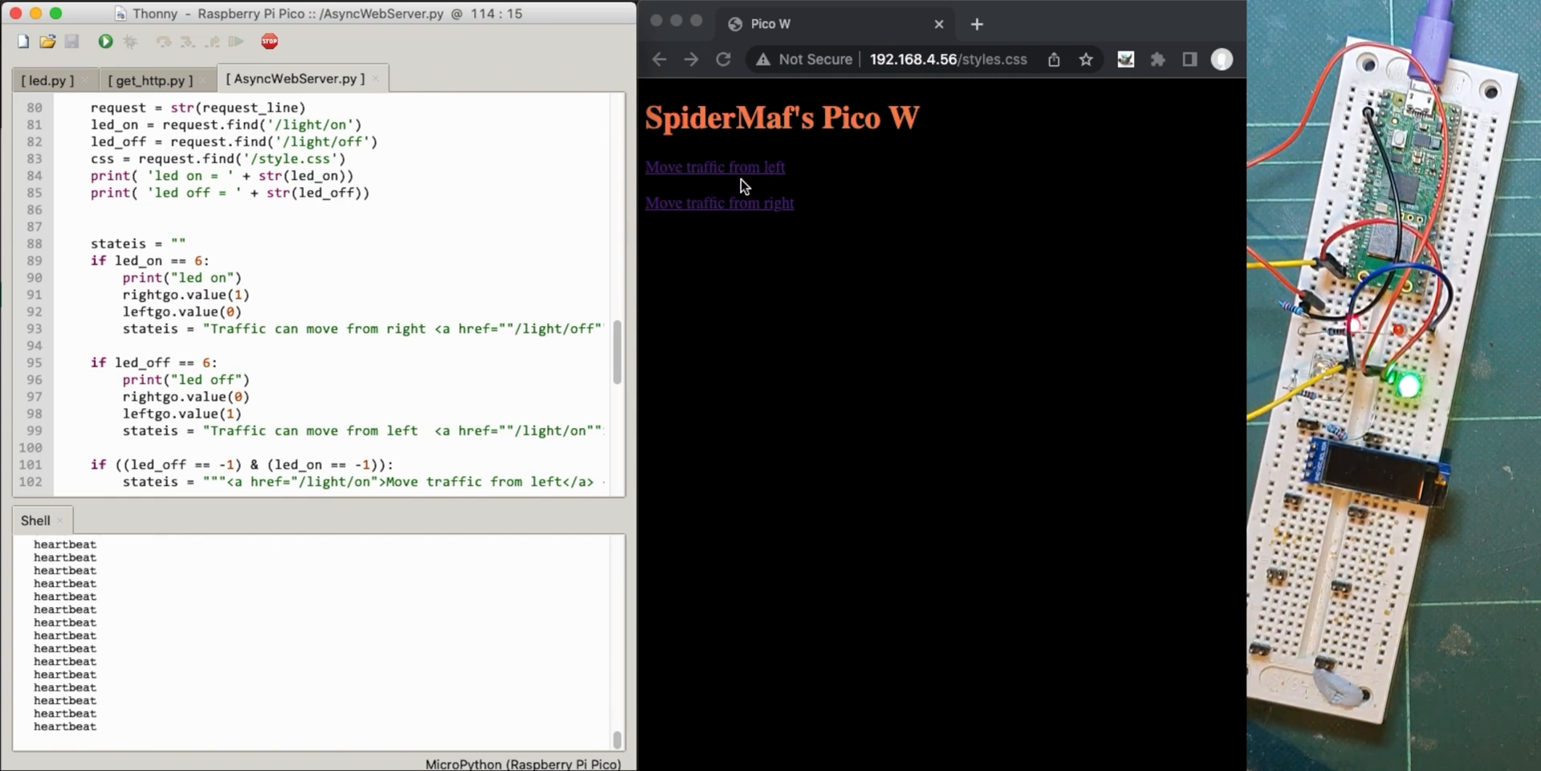
pyautogui.moveTo(730, 200)
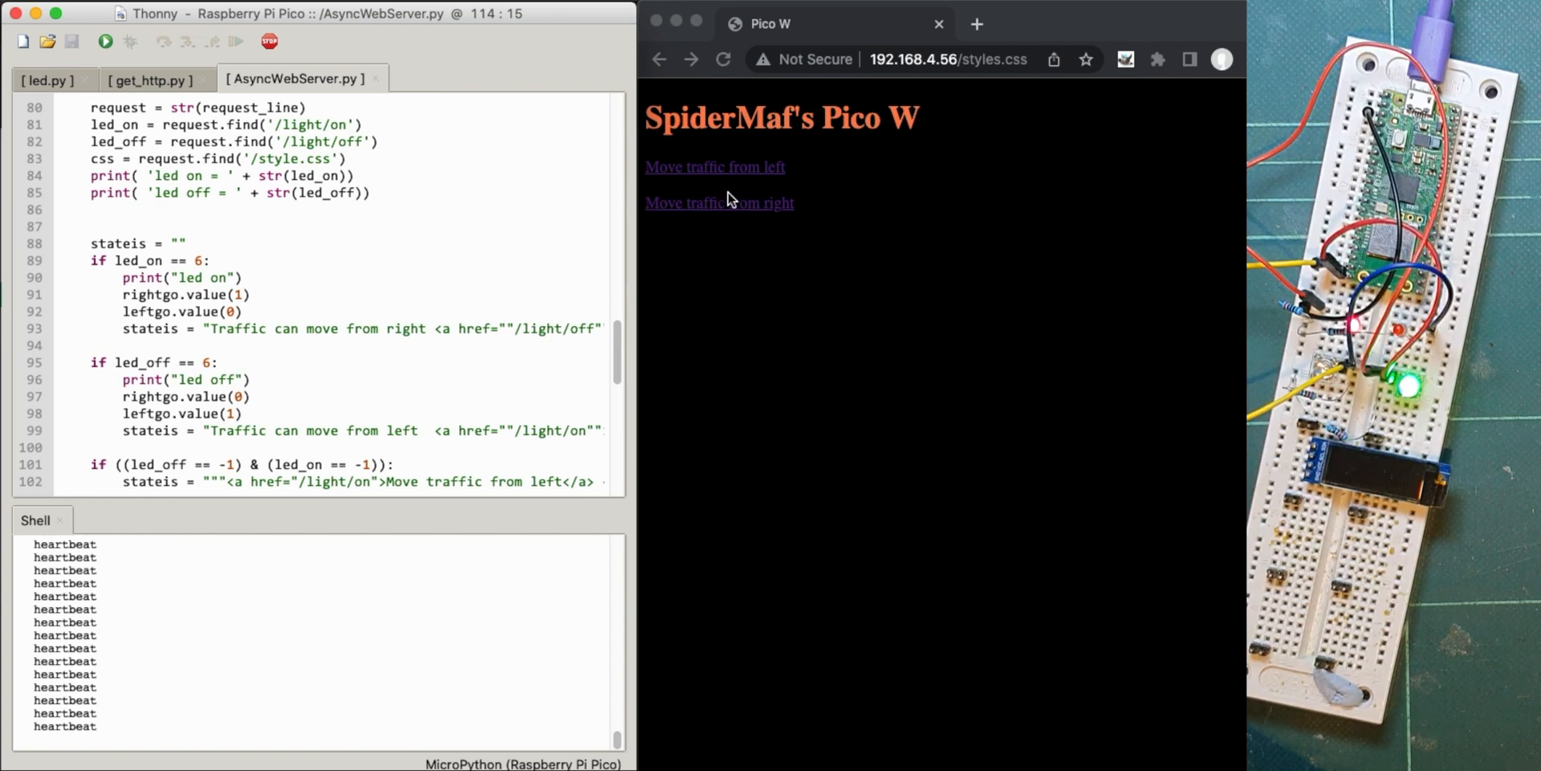